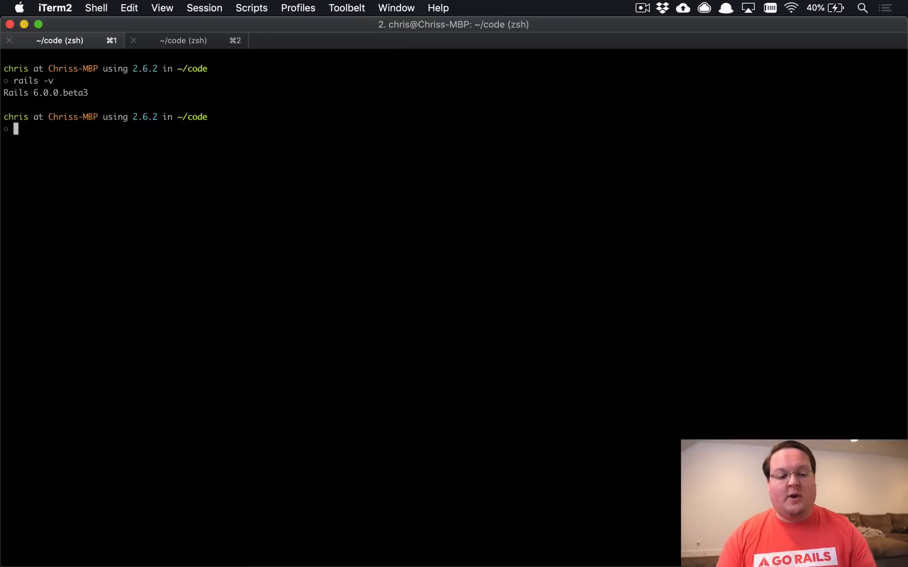
# - Generate a new Rails 6 app named tailwindapp with Webpacker installed
pyautogui.write('rails')
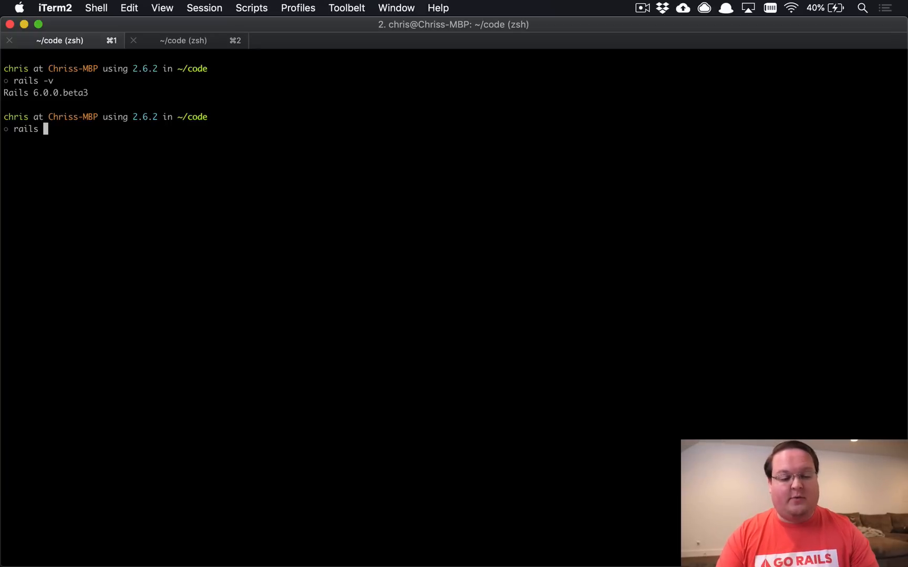
pyautogui.write('new tailwind')
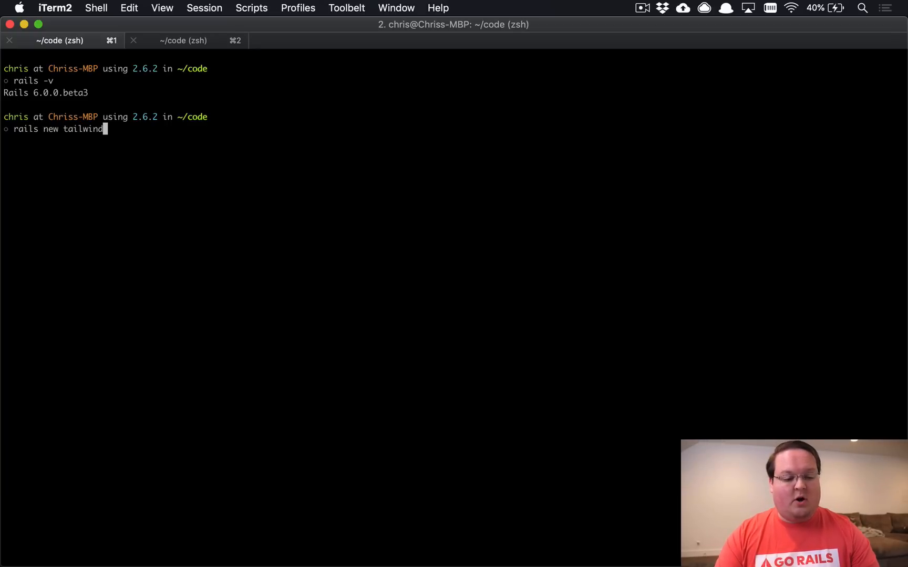
pyautogui.press('Return')
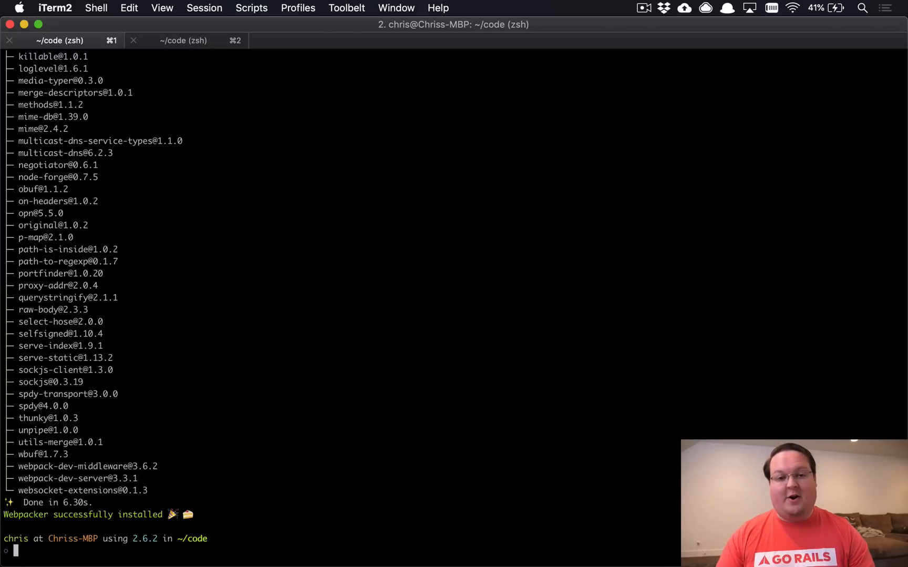
pyautogui.moveTo(533, 300)
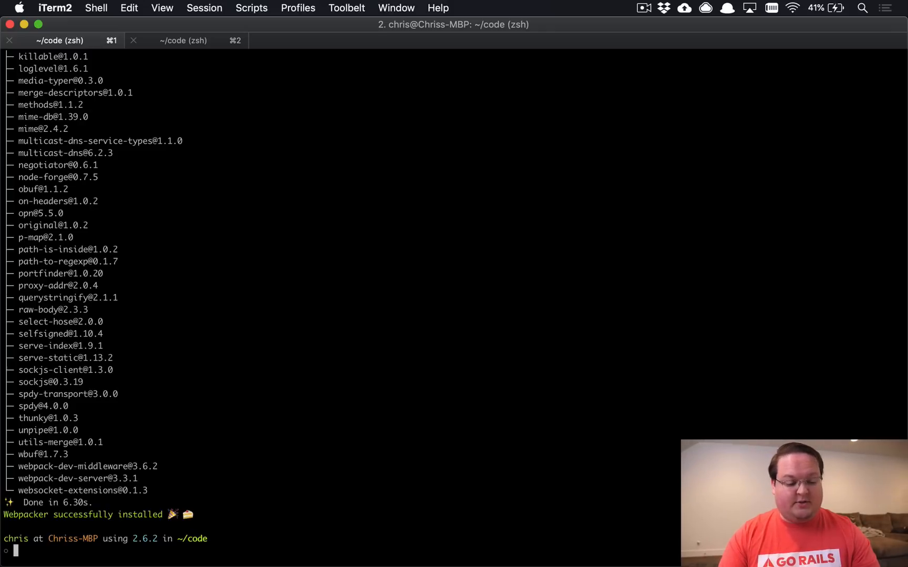
# - Change into the tailwindapp folder and launch MacVim on the project
pyautogui.write('cd tailwind')
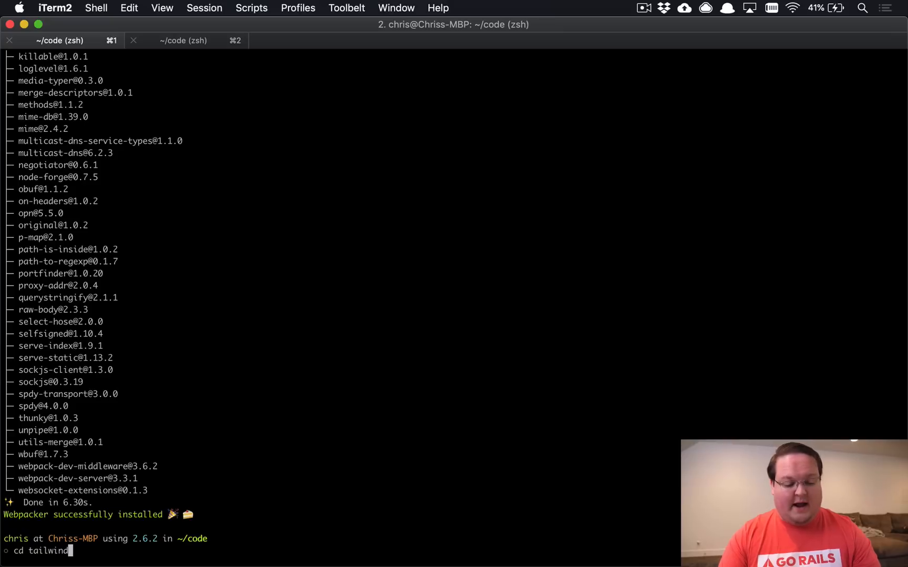
pyautogui.press('Return')
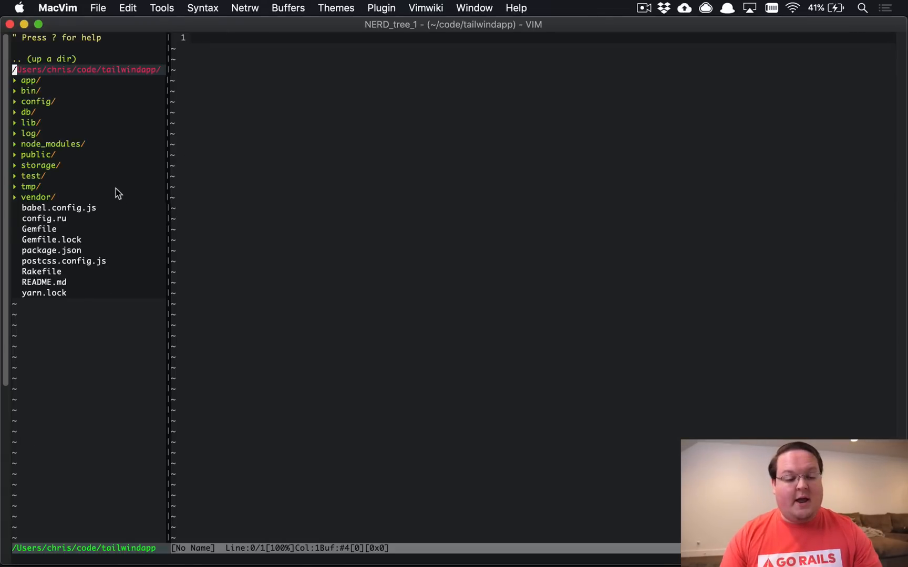
# - Expand config/ in NERDTree, open webpacker.yml and scroll through it
pyautogui.click(37, 101)
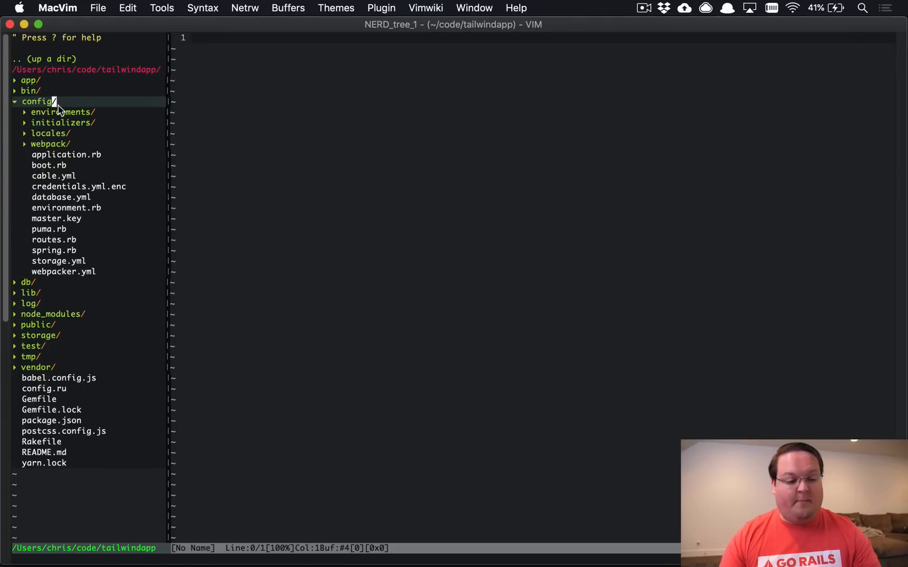
pyautogui.moveTo(91, 277)
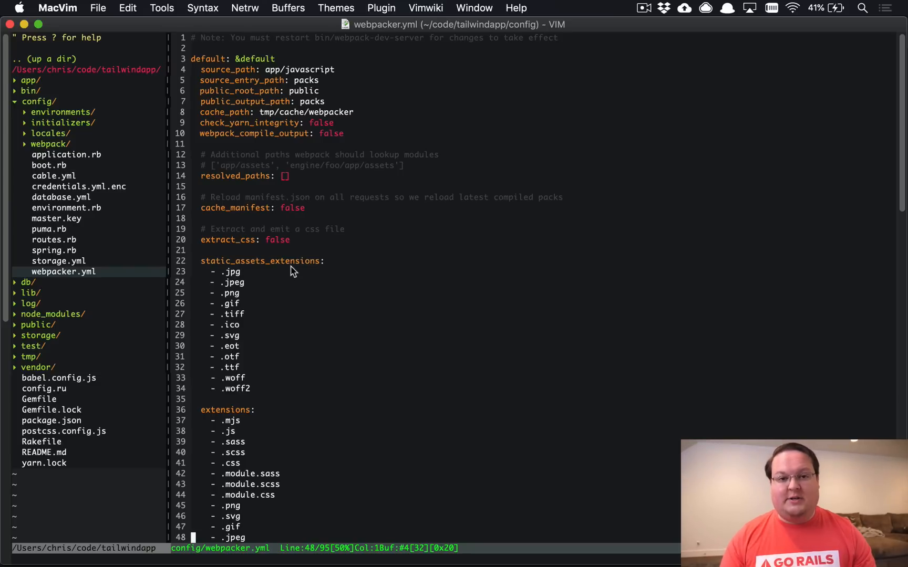
pyautogui.scroll(-3)
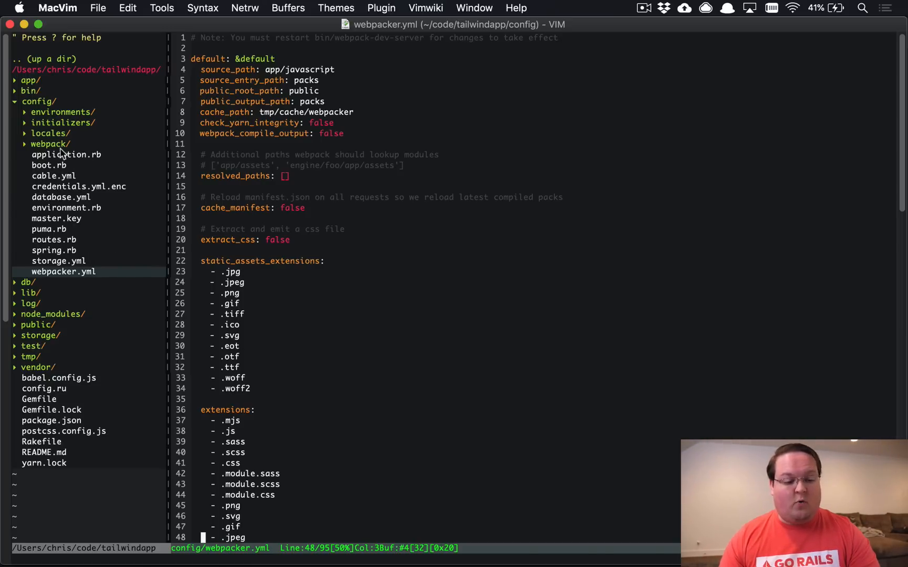
# - Expand config/webpack and review development.js
pyautogui.click(51, 143)
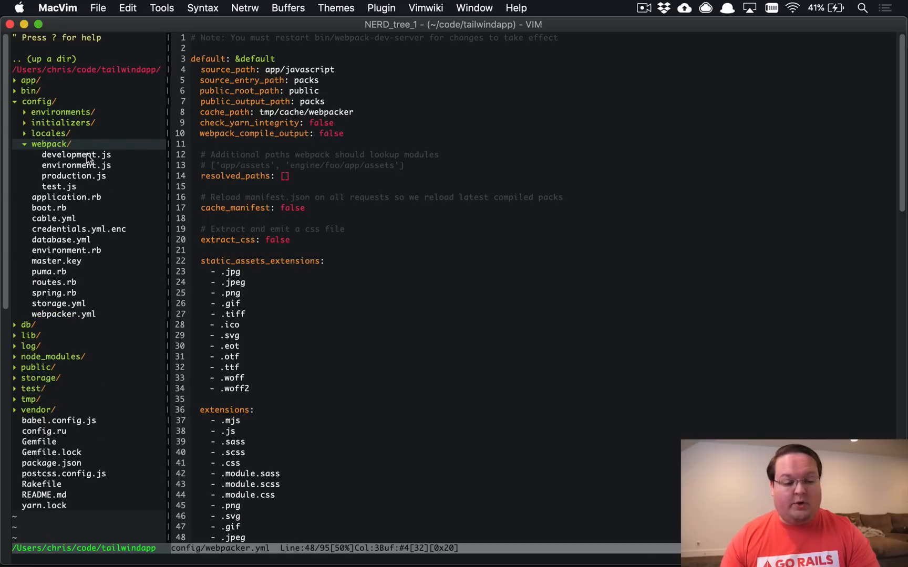
pyautogui.moveTo(75, 165)
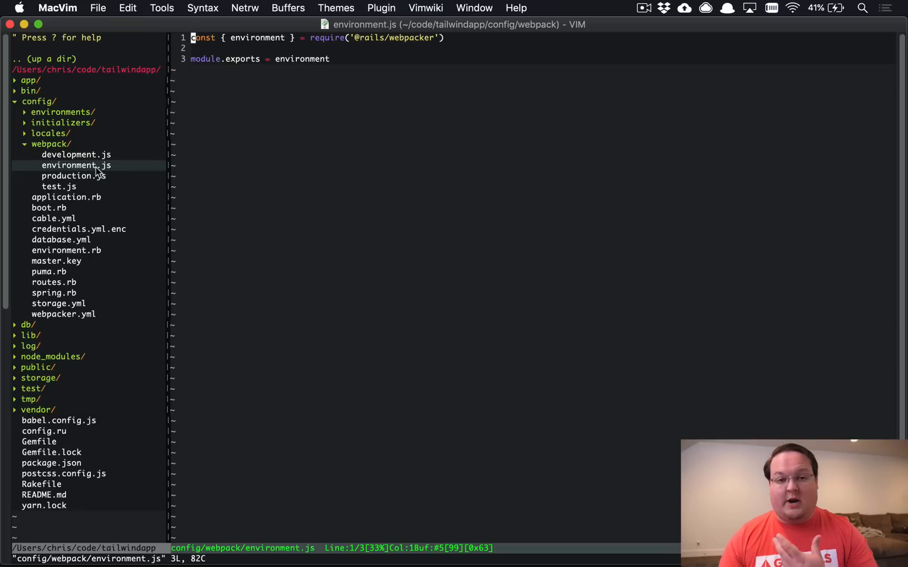
pyautogui.click(75, 154)
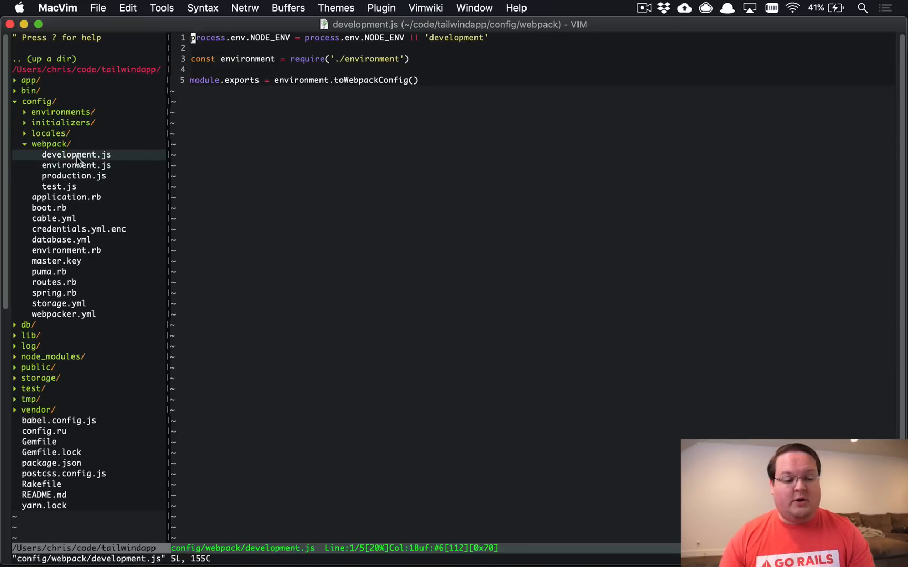
pyautogui.moveTo(86, 176)
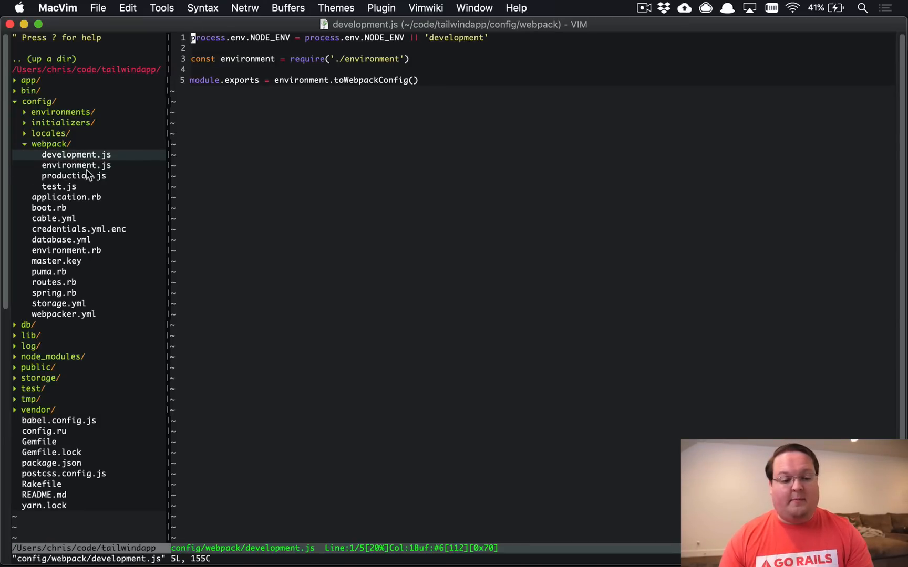
pyautogui.moveTo(75, 184)
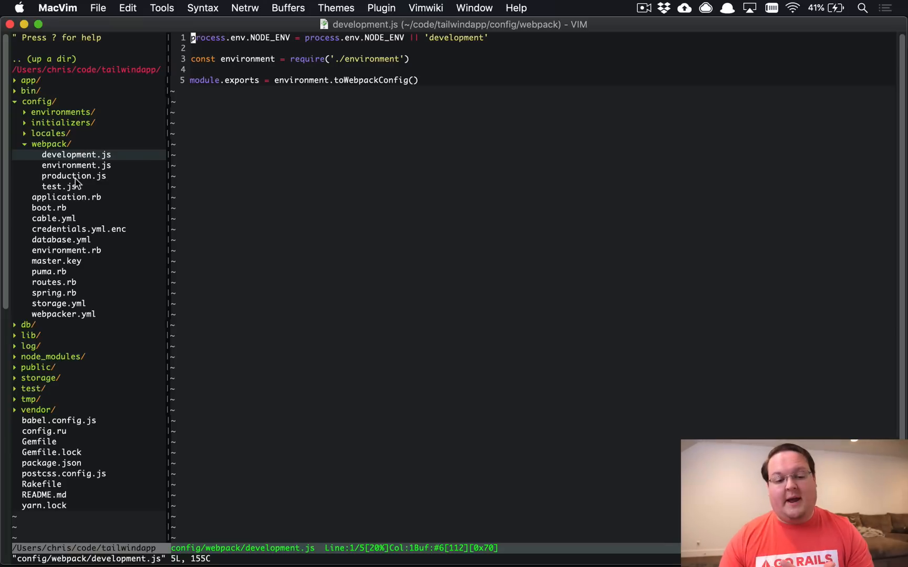
pyautogui.moveTo(74, 180)
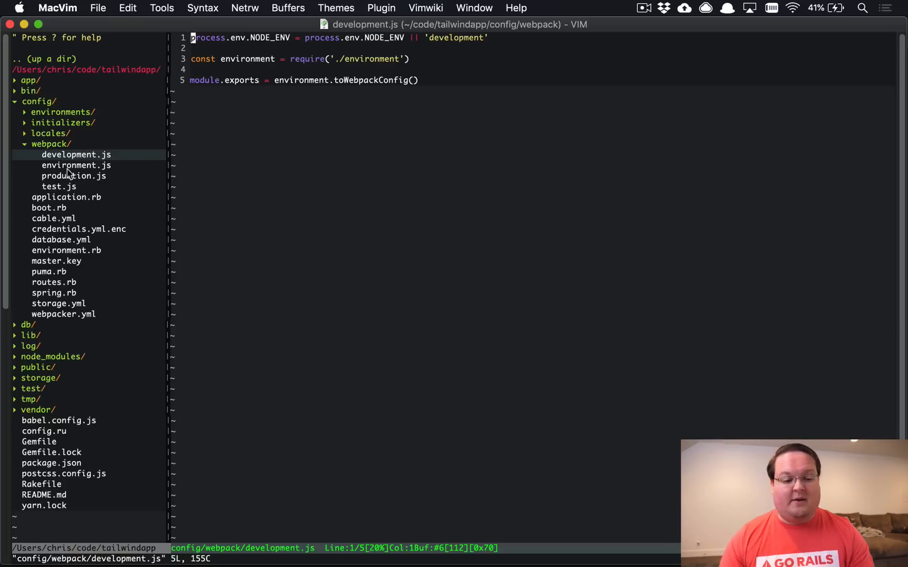
pyautogui.click(51, 143)
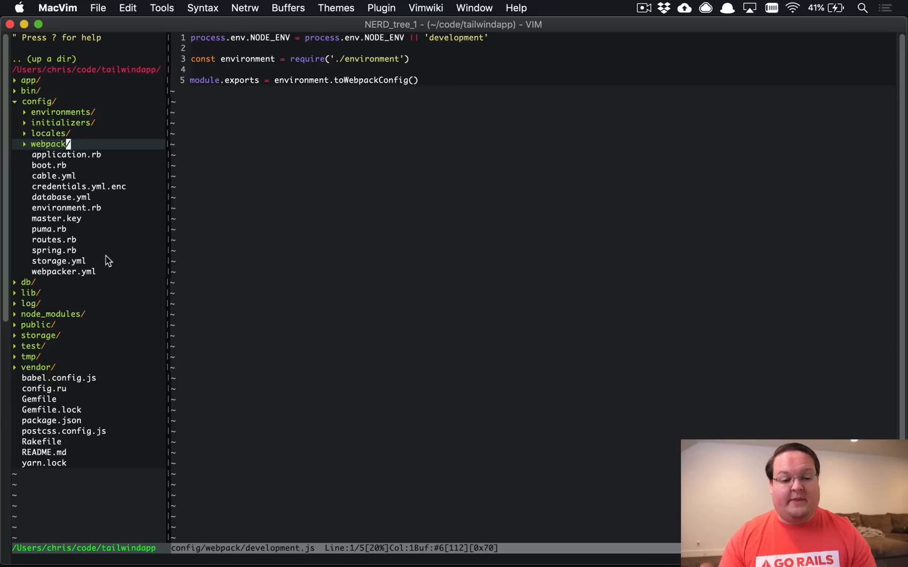
# - Reopen environment.js, then collapse the webpack folder again
pyautogui.click(50, 143)
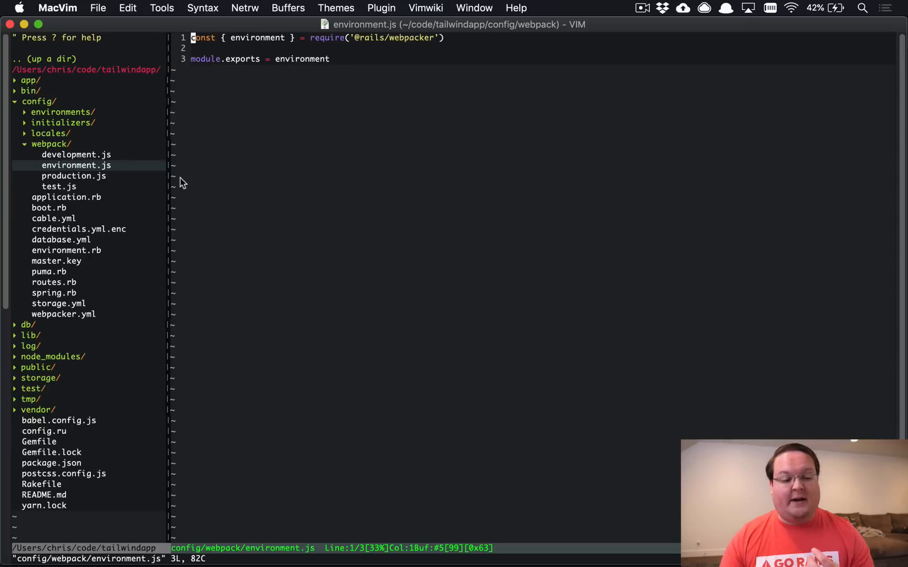
pyautogui.moveTo(234, 210)
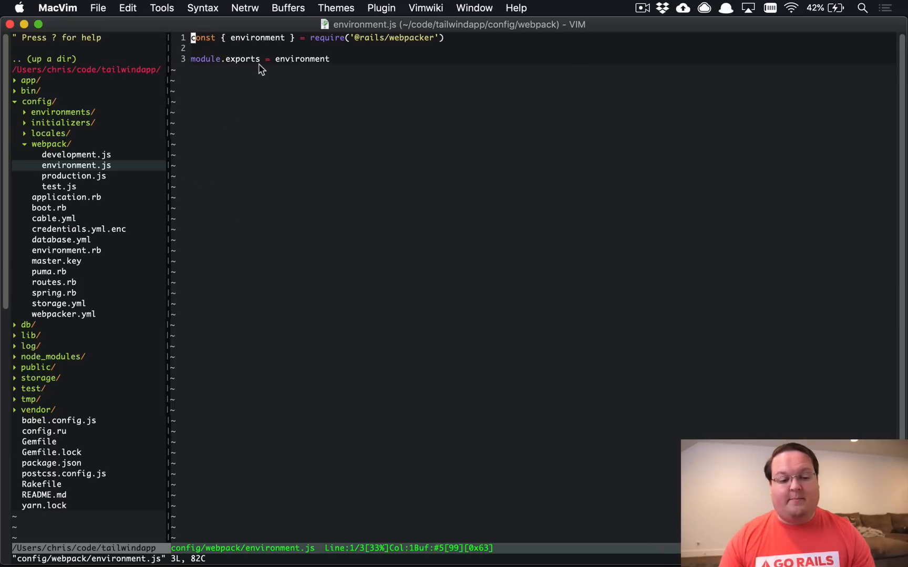
pyautogui.moveTo(138, 137)
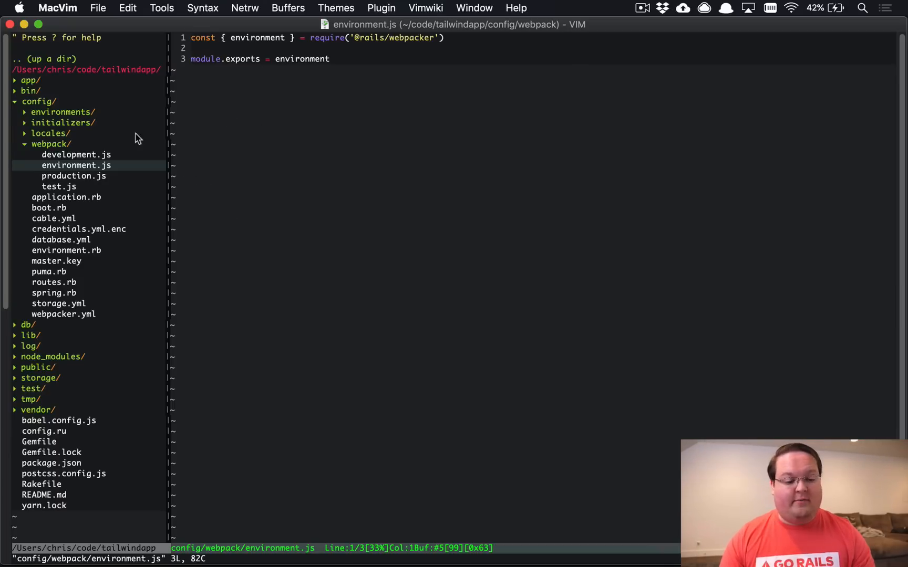
pyautogui.click(51, 143)
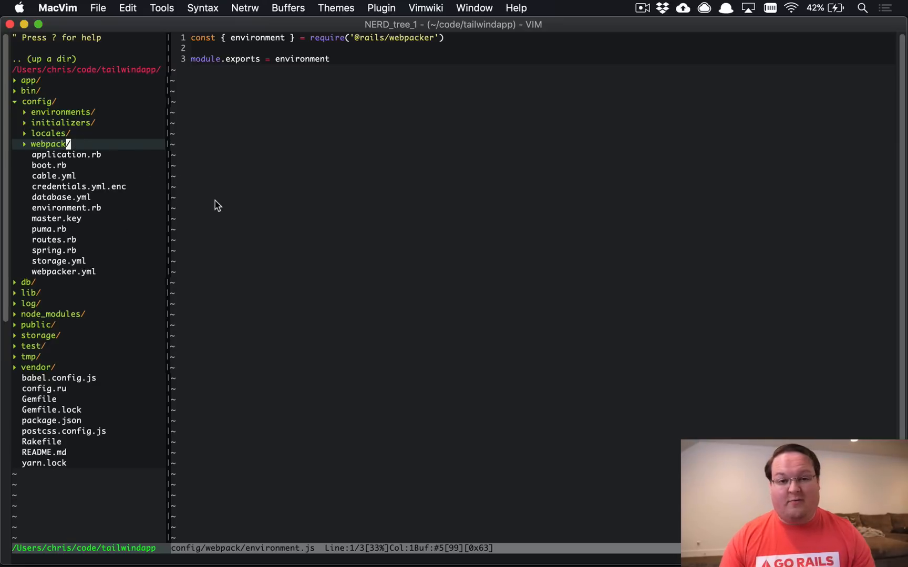
pyautogui.moveTo(198, 304)
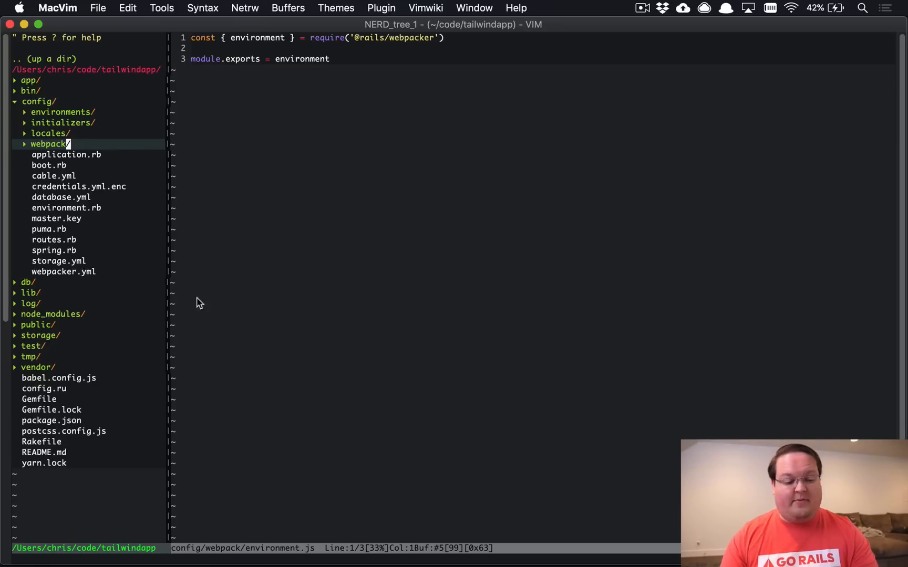
pyautogui.moveTo(87, 452)
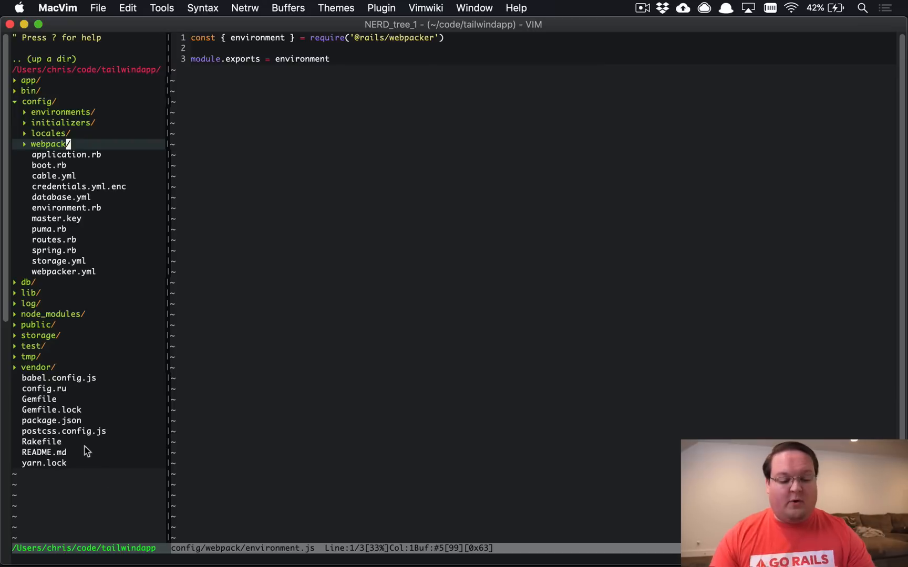
pyautogui.click(50, 420)
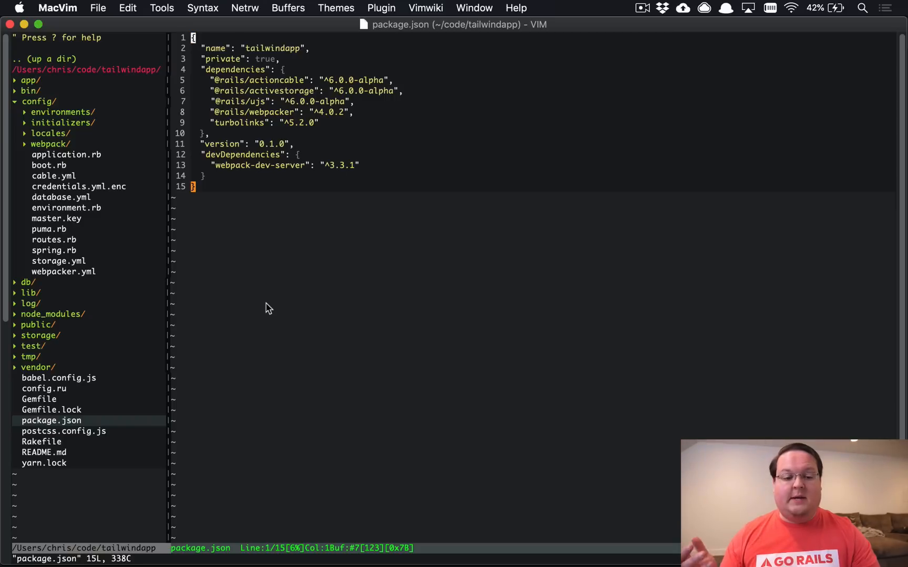
pyautogui.moveTo(259, 206)
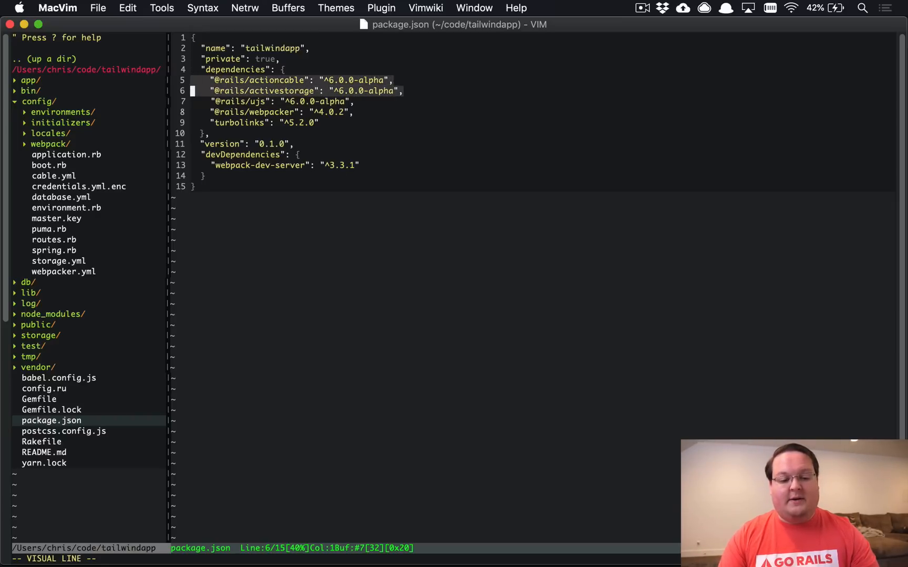
pyautogui.press('k')
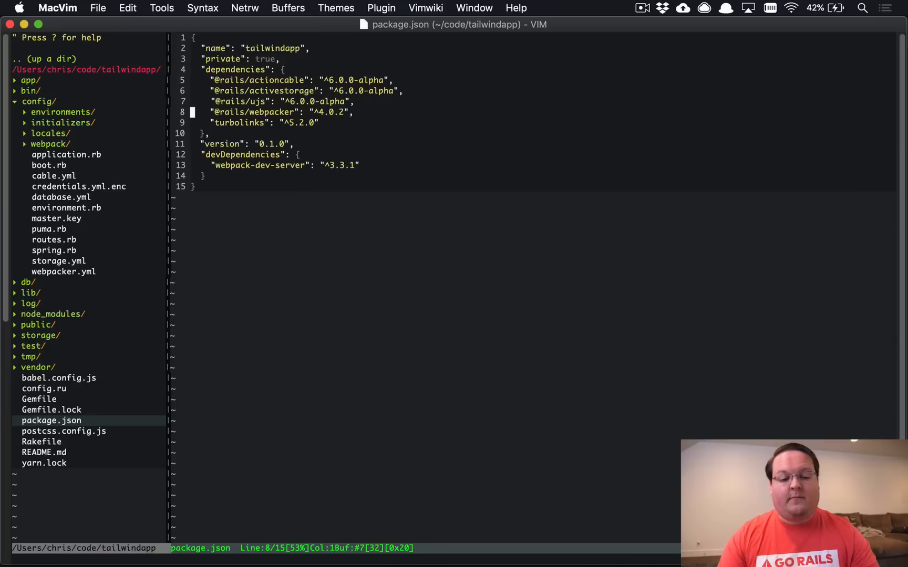
pyautogui.press('V')
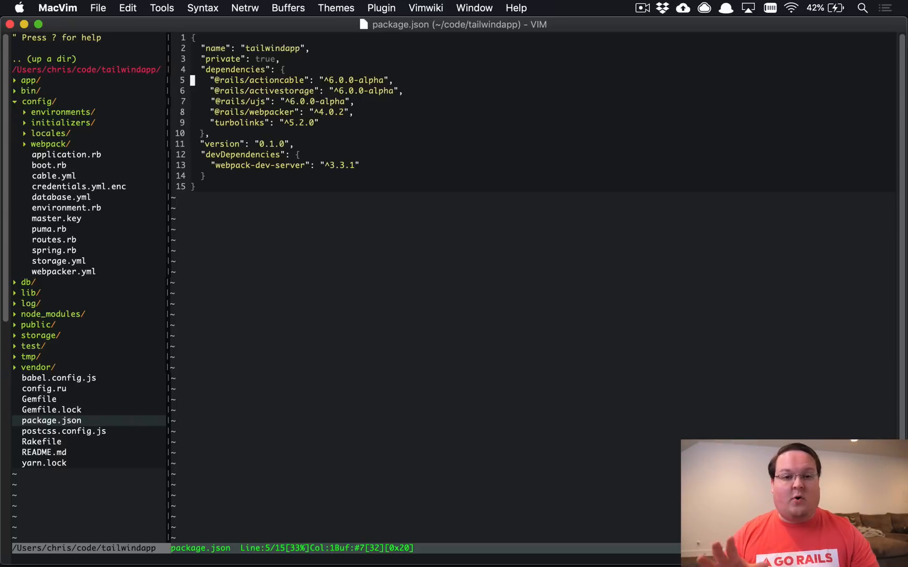
pyautogui.moveTo(117, 147)
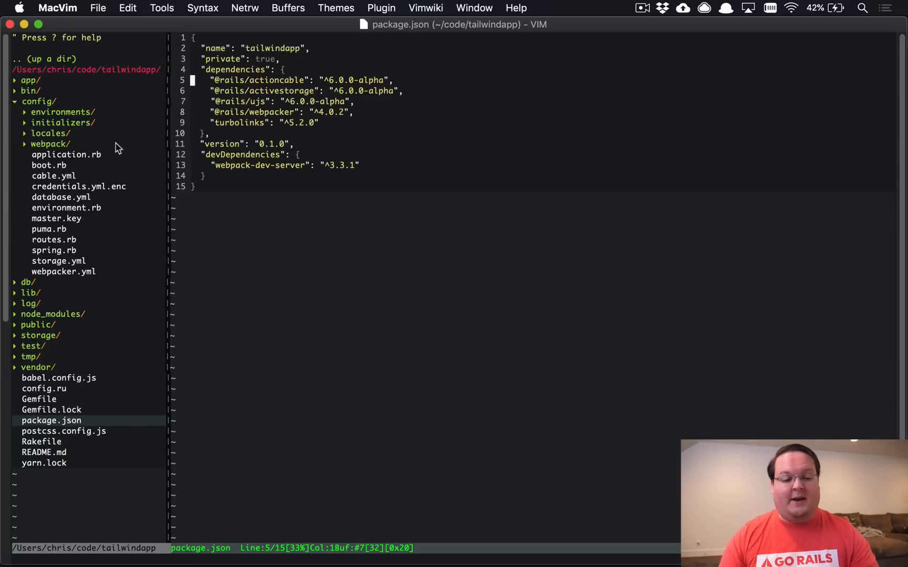
# - Expand app/javascript and reveal the packs folder with application.js
pyautogui.click(30, 80)
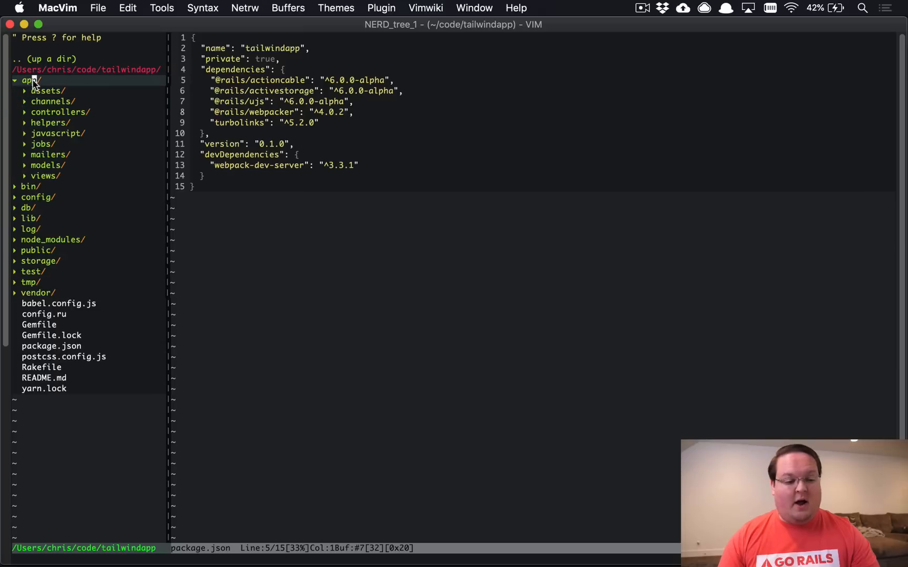
pyautogui.click(58, 133)
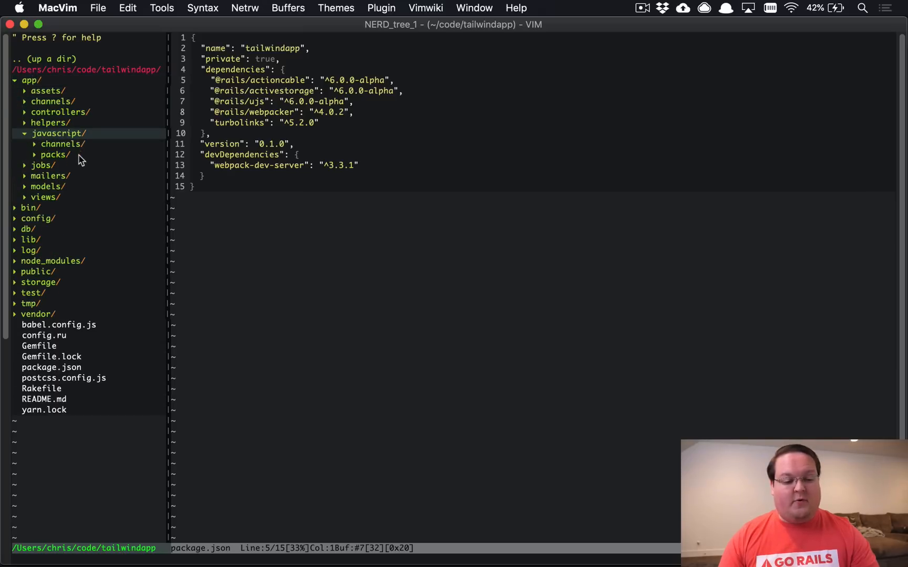
pyautogui.click(53, 154)
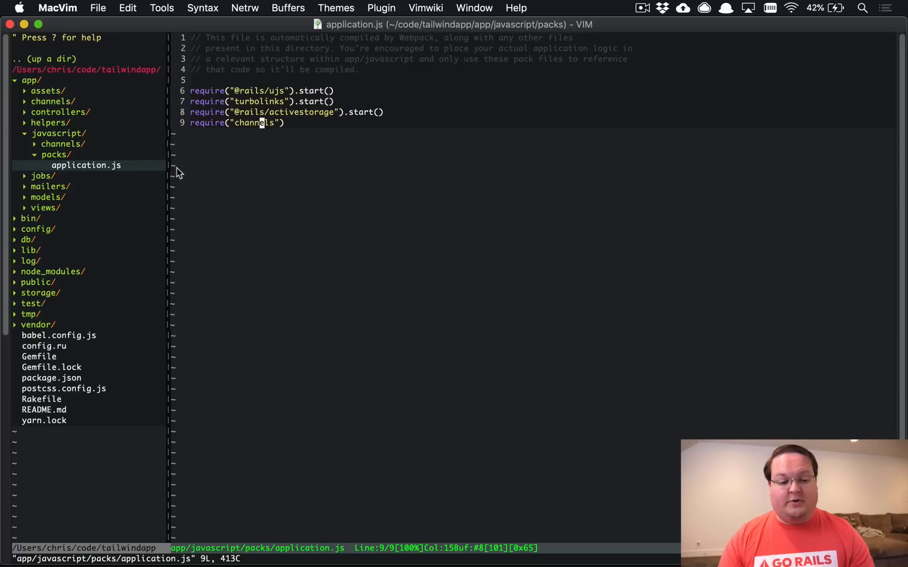
pyautogui.moveTo(340, 120)
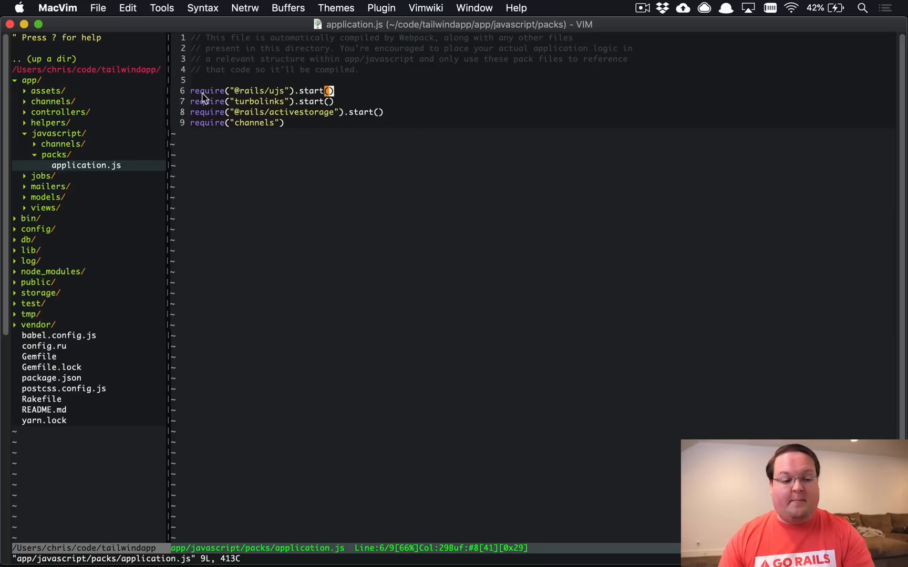
pyautogui.moveTo(64, 147)
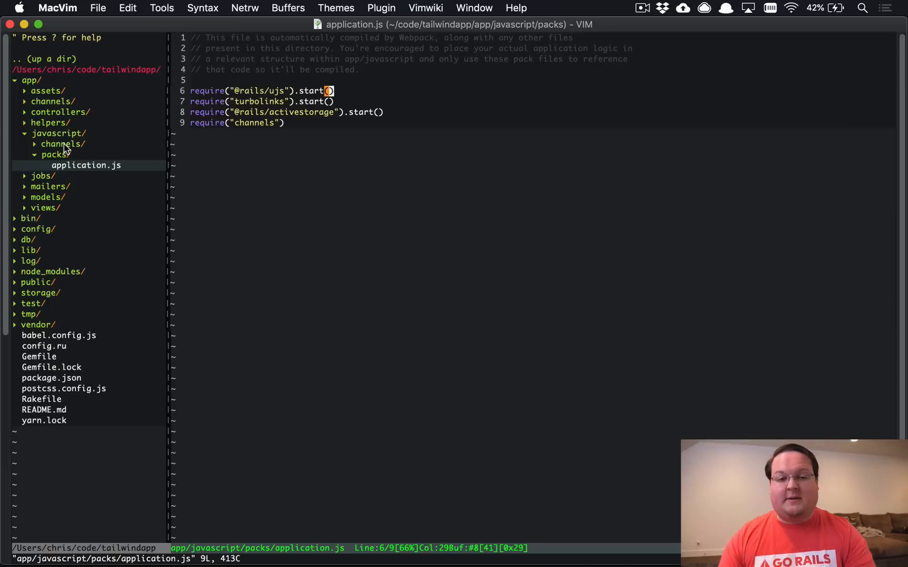
# - Open channels/index.js to see its channel-loading code
pyautogui.click(62, 144)
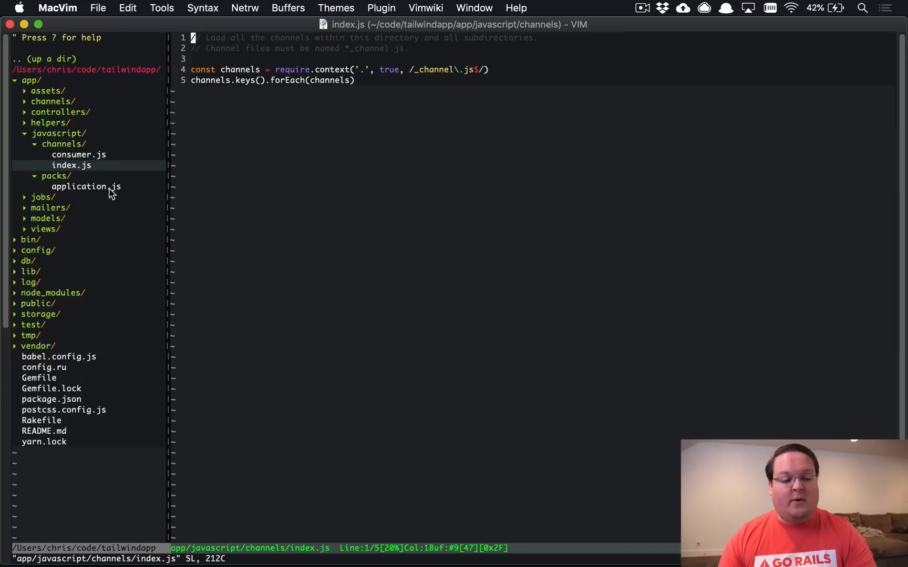
pyautogui.moveTo(103, 168)
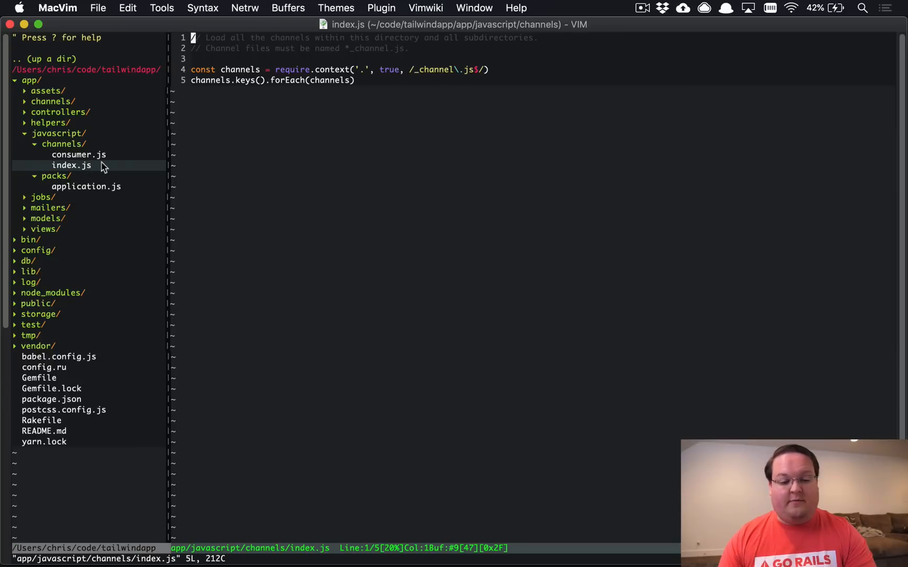
pyautogui.moveTo(110, 158)
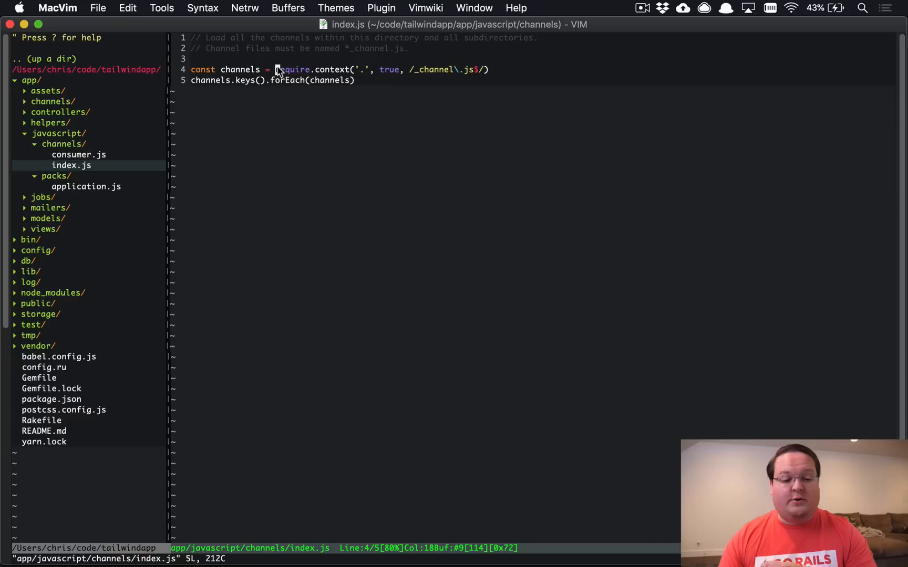
pyautogui.moveTo(416, 66)
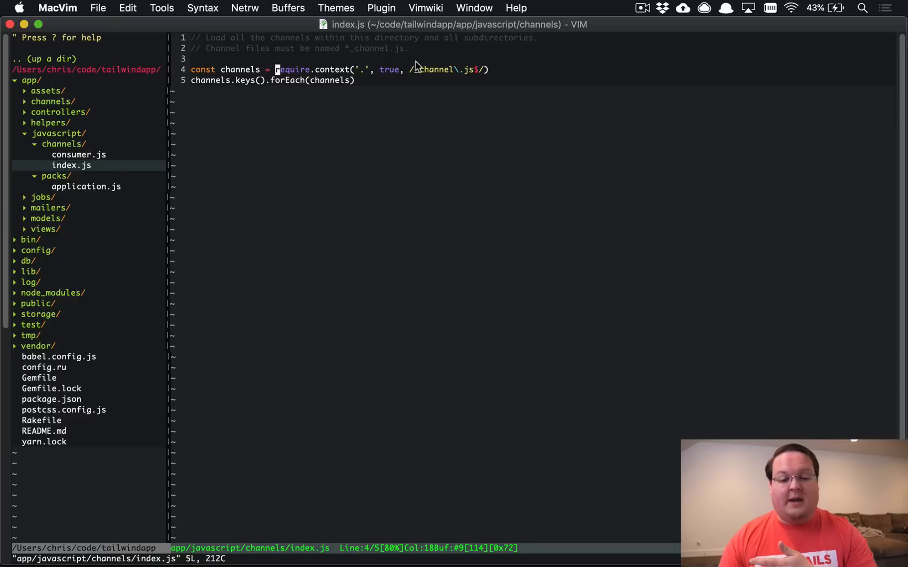
pyautogui.moveTo(499, 89)
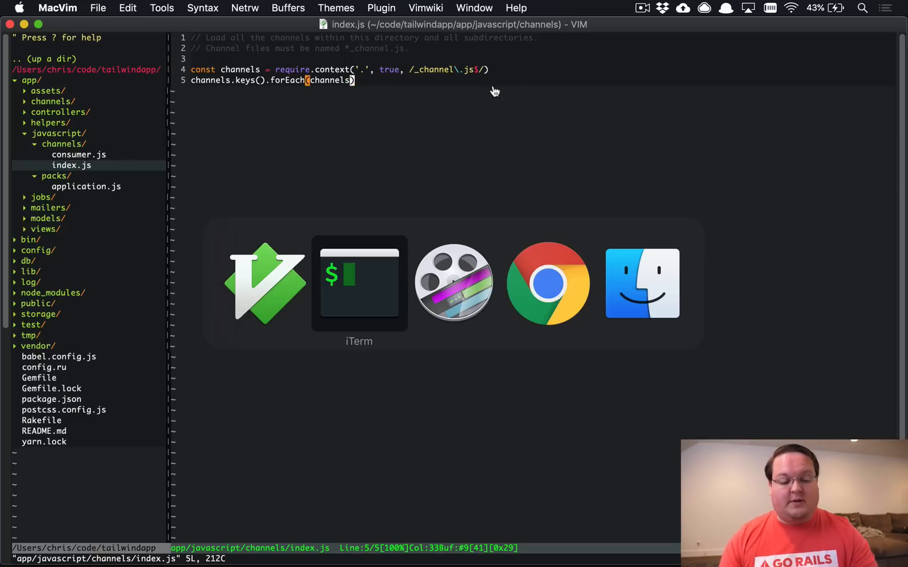
# - Switch to iTerm2 and watch the Stimulus webpacker install complete
pyautogui.click(358, 282)
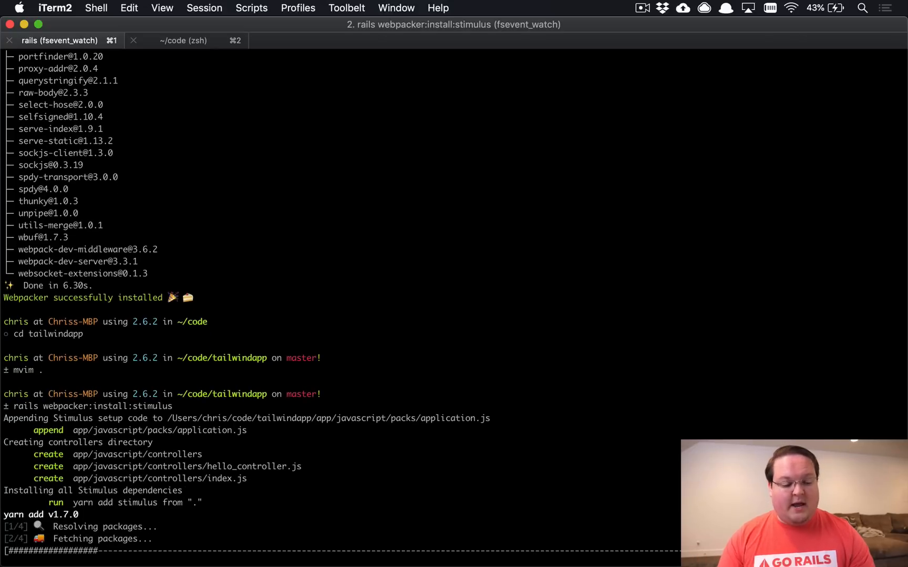
pyautogui.scroll(-3)
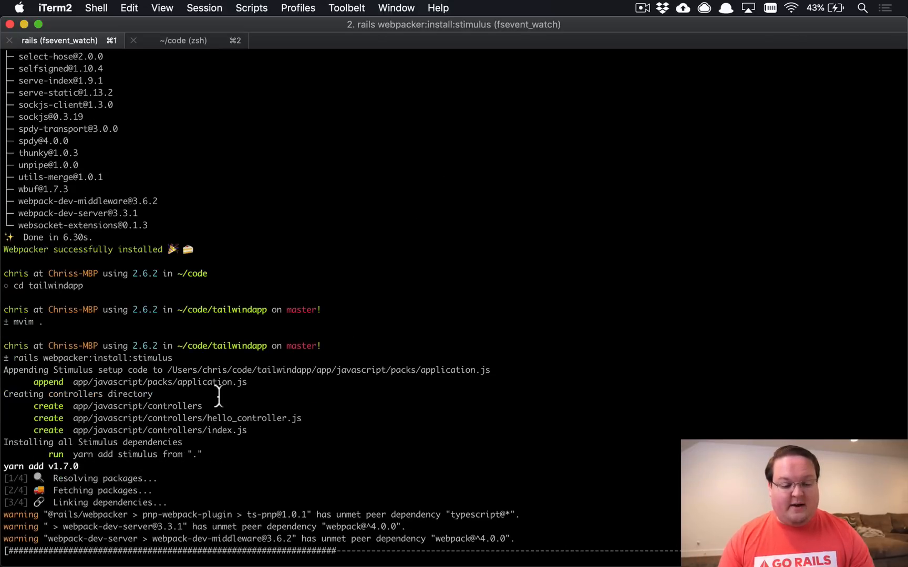
pyautogui.scroll(-3)
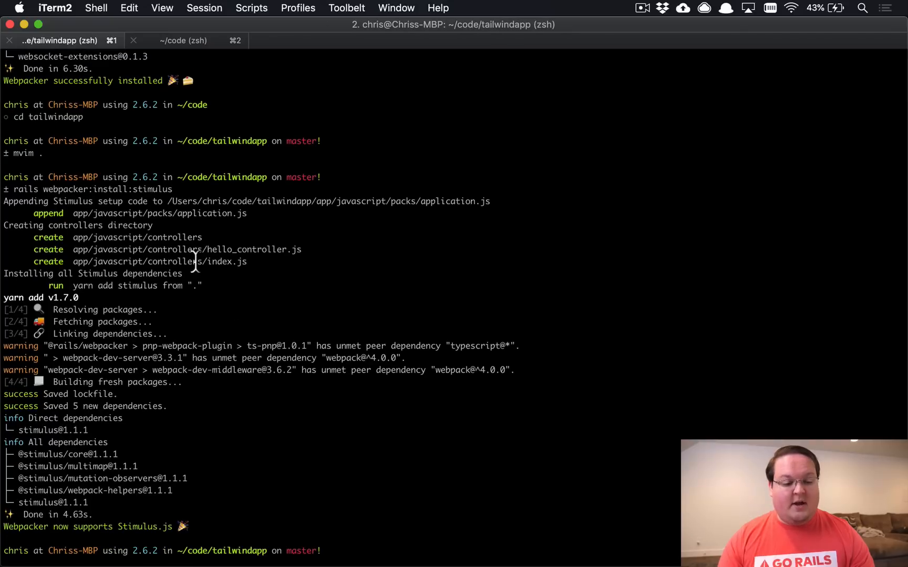
pyautogui.moveTo(216, 275)
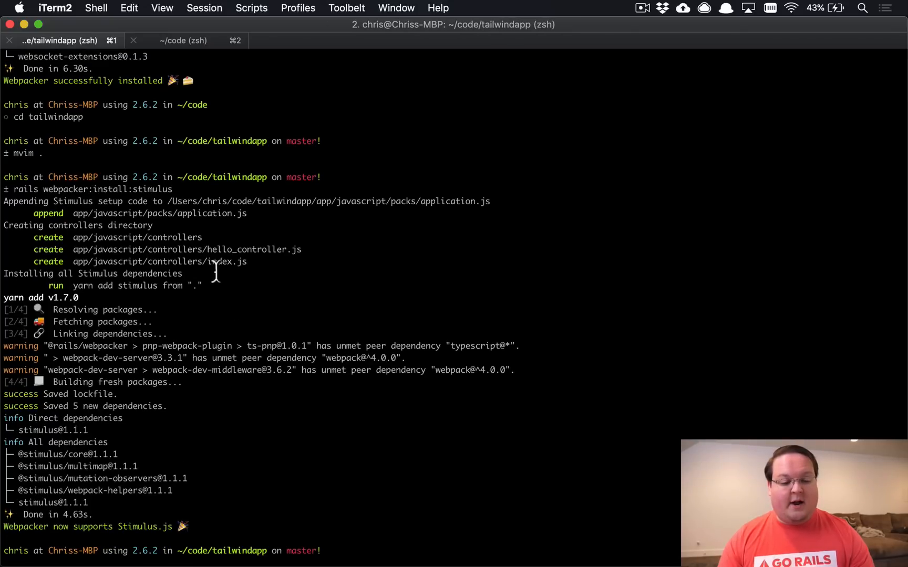
pyautogui.moveTo(174, 373)
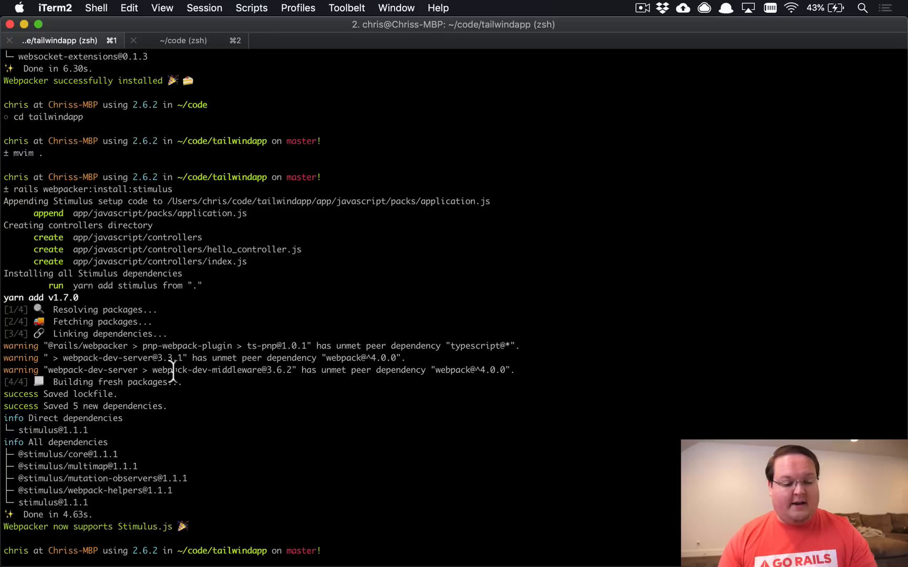
pyautogui.moveTo(134, 498)
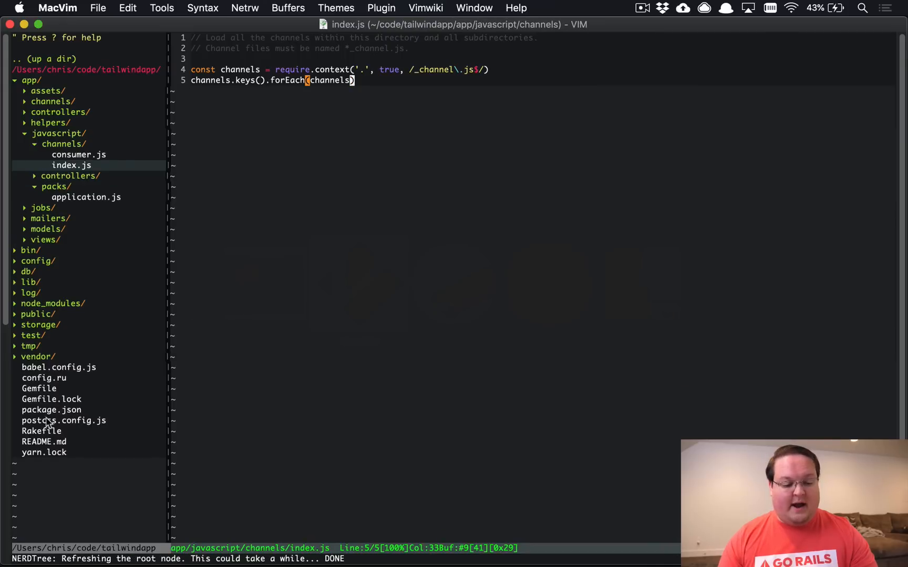
# - Mark the new stimulus dependency in package.json and expand the generated controllers folder
pyautogui.click(51, 410)
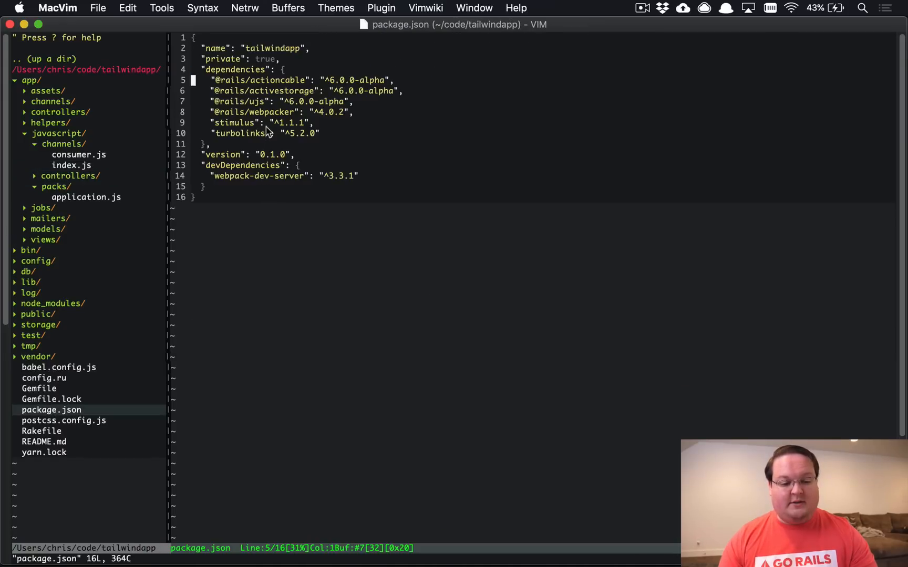
pyautogui.press('V')
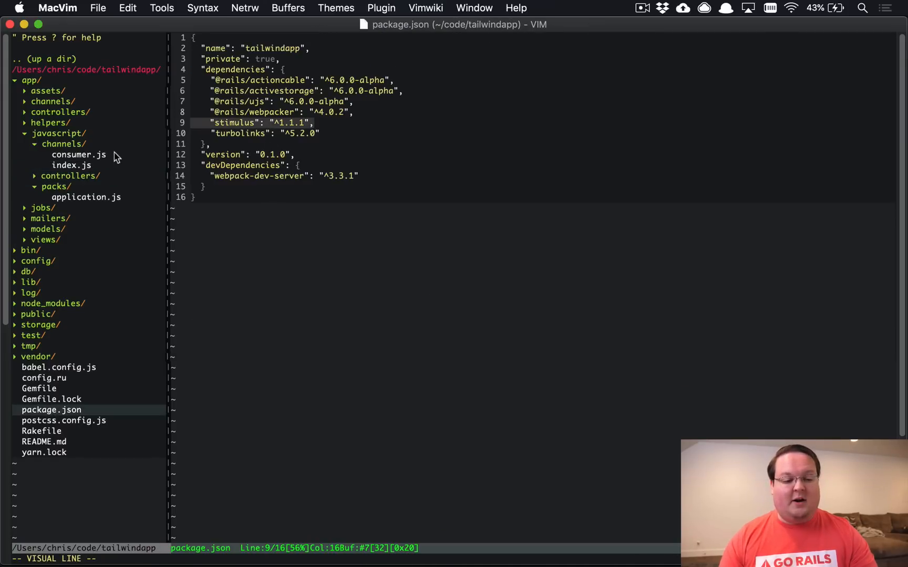
pyautogui.click(69, 176)
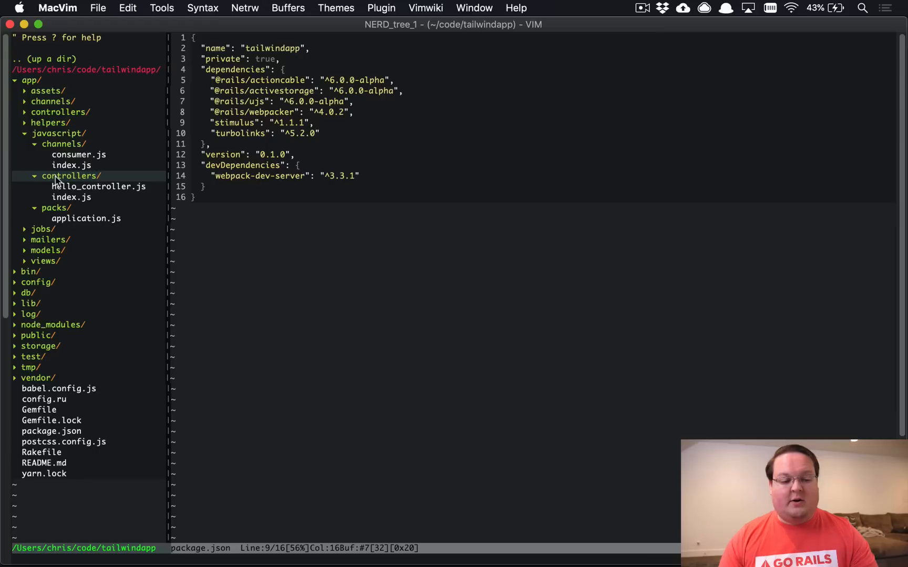
pyautogui.moveTo(75, 186)
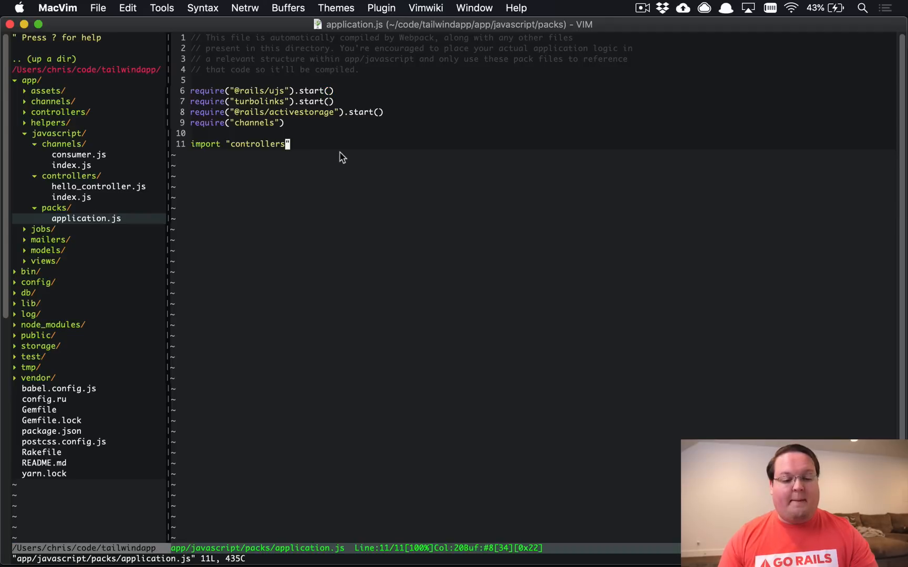
pyautogui.press('V')
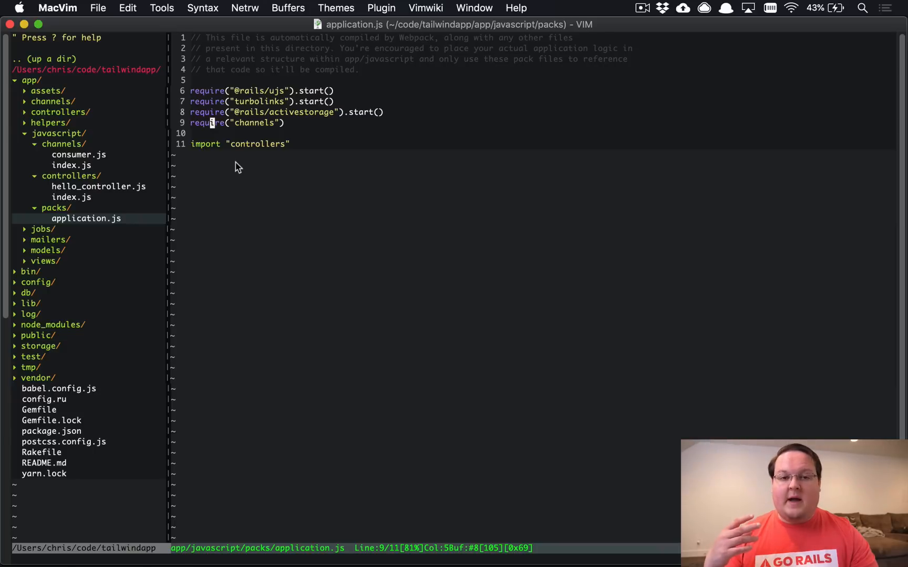
pyautogui.moveTo(318, 169)
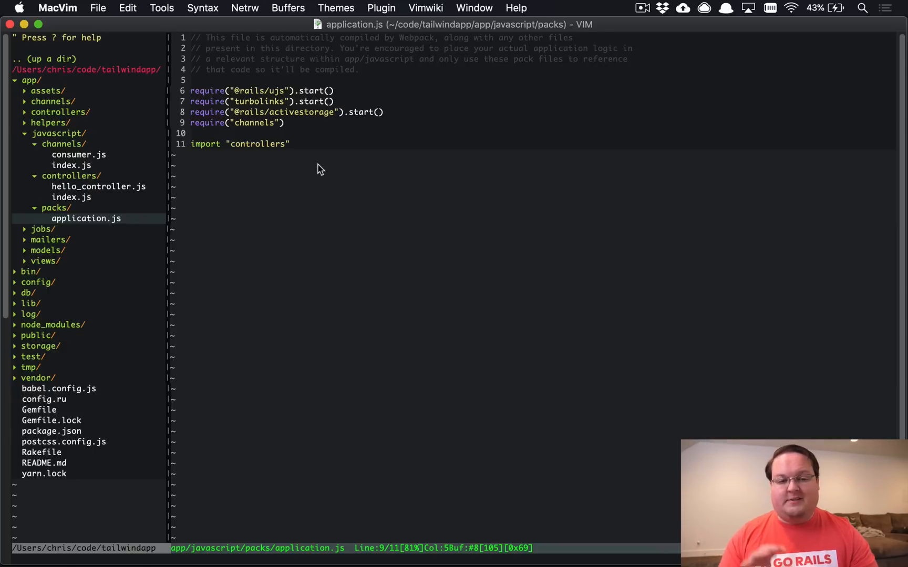
# - Review controllers/index.js and hello_controller.js, then show package.json beside application.js
pyautogui.click(72, 197)
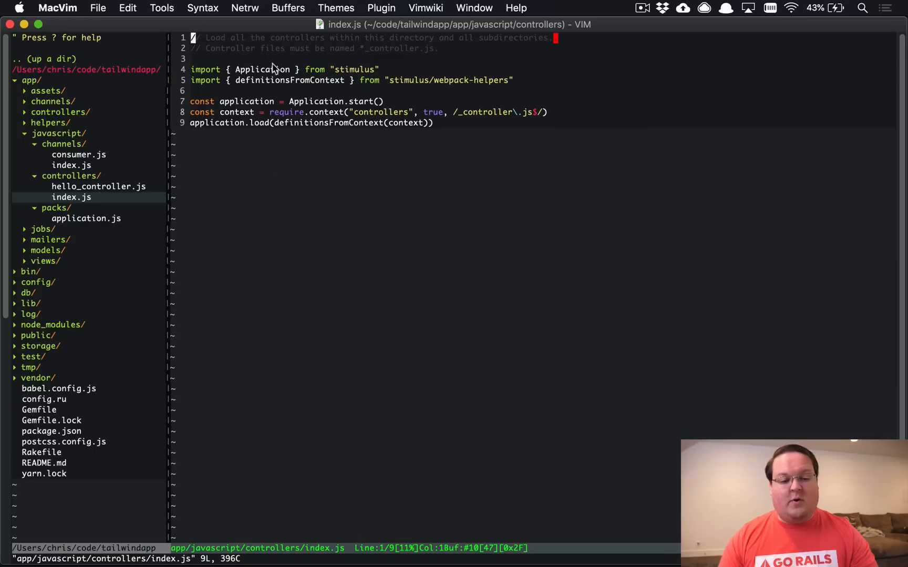
pyautogui.moveTo(314, 136)
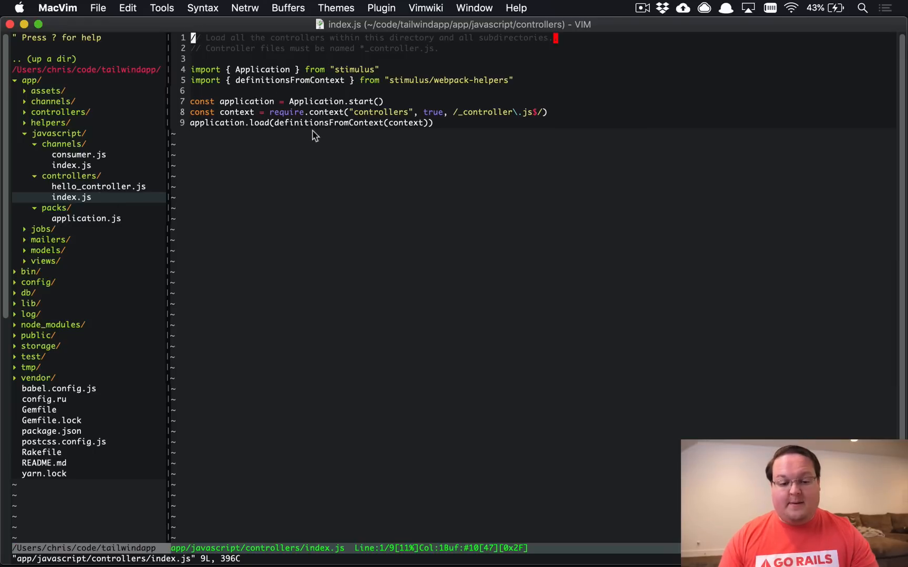
pyautogui.press('V')
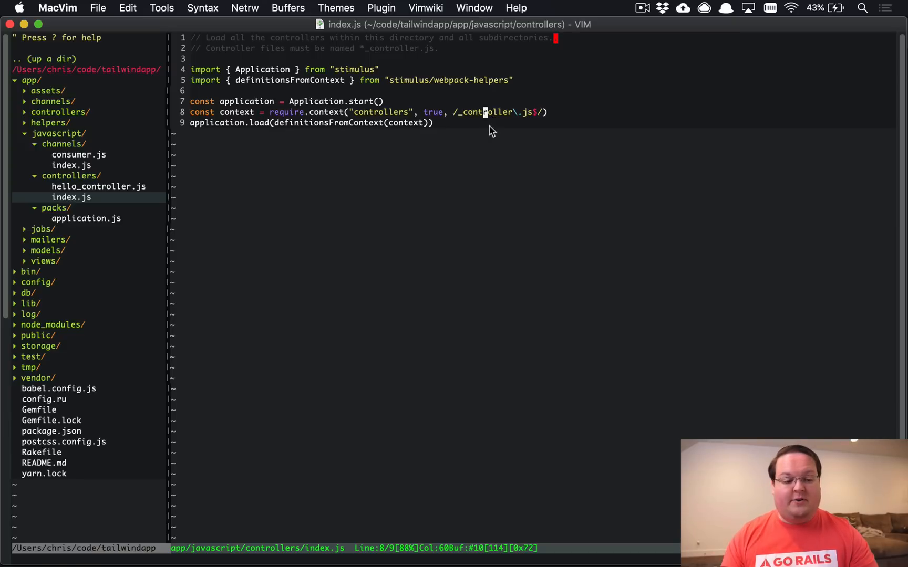
pyautogui.click(97, 186)
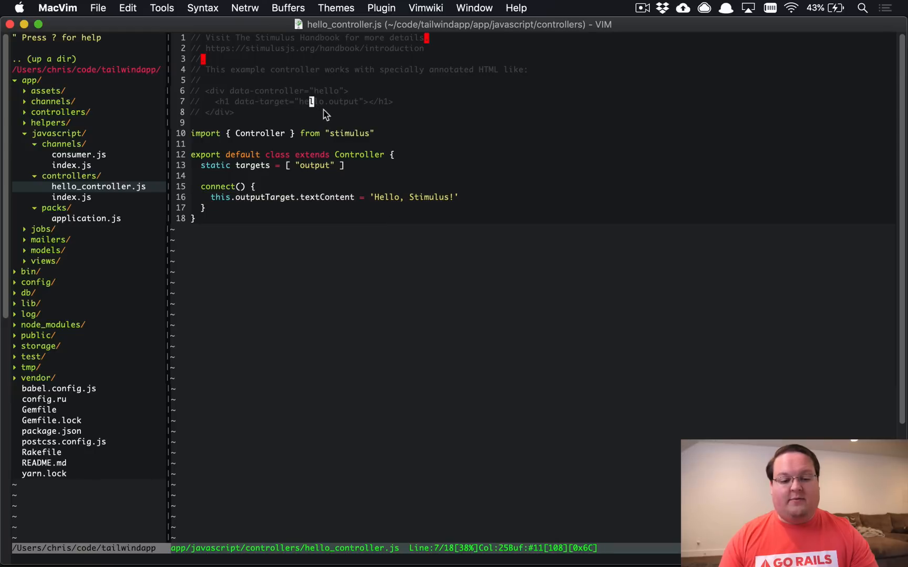
pyautogui.click(51, 431)
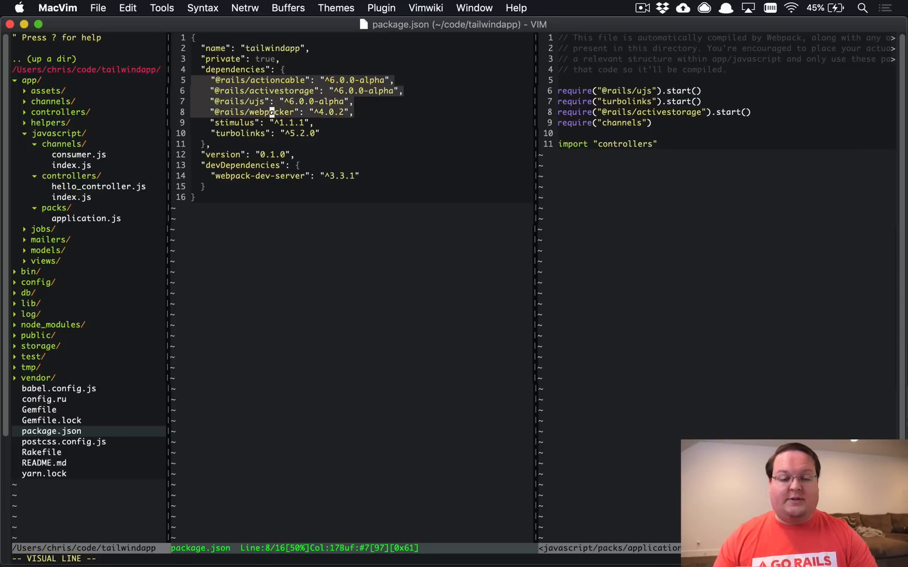
# - Leave application.js alone, then open app/javascript/channels/consumer.js
pyautogui.press('Escape')
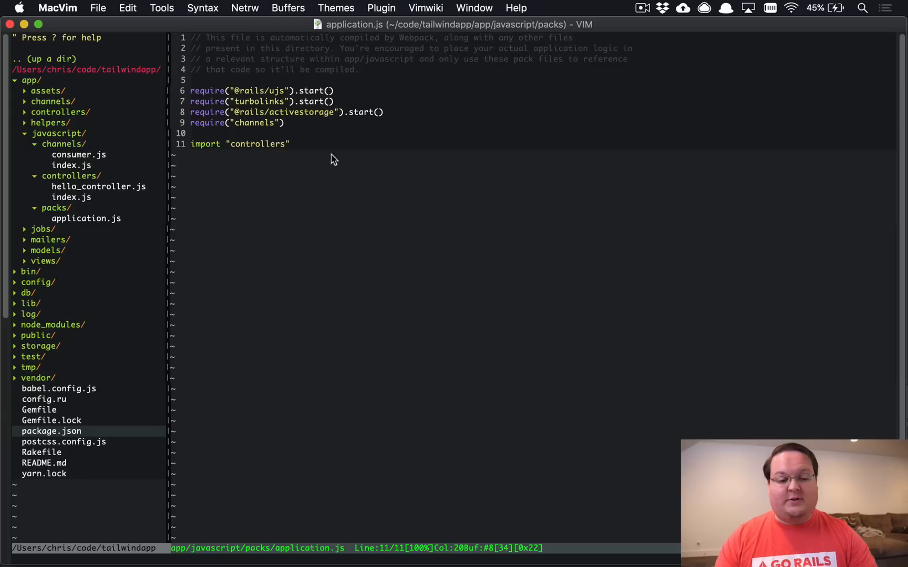
pyautogui.press('V')
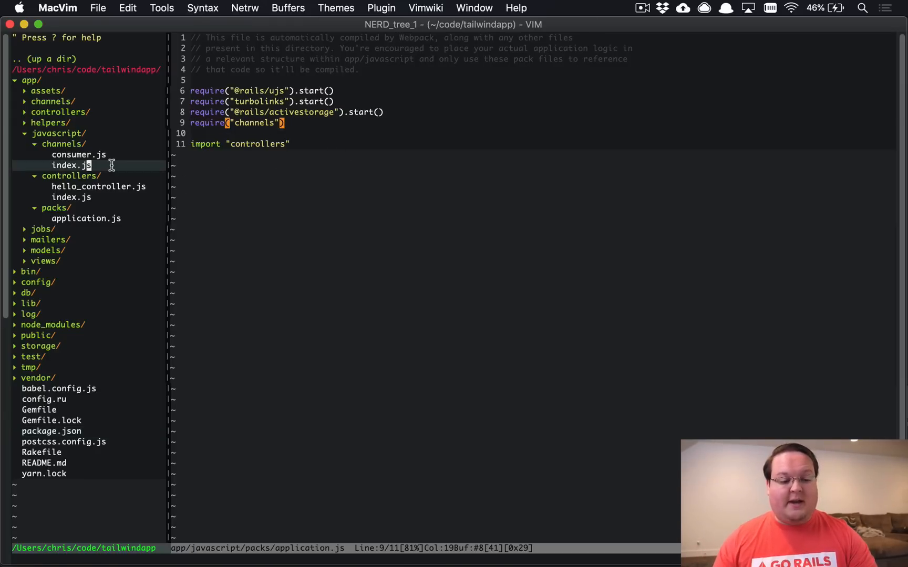
pyautogui.doubleClick(79, 154)
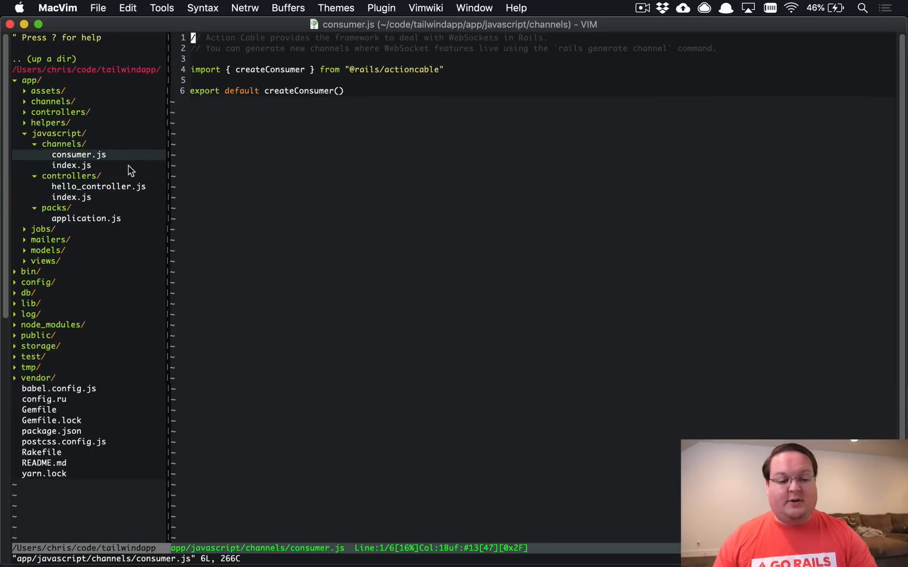
pyautogui.moveTo(168, 166)
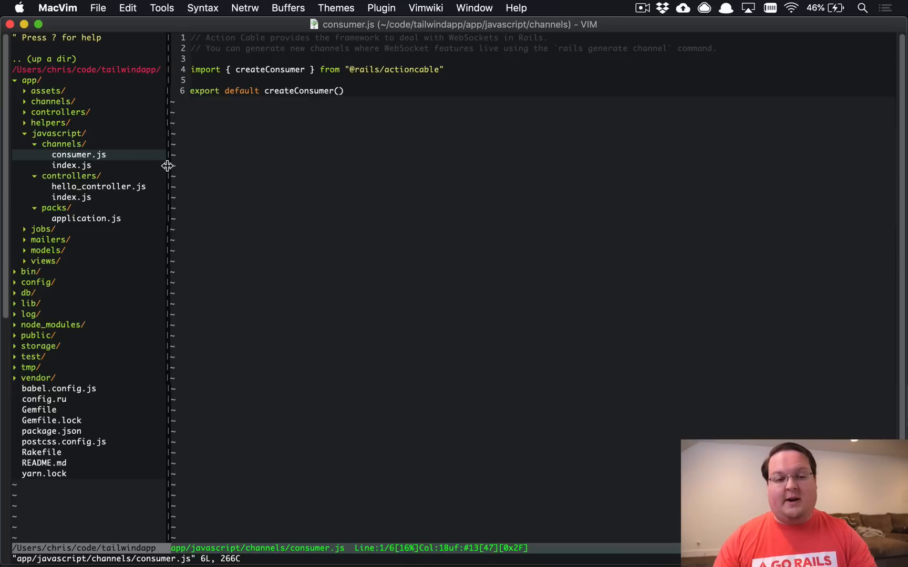
pyautogui.moveTo(214, 167)
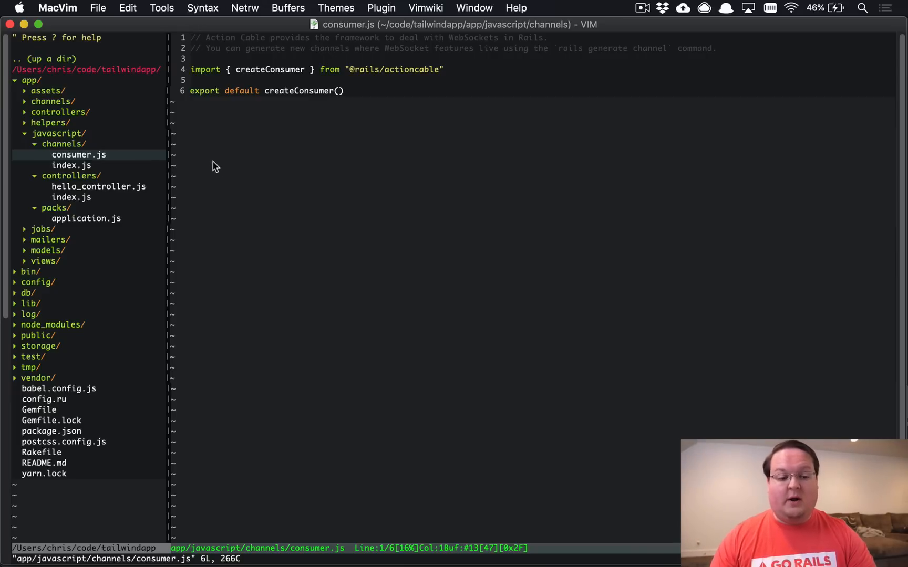
pyautogui.moveTo(282, 175)
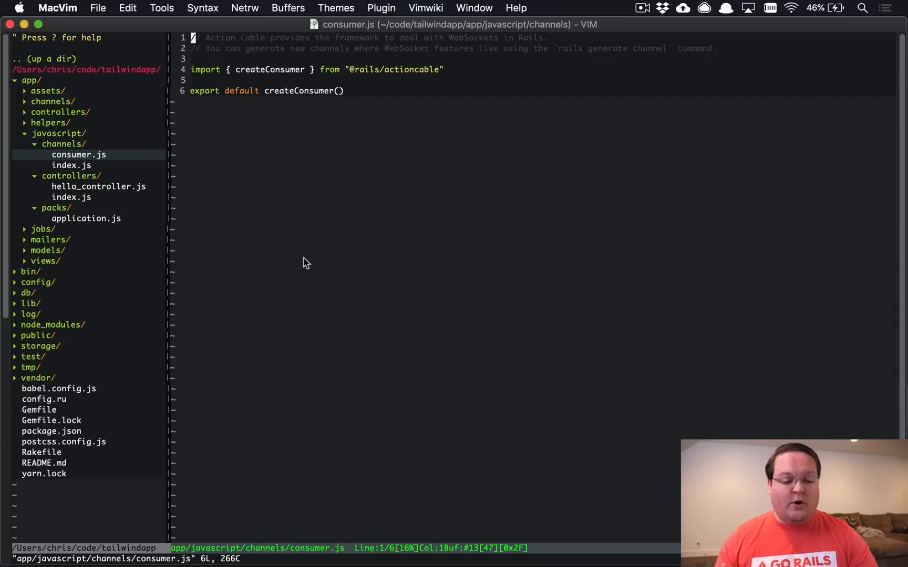
pyautogui.moveTo(128, 460)
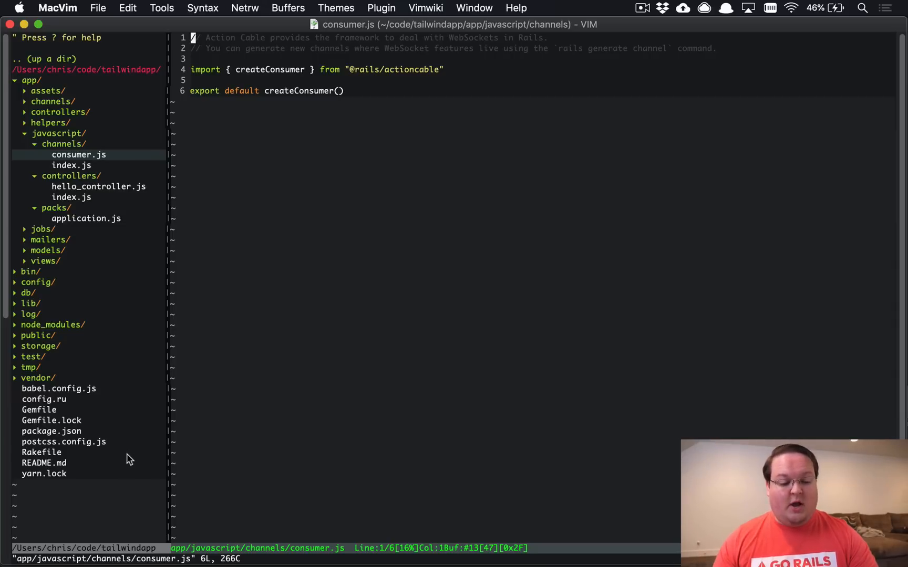
# - Review postcss.config.js, then open babel.config.js and scroll through its presets
pyautogui.click(64, 442)
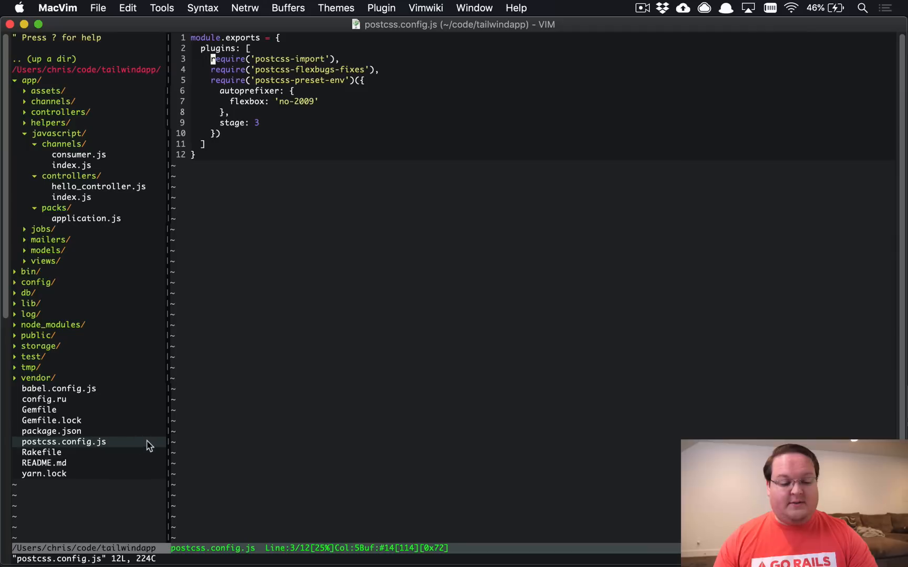
pyautogui.moveTo(365, 380)
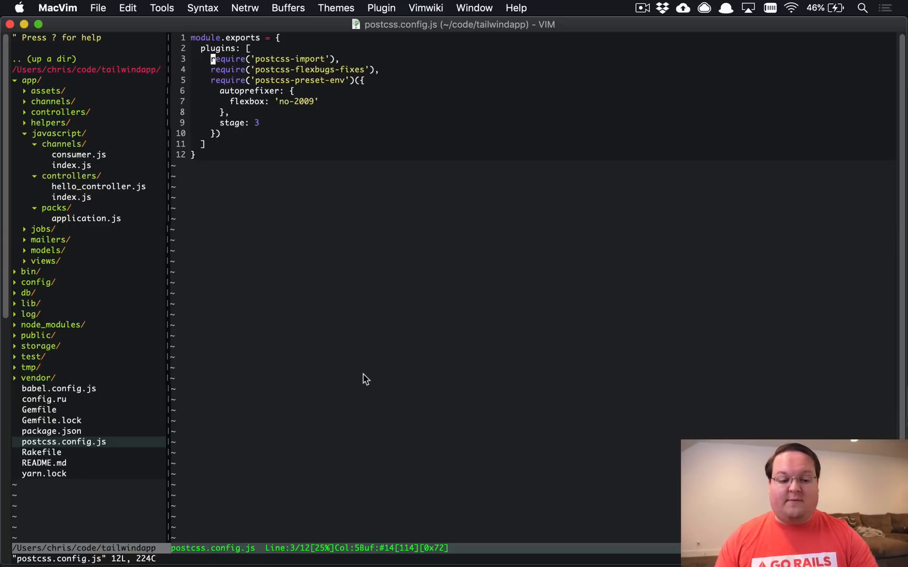
pyautogui.click(59, 388)
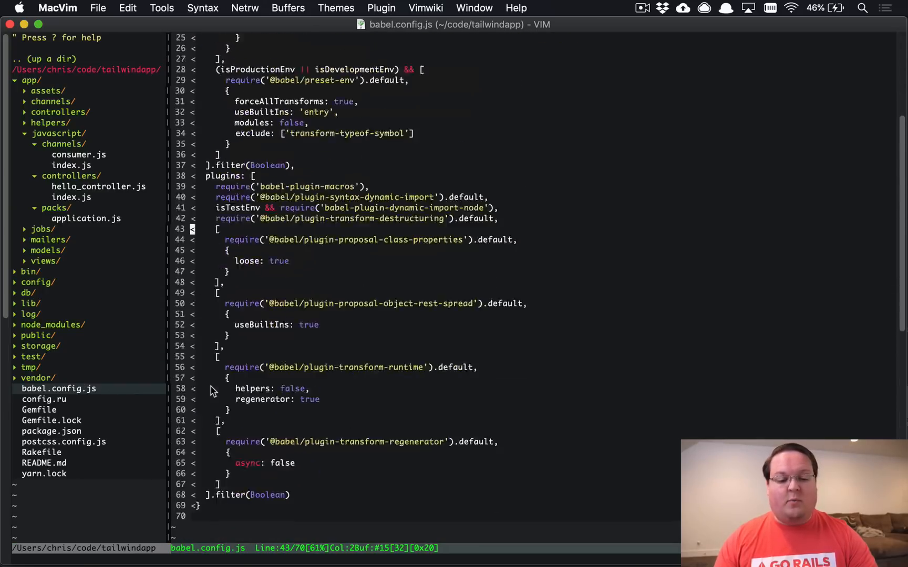
pyautogui.scroll(3)
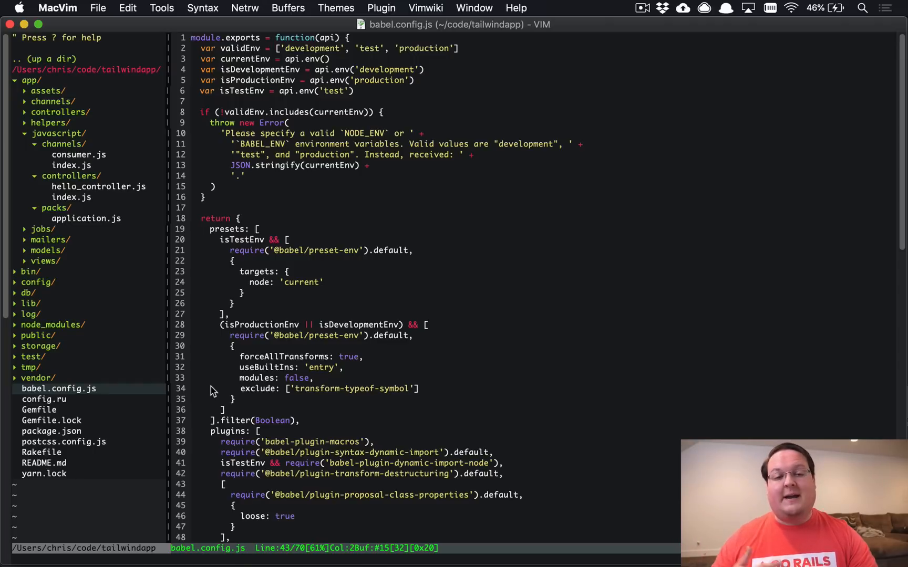
pyautogui.moveTo(209, 437)
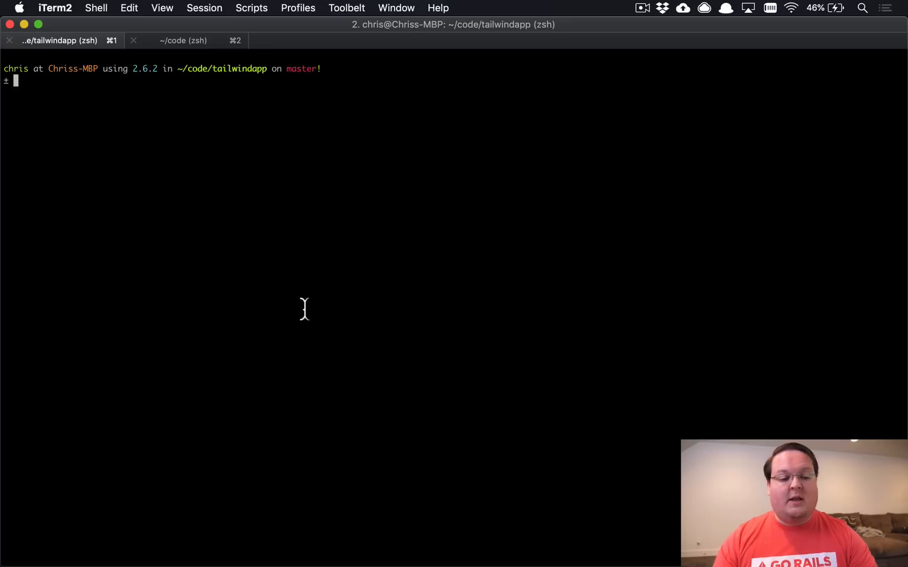
# - Scaffold a Post with title and publish_date:date fields
pyautogui.write('rails g scaffold')
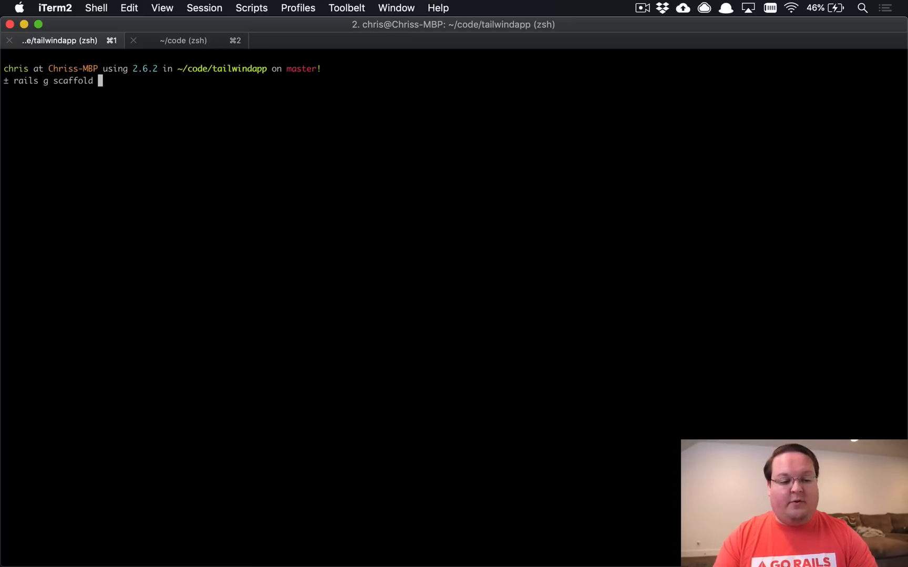
pyautogui.write('P')
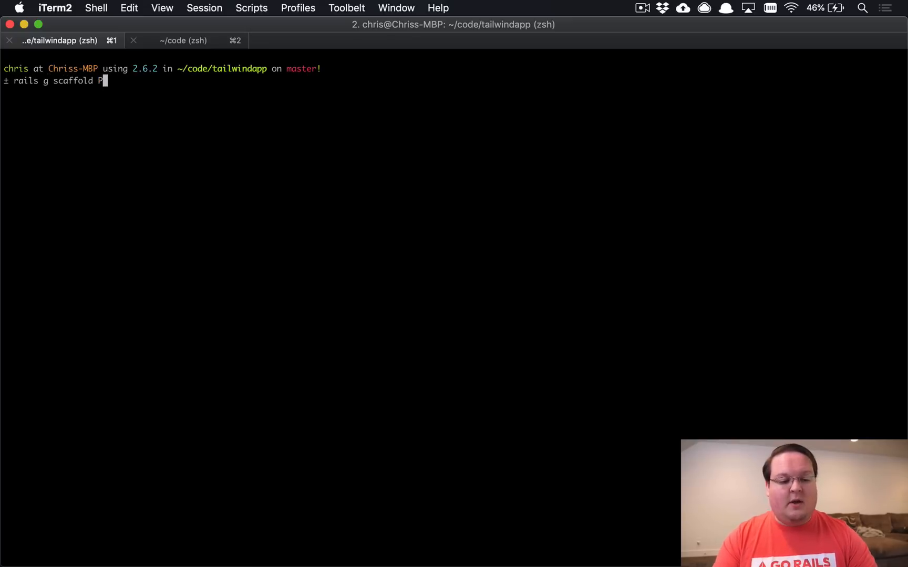
pyautogui.write('ost title')
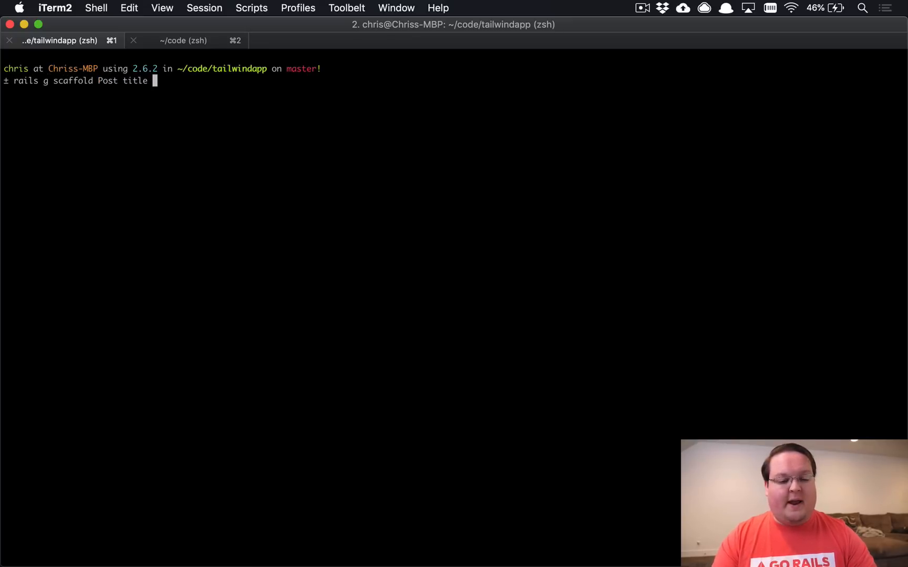
pyautogui.write('publish')
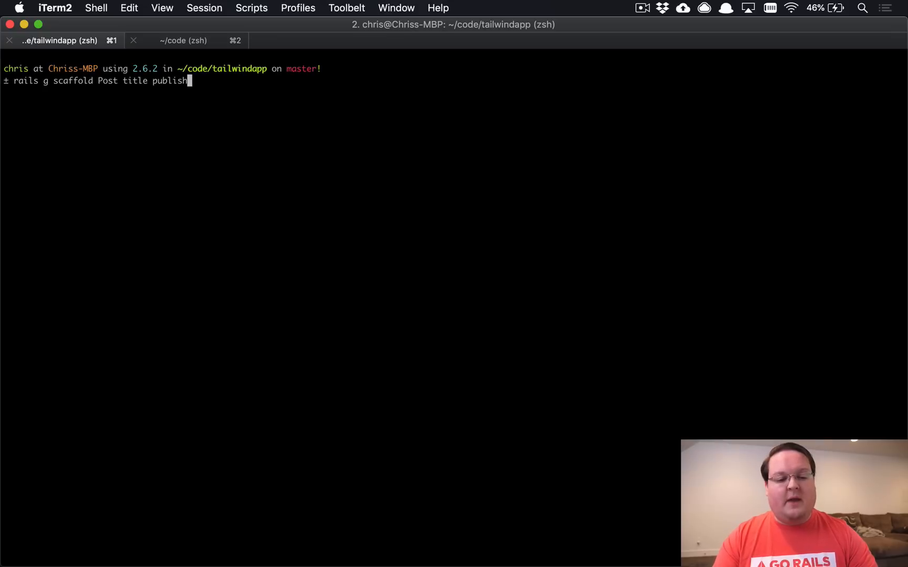
pyautogui.write('_date:date')
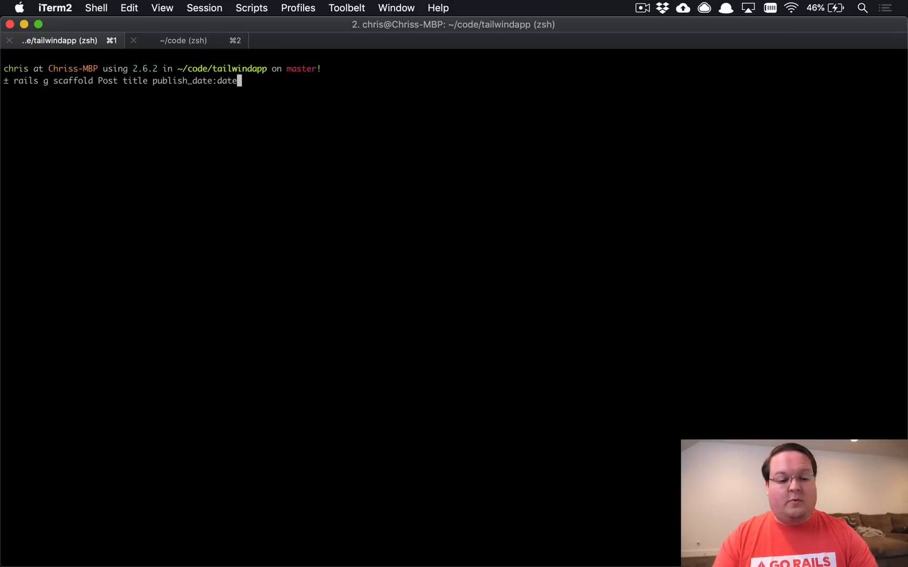
pyautogui.press('Return')
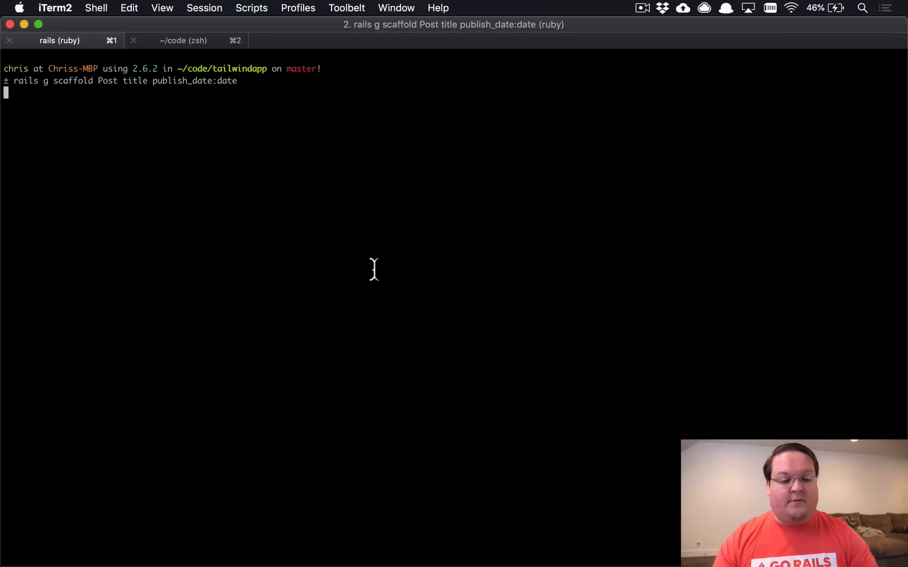
pyautogui.press('Return')
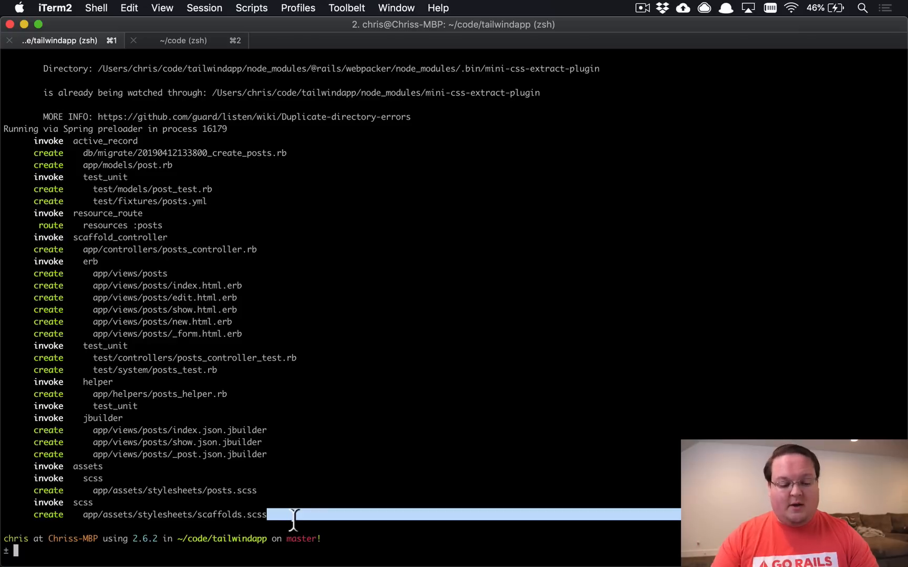
# - Remove the generated scaffolds.scss and run rails db:migrate
pyautogui.write('rm sc')
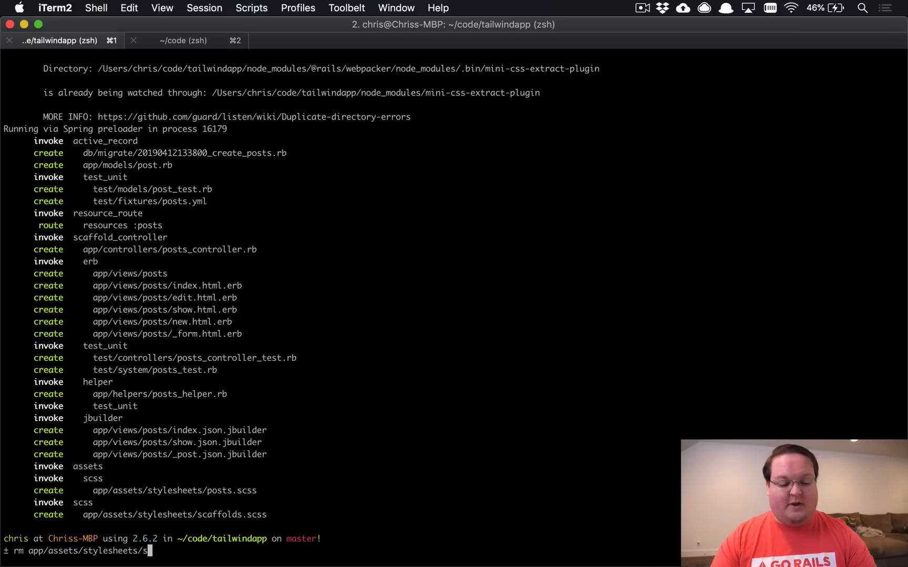
pyautogui.press('Return')
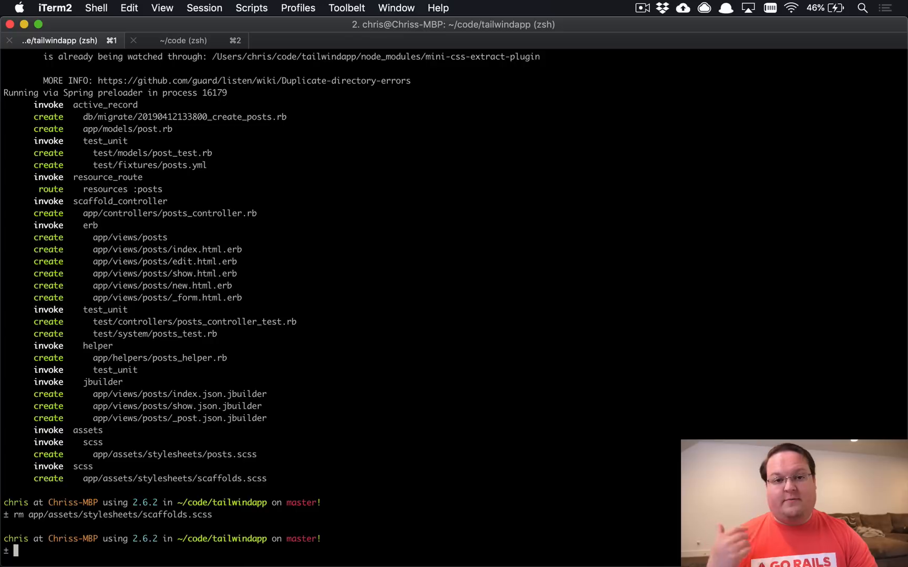
pyautogui.write('rails db:migrate')
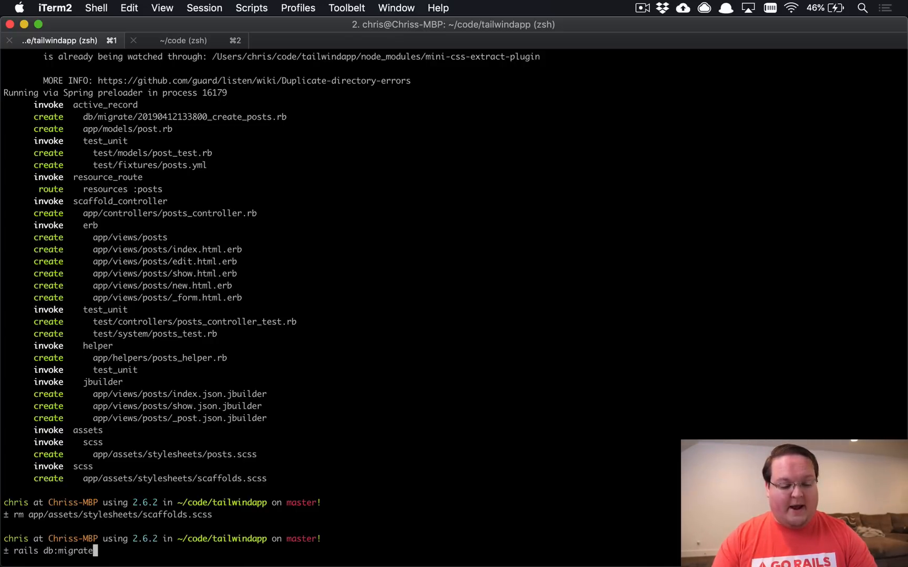
pyautogui.press('Return')
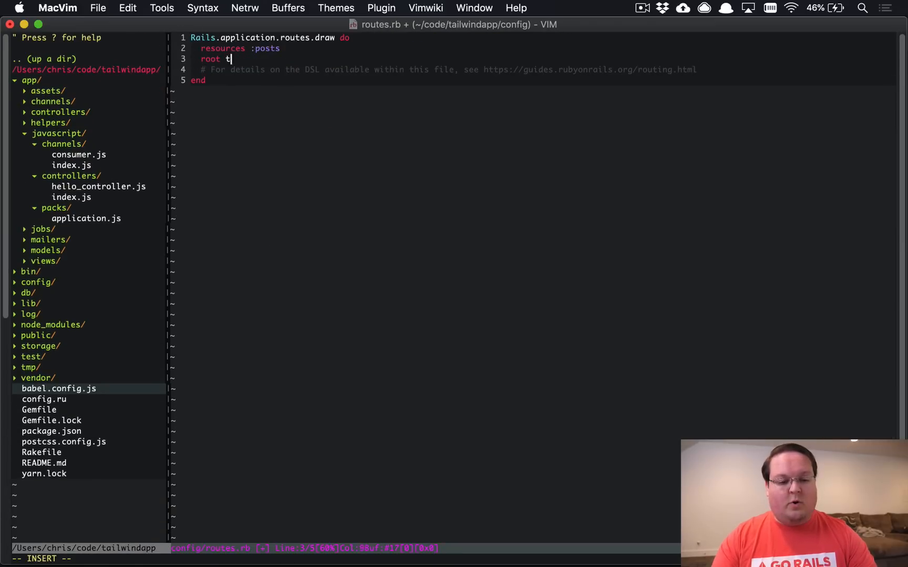
# - Route the app root to "posts#index" in routes.rb, save, and switch to the browser
pyautogui.write('o: "posts#index')
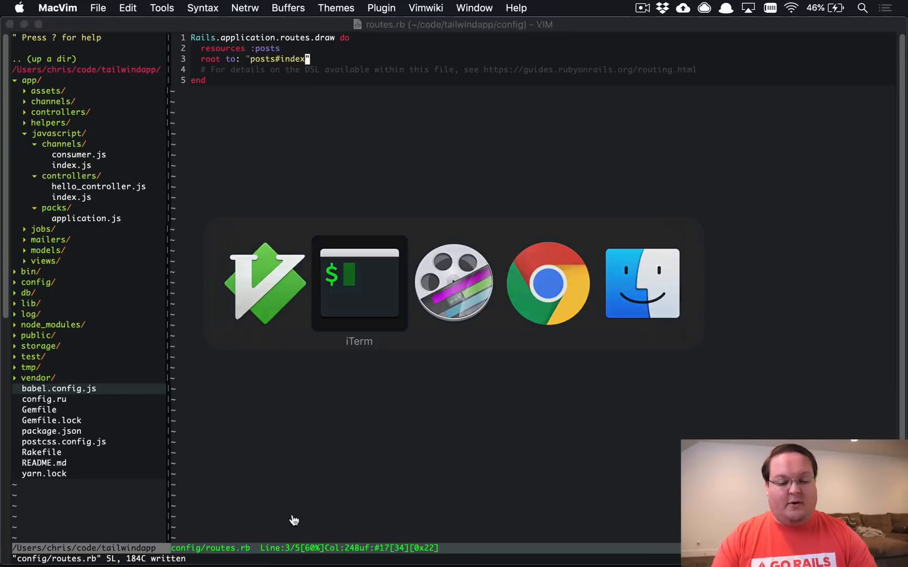
pyautogui.click(546, 283)
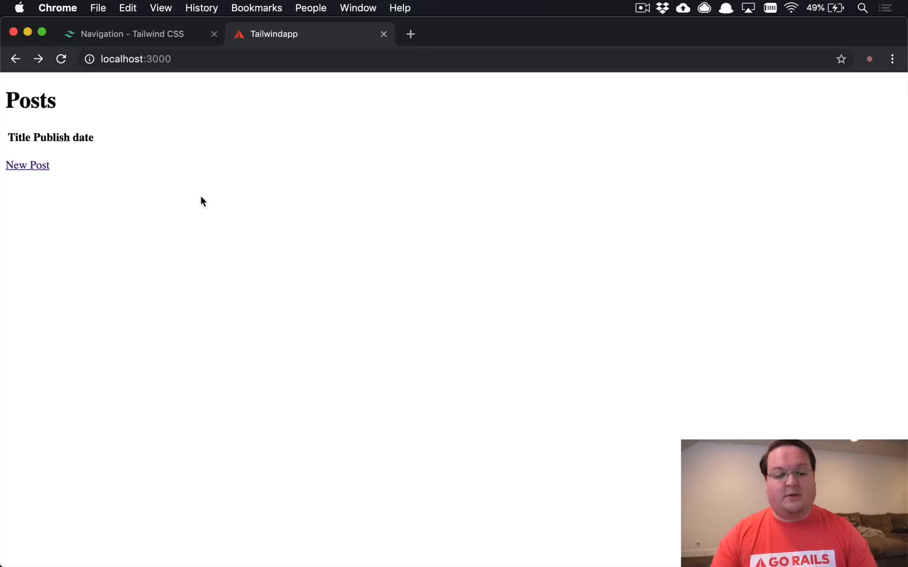
# - Follow the New Post link to load the /posts/new form
pyautogui.click(27, 165)
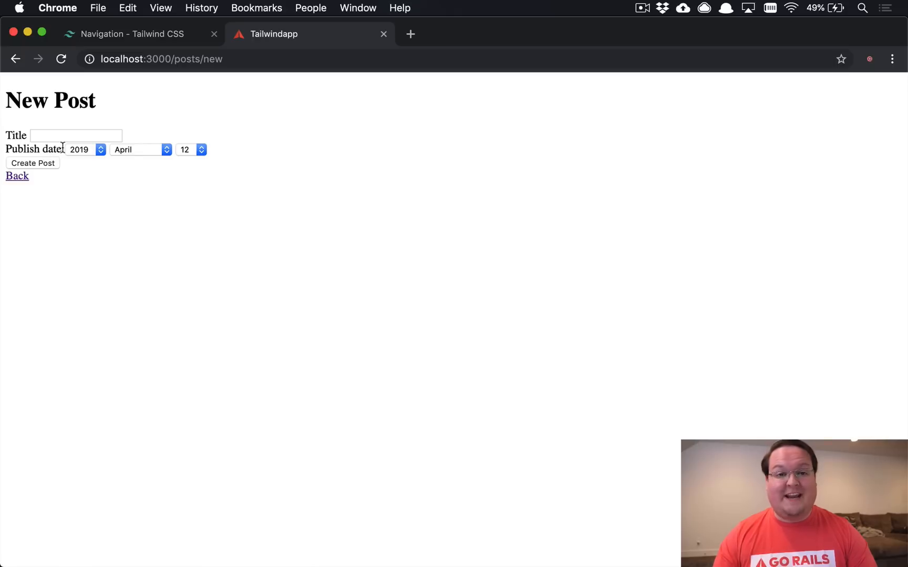
pyautogui.moveTo(152, 186)
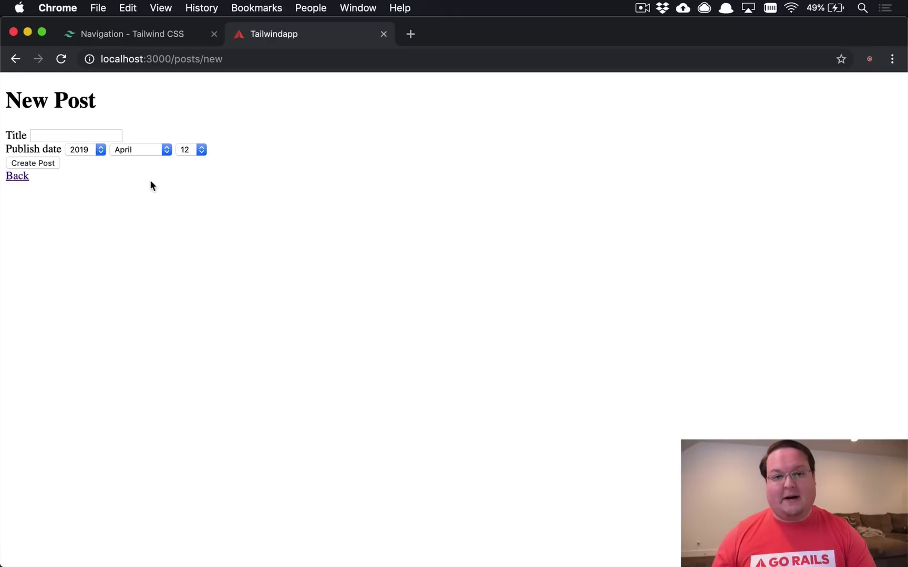
pyautogui.moveTo(257, 140)
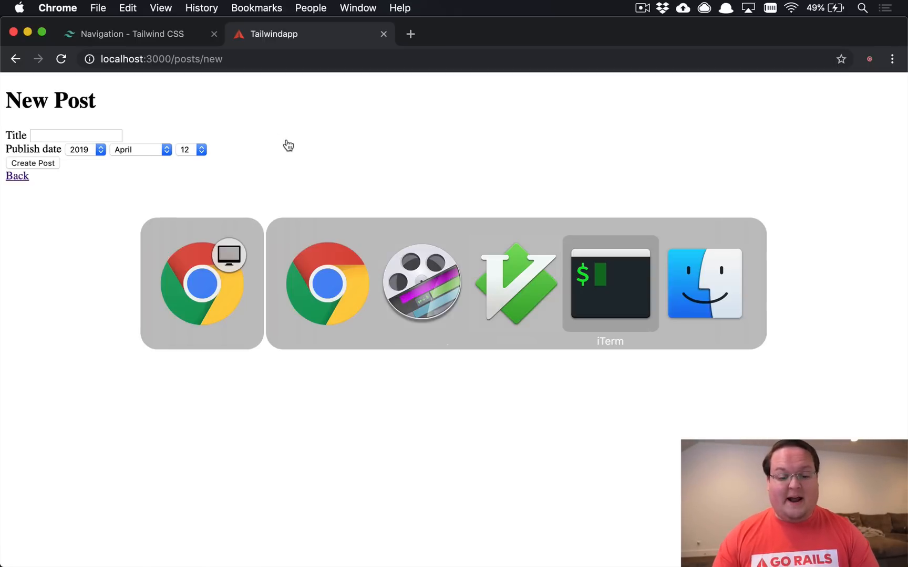
# - Run yarn add flatpickr in a spare iTerm2 shell
pyautogui.click(609, 284)
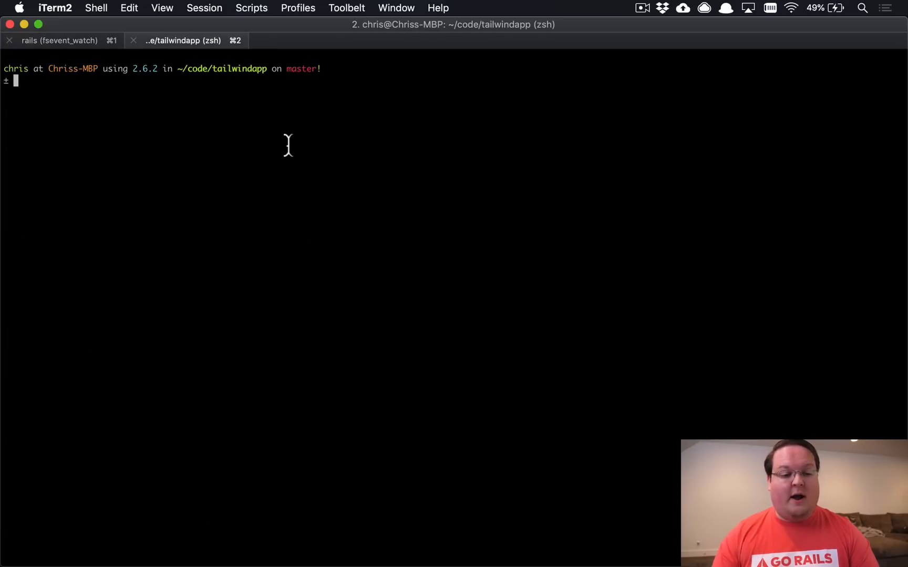
pyautogui.write('yarn f')
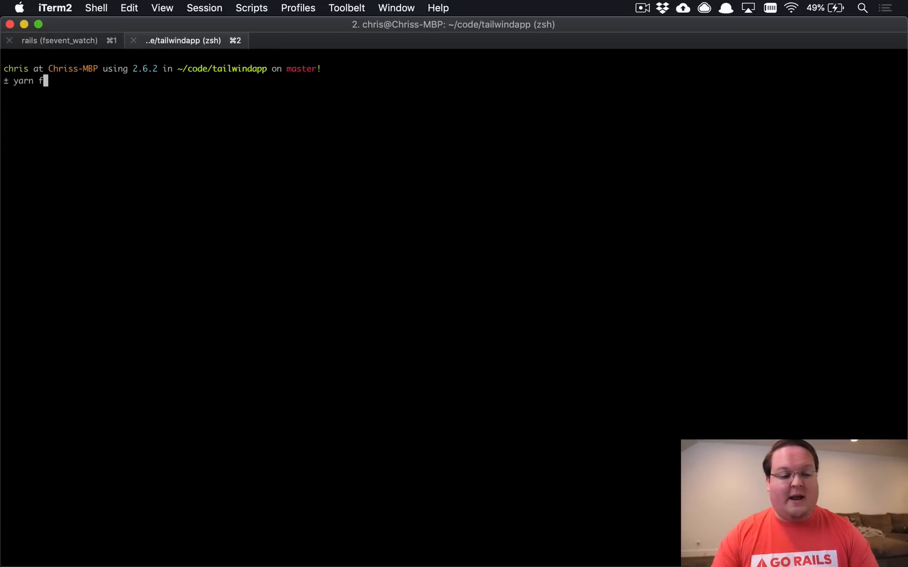
pyautogui.press('Return')
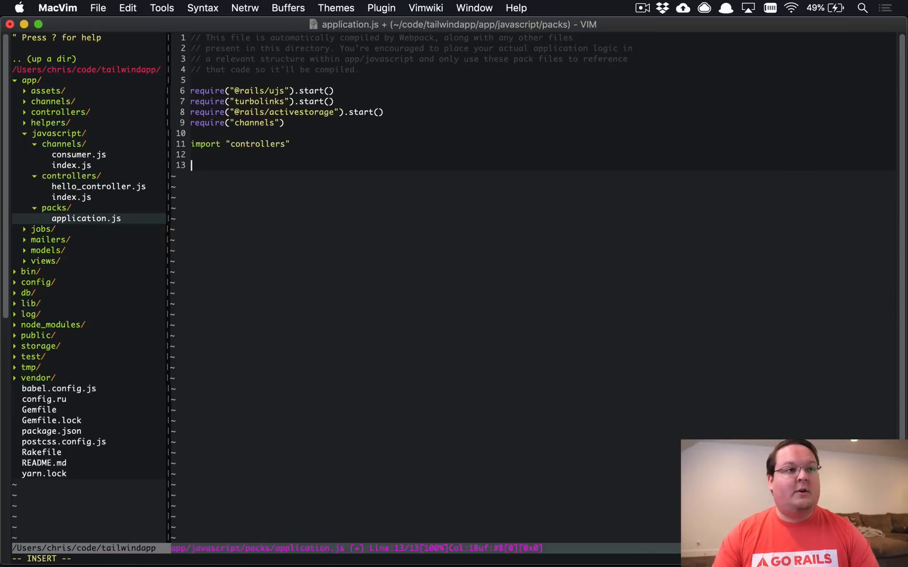
# - Import flatpickr from "flatpickr" at the top of application.js
pyautogui.write('import flatpickr from "flatpickr')
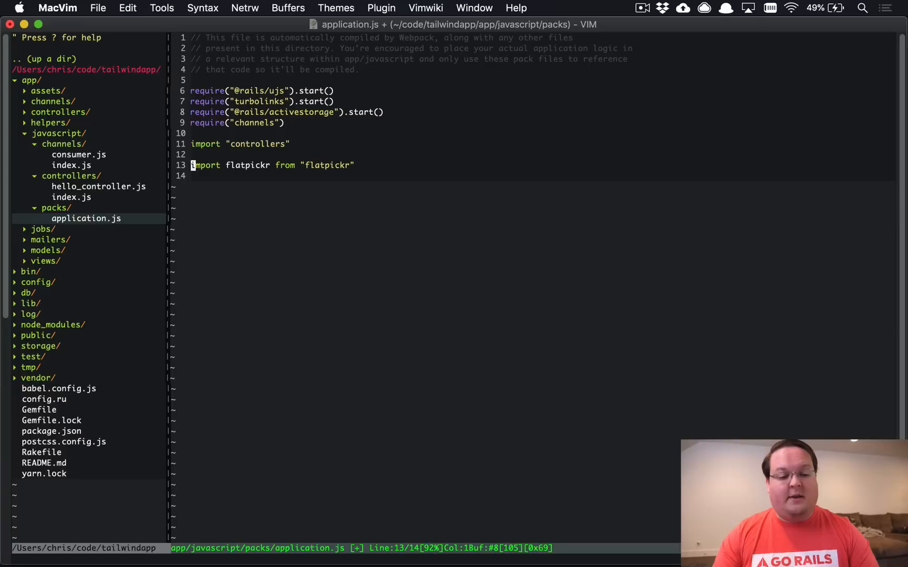
pyautogui.press('v')
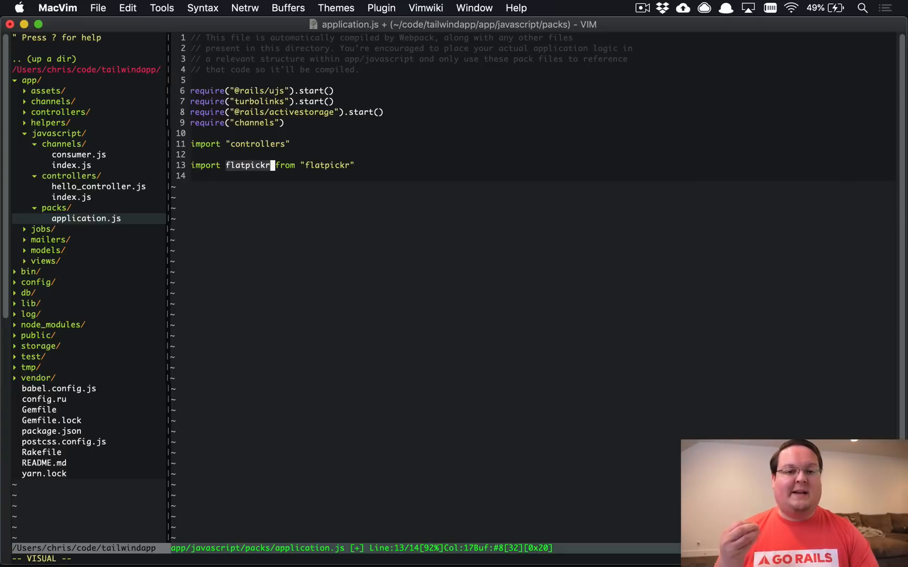
pyautogui.write('flat')
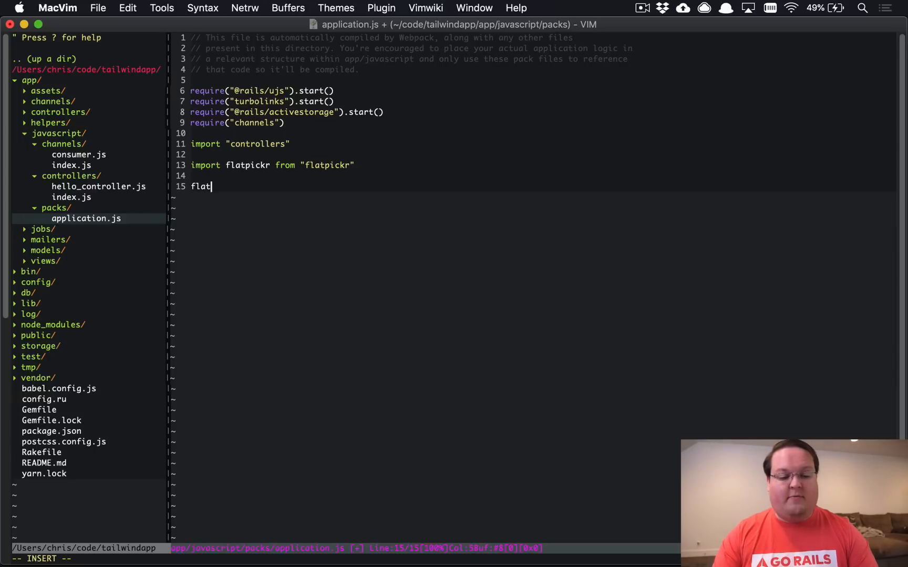
pyautogui.write('pickr')
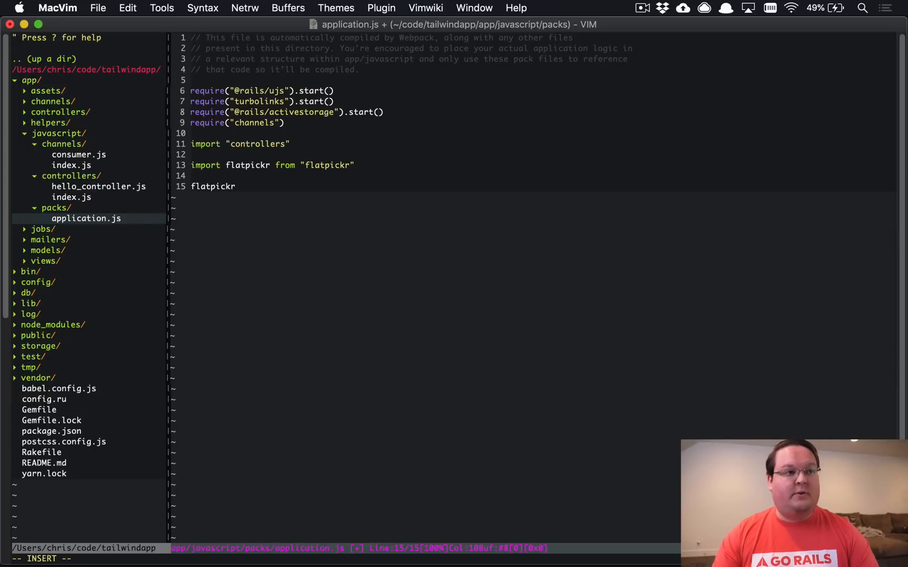
# - Add a document turbolinks:load event listener with an arrow-function body
pyautogui.write('doc')
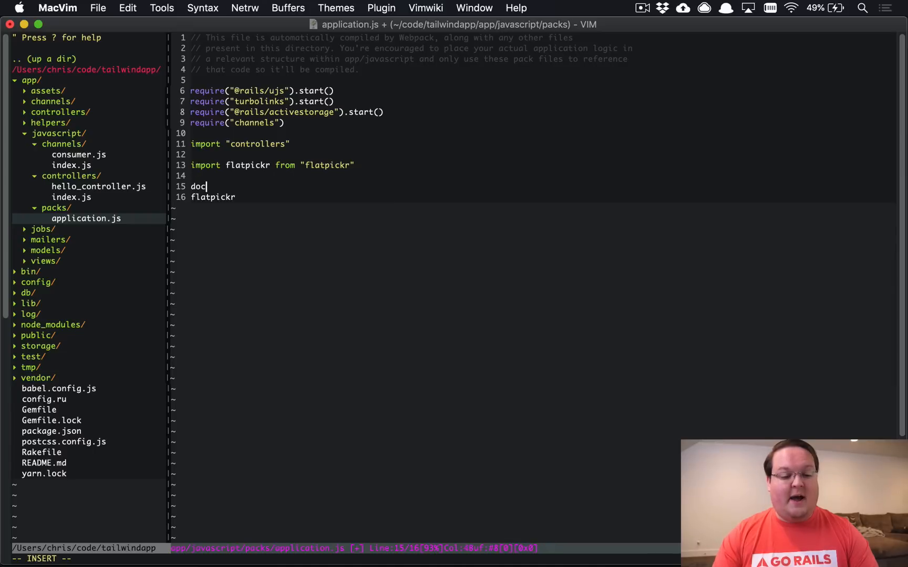
pyautogui.write('ument.addEventList')
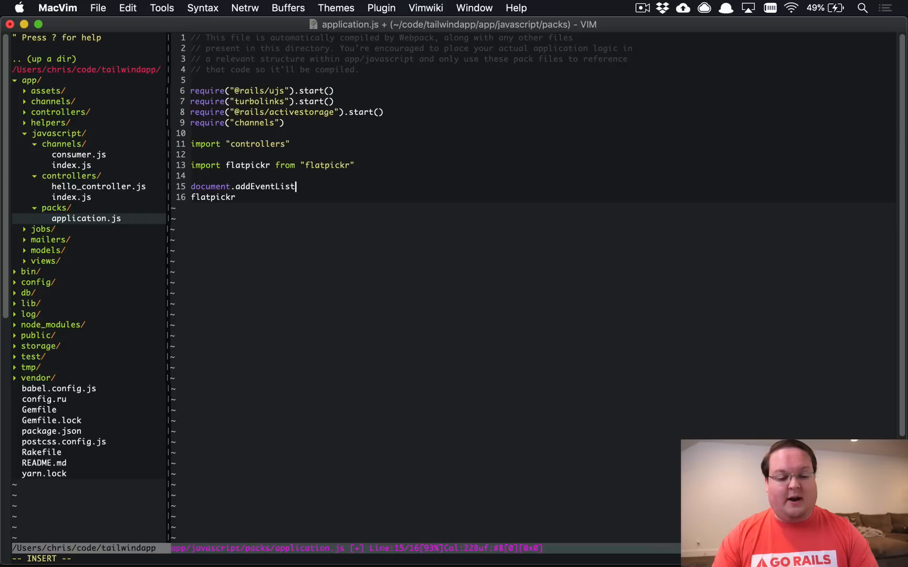
pyautogui.write('ener("')
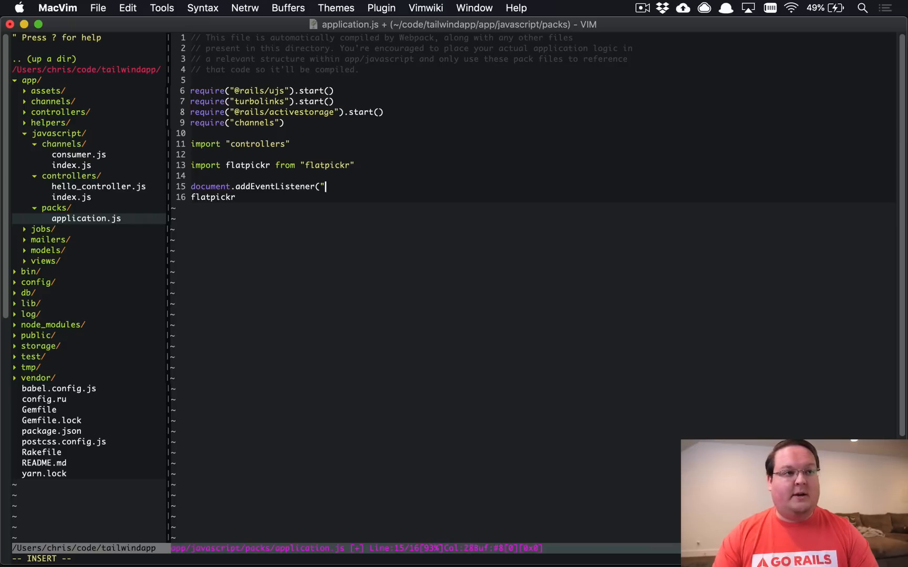
pyautogui.write('turbolinks')
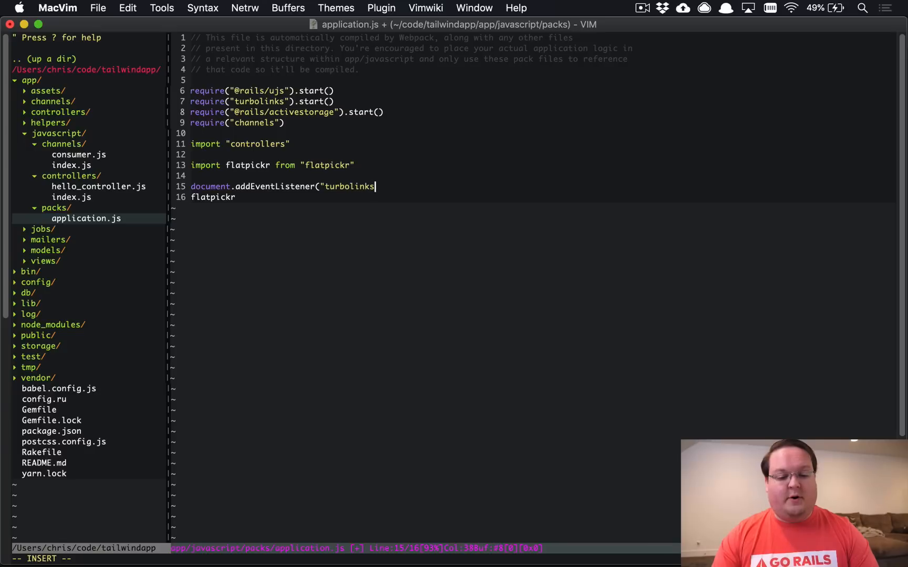
pyautogui.write(':load",')
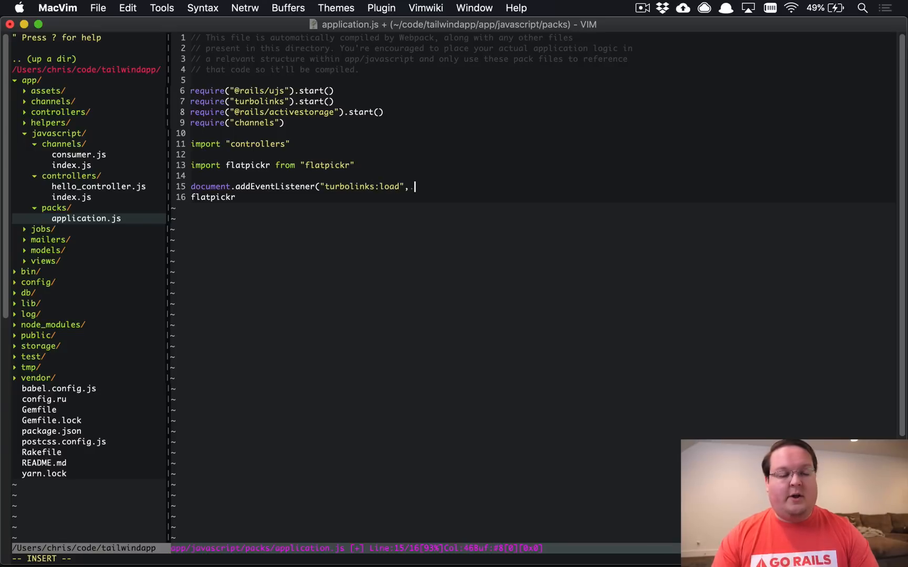
pyautogui.write('() => {')
pyautogui.write('})')
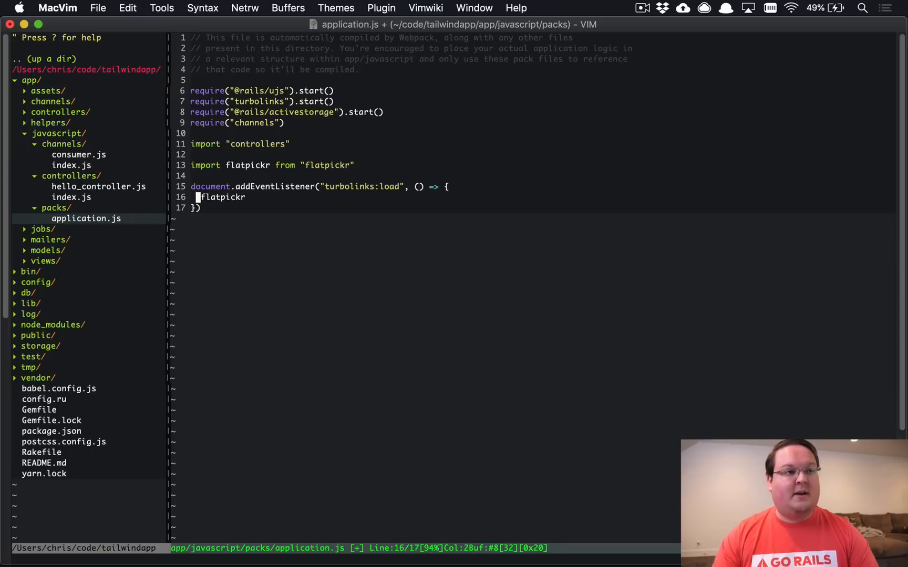
# - Call flatpickr on the "[data-behavior='flatpickr']" selector inside the listener
pyautogui.write('("[')
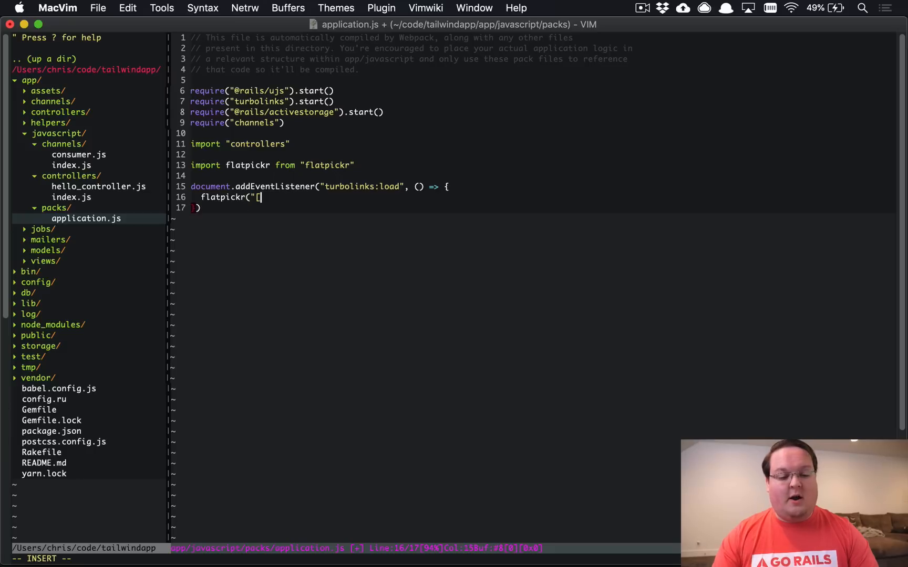
pyautogui.write('data')
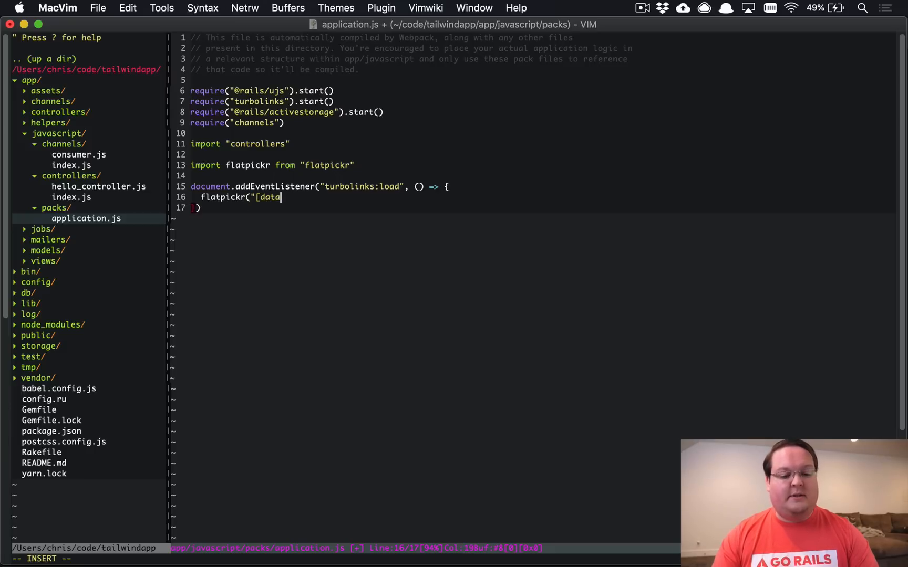
pyautogui.write("-behavior='")
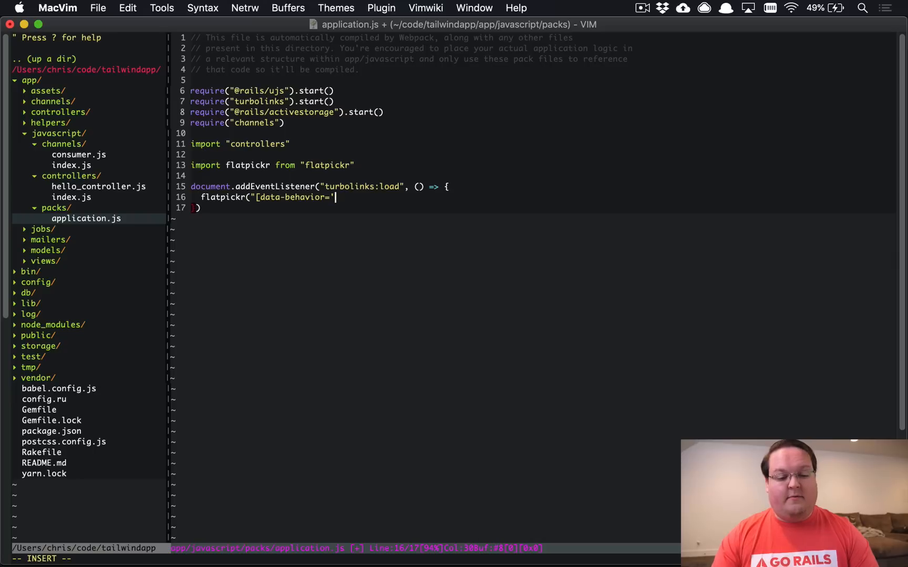
pyautogui.write('flatpickr')
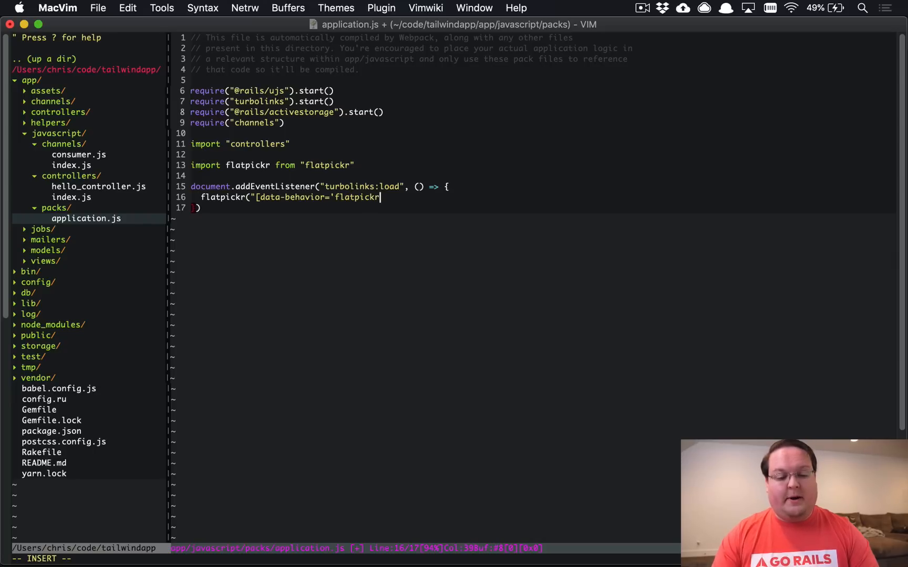
pyautogui.write('\']", {')
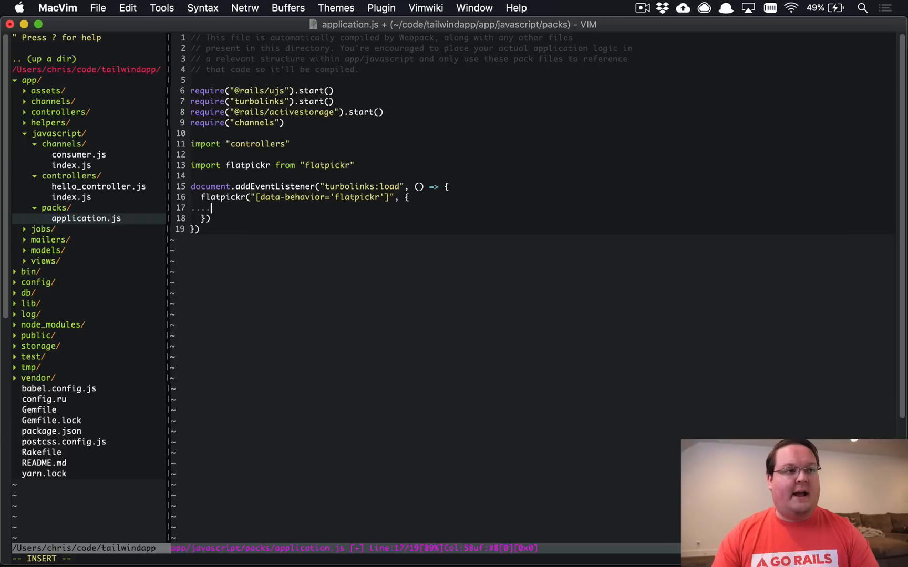
# - Pass options altInput: true, altFormat "F j, Y", dateFormat "Y-m-d" and save
pyautogui.write('altInput: t')
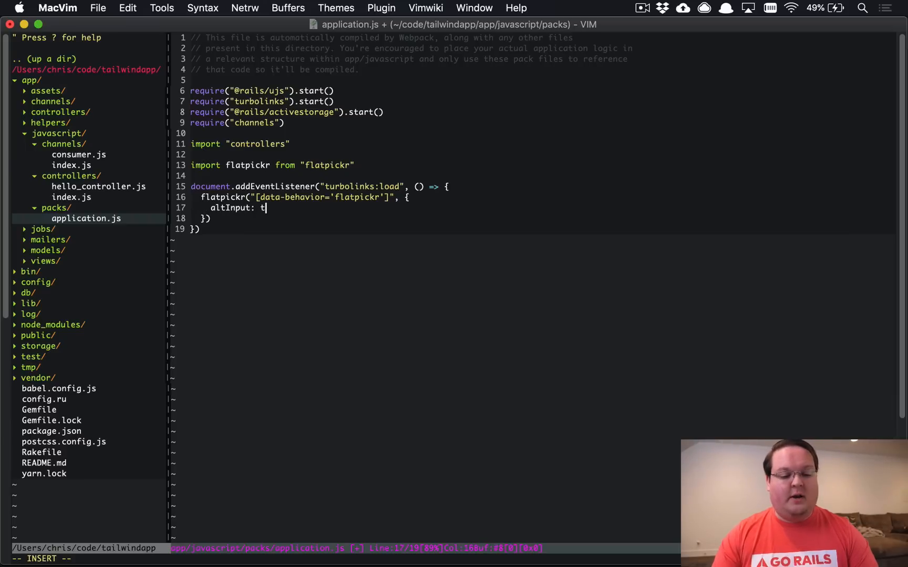
pyautogui.write('rue,')
pyautogui.write('altFormat: "F')
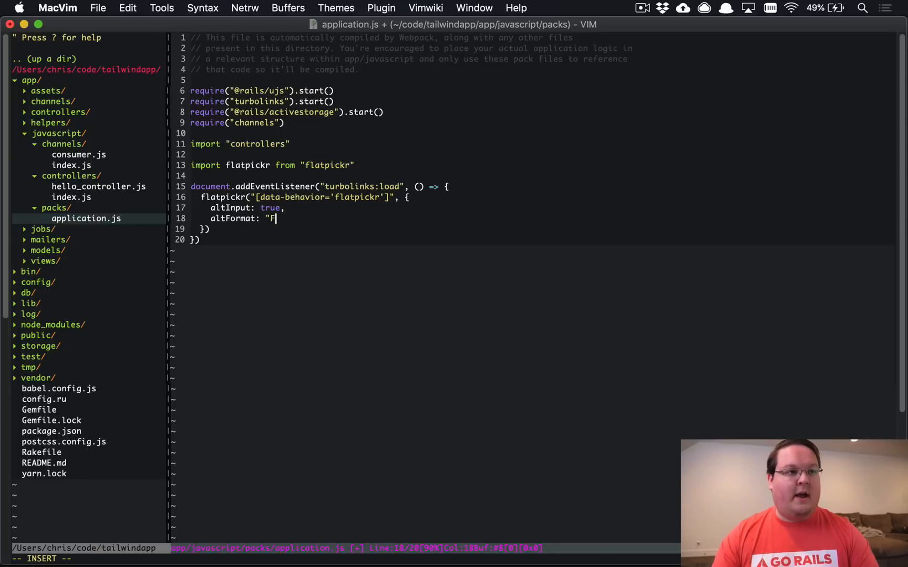
pyautogui.write('j, Y",')
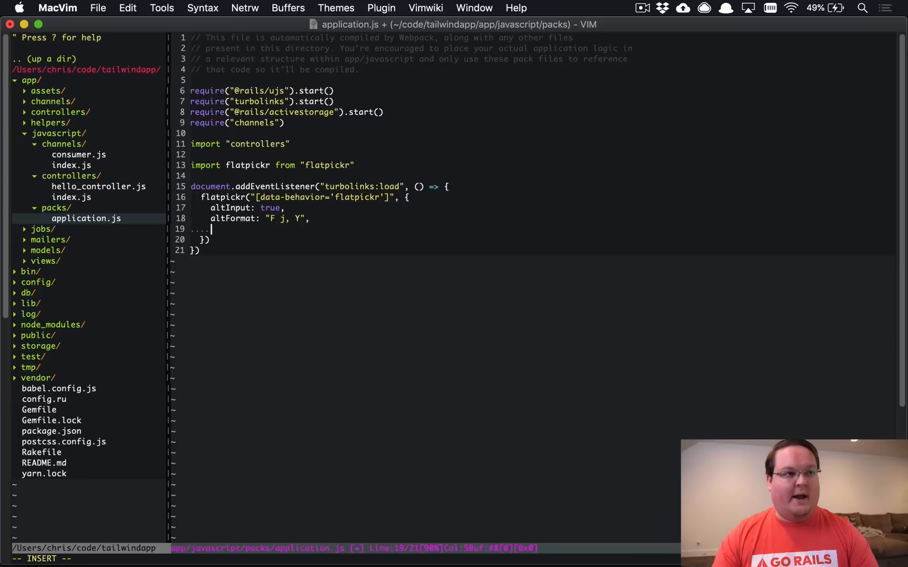
pyautogui.write('dateFormat: "Y-m')
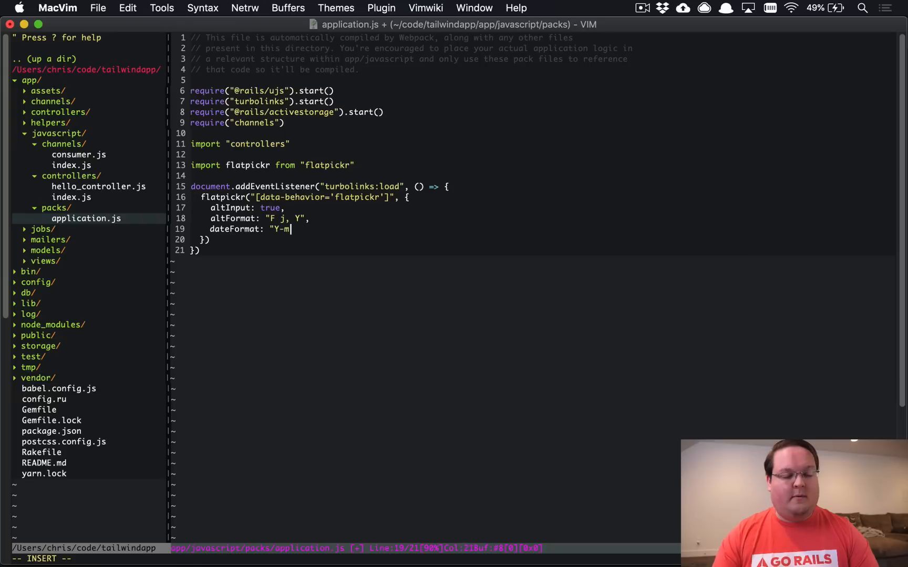
pyautogui.write('-d",')
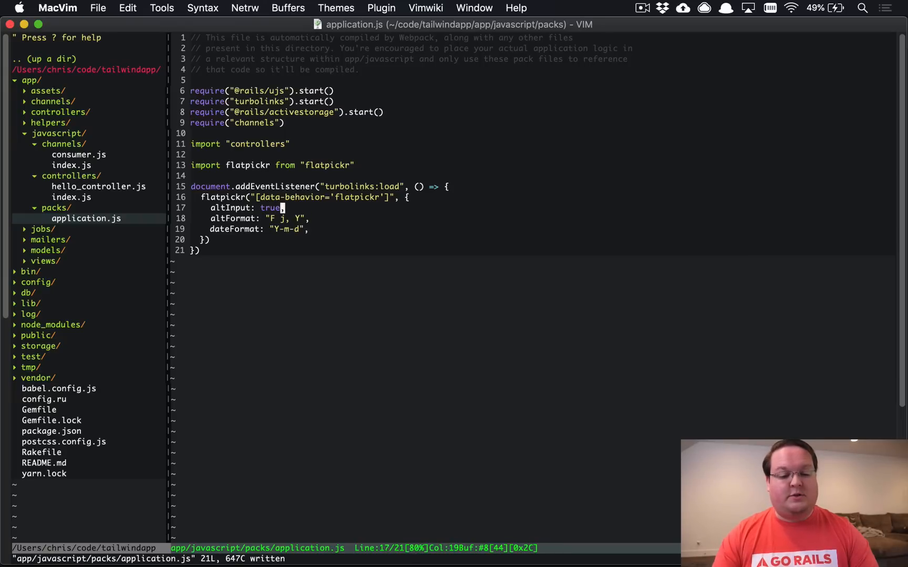
pyautogui.press('V')
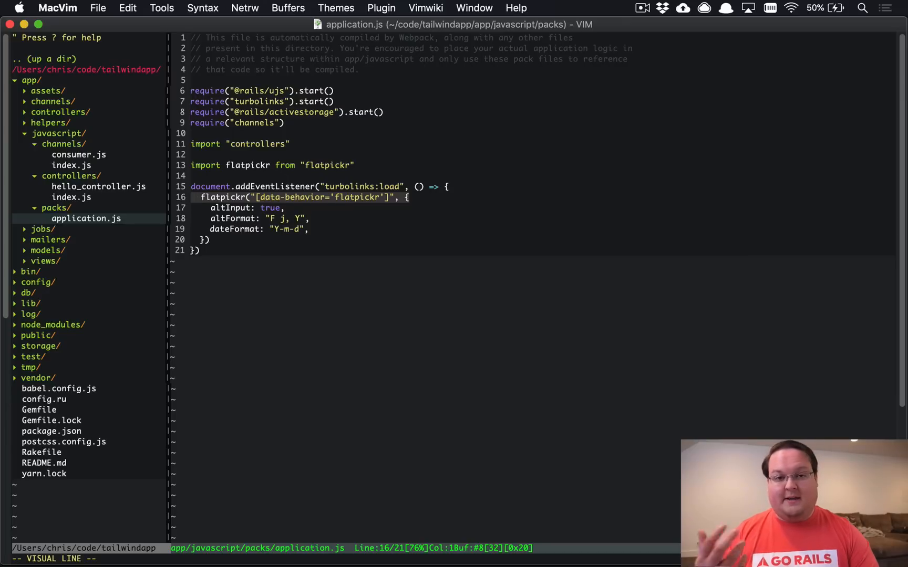
pyautogui.press('Escape')
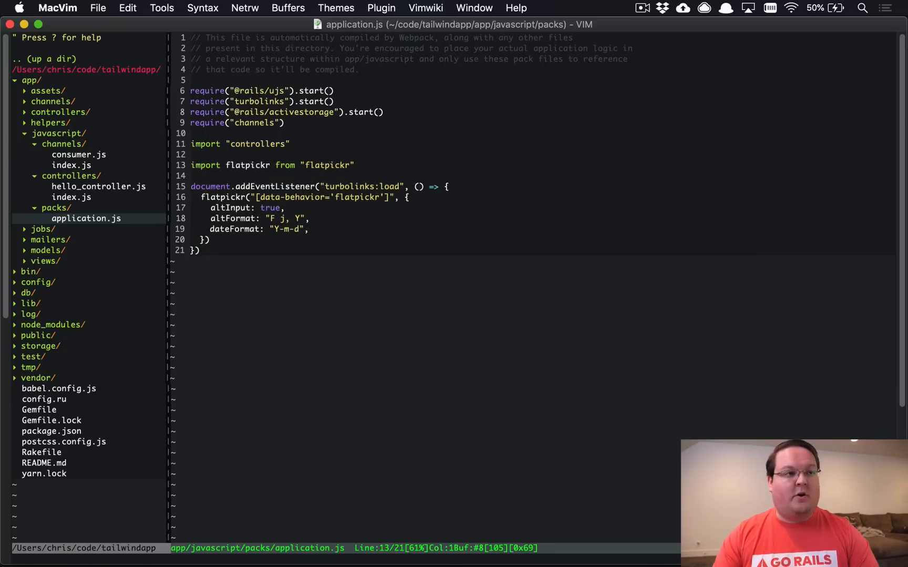
# - Require "flatpickr/dist/flatpickr.css" in application.js, save, and locate the application layout
pyautogui.write('require("')
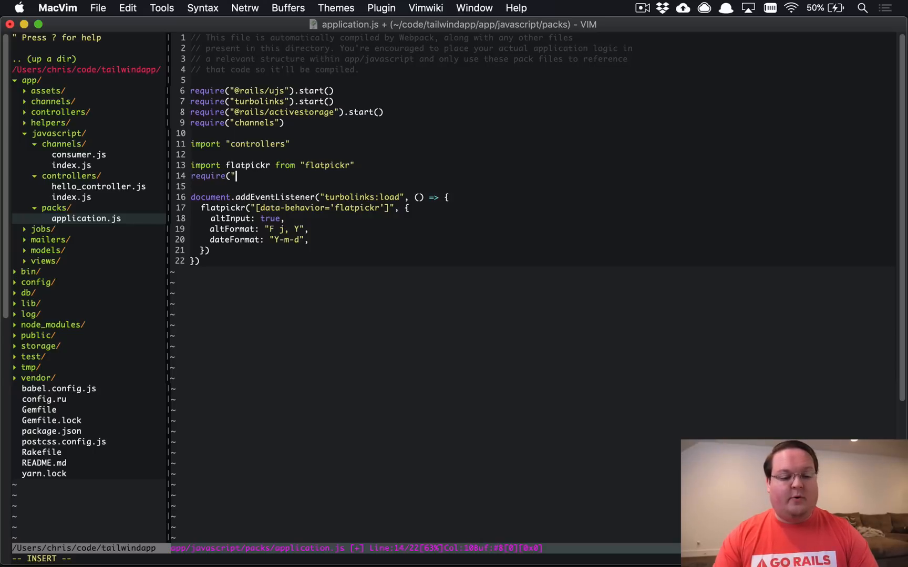
pyautogui.write('flatpickr/')
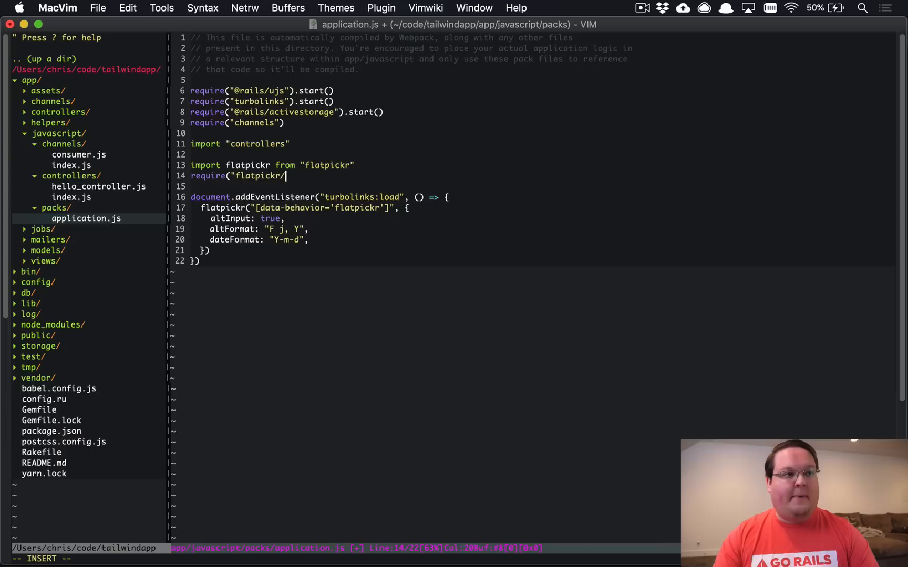
pyautogui.write('dist/flatpi')
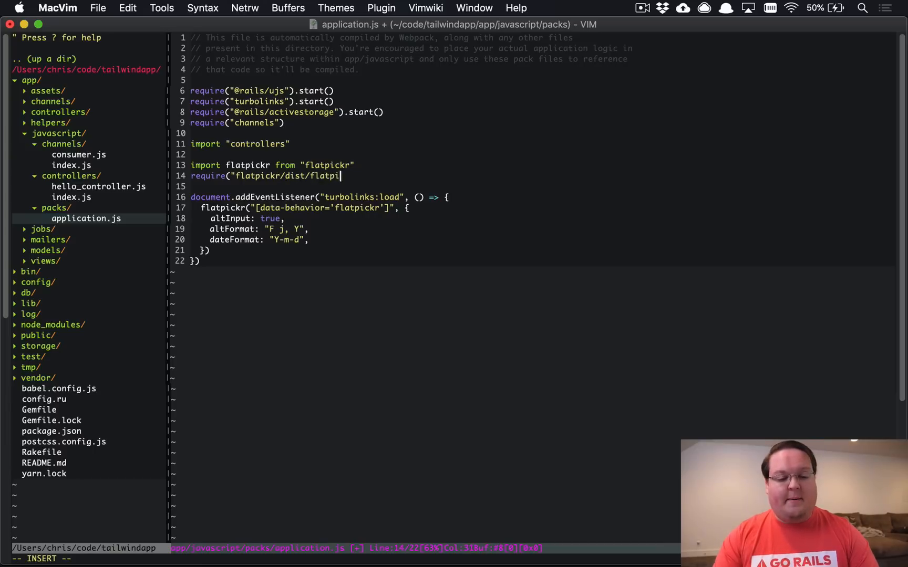
pyautogui.write('ckr.css")')
pyautogui.write('hed')
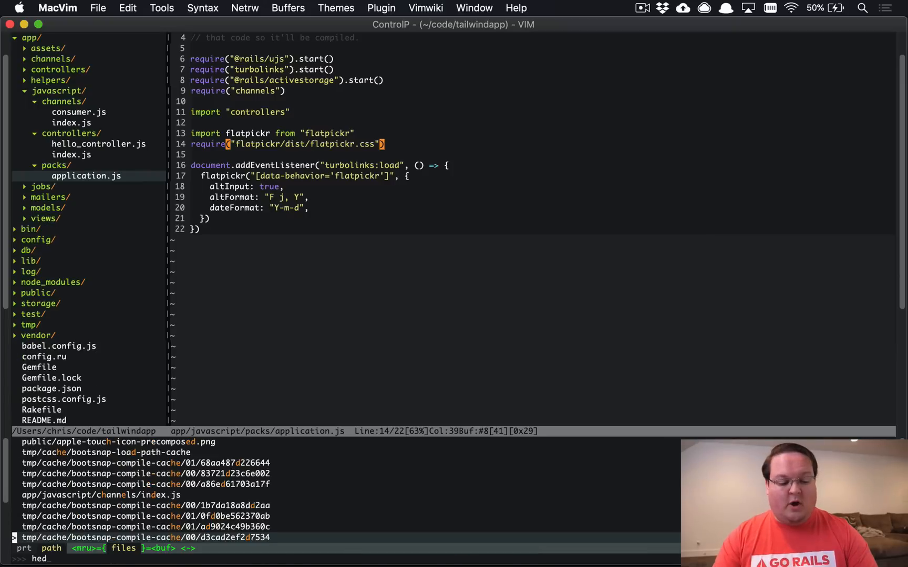
pyautogui.write("application', media: 'all', 'data-turbolinks-track': 'reload' %>")
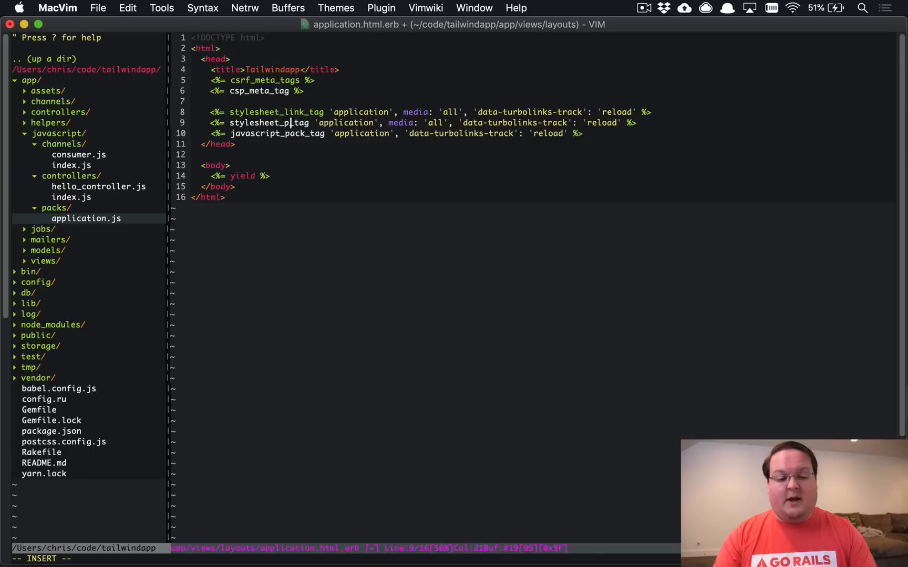
# - Finish the stylesheet_pack_tag 'application' line in the layout head and save
pyautogui.press('Escape')
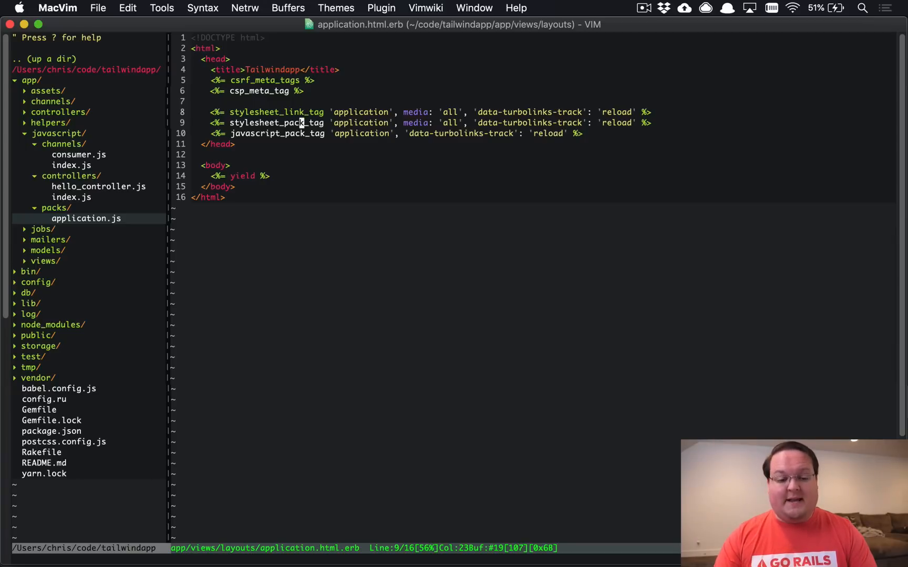
pyautogui.press('k')
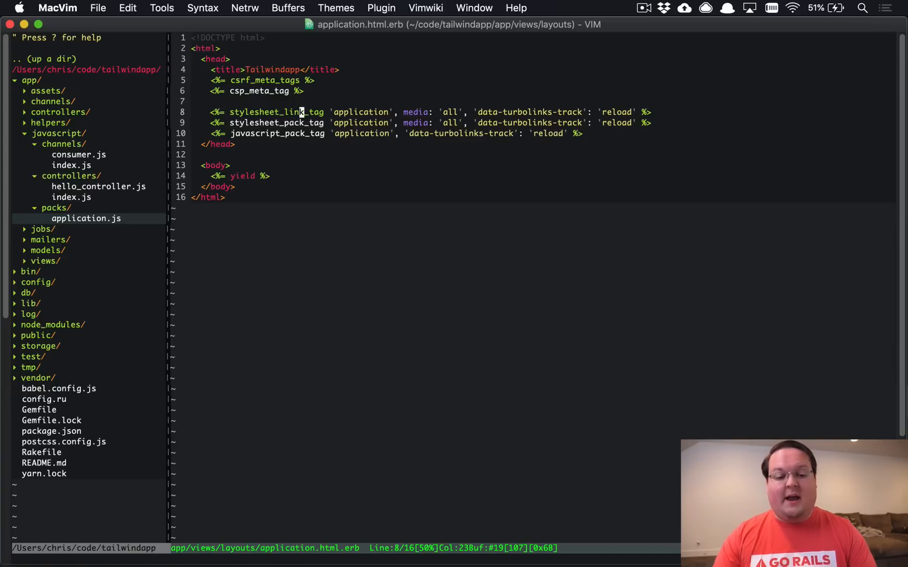
pyautogui.press('j')
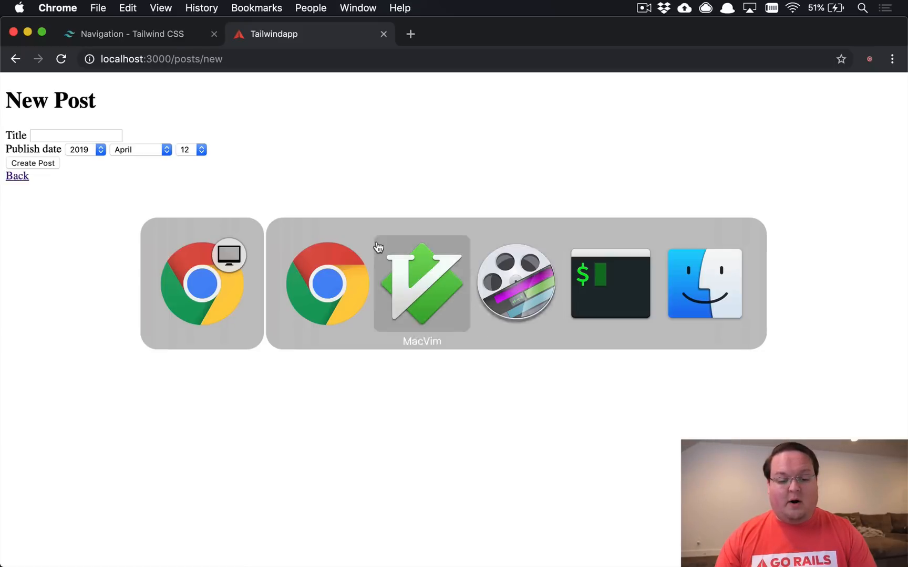
# - Add data: { behavior: "flatpickr" } to the publish_date text_field in _form.html.erb and save
pyautogui.click(421, 284)
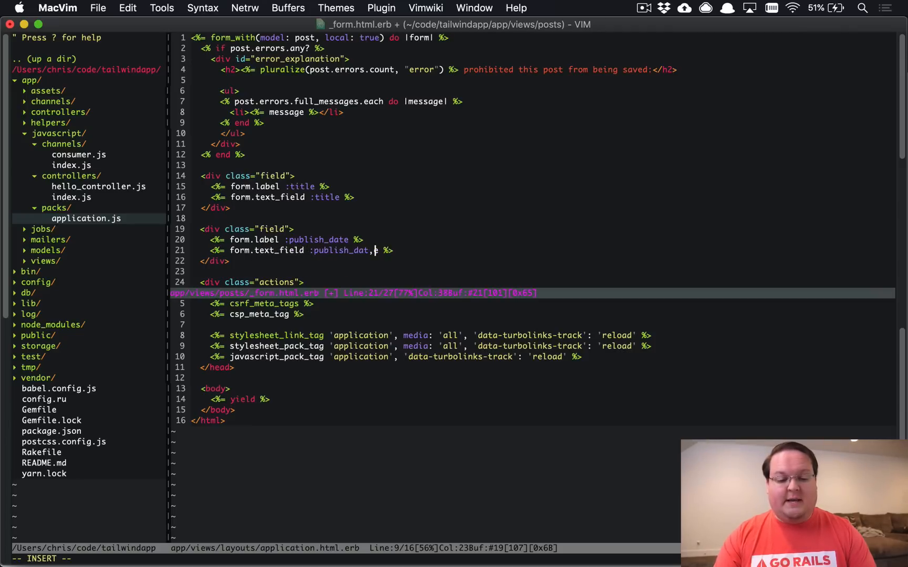
pyautogui.write('e, data: {')
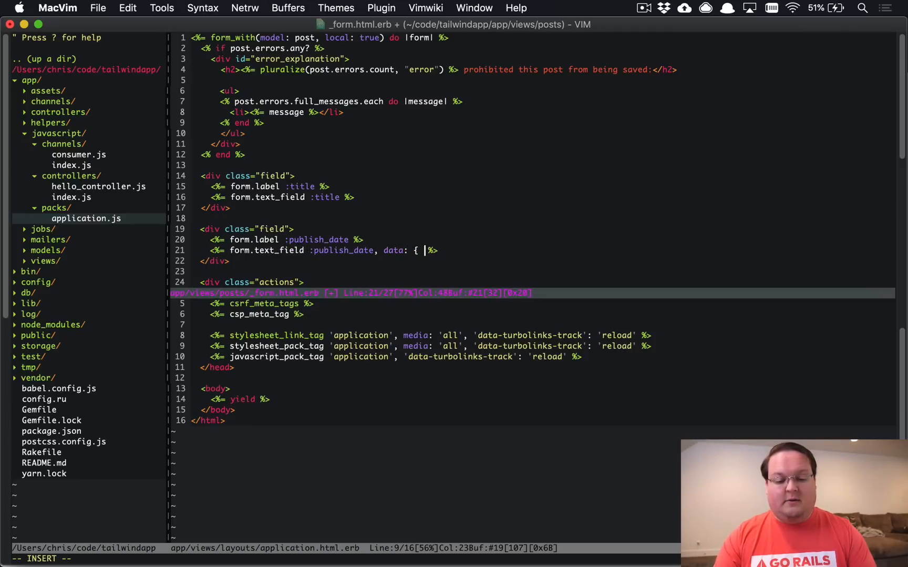
pyautogui.write('behavior:')
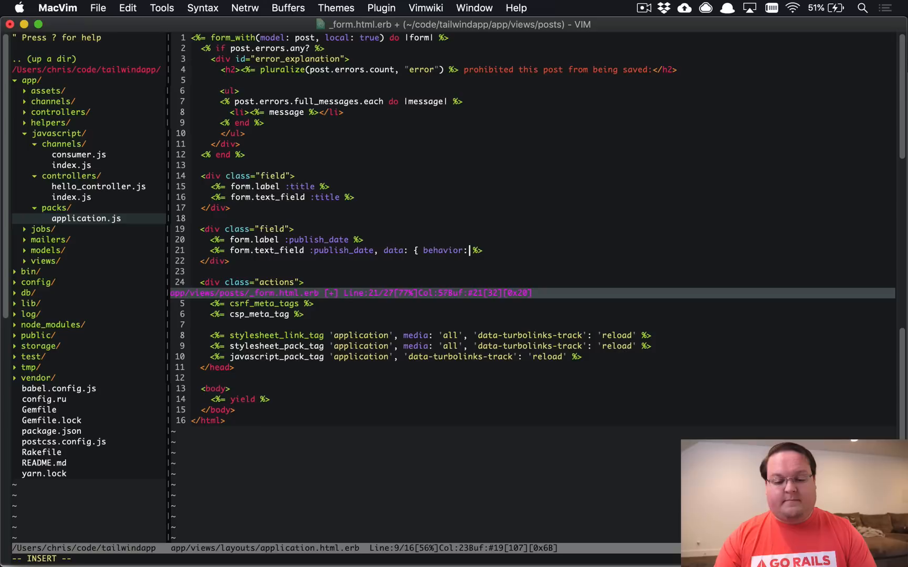
pyautogui.write('"flatpickr"')
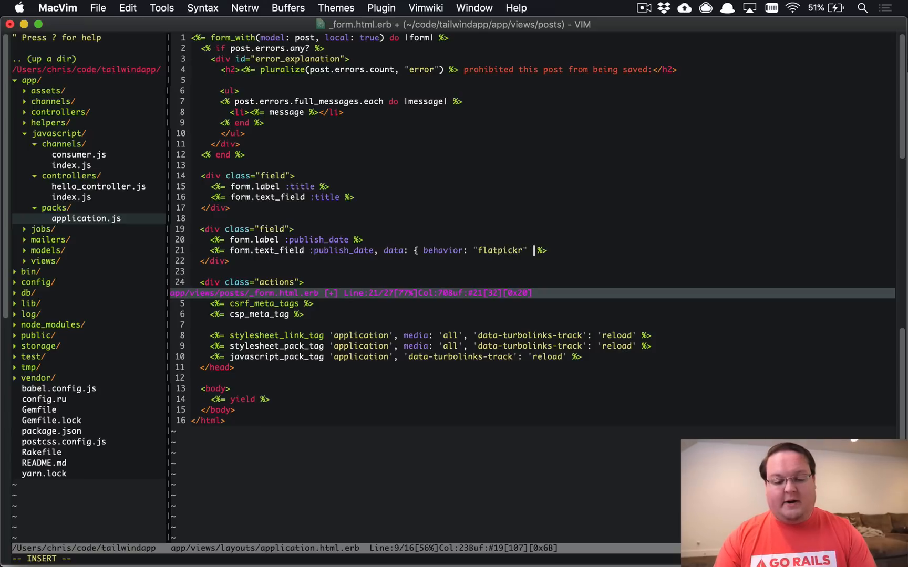
pyautogui.press('Escape')
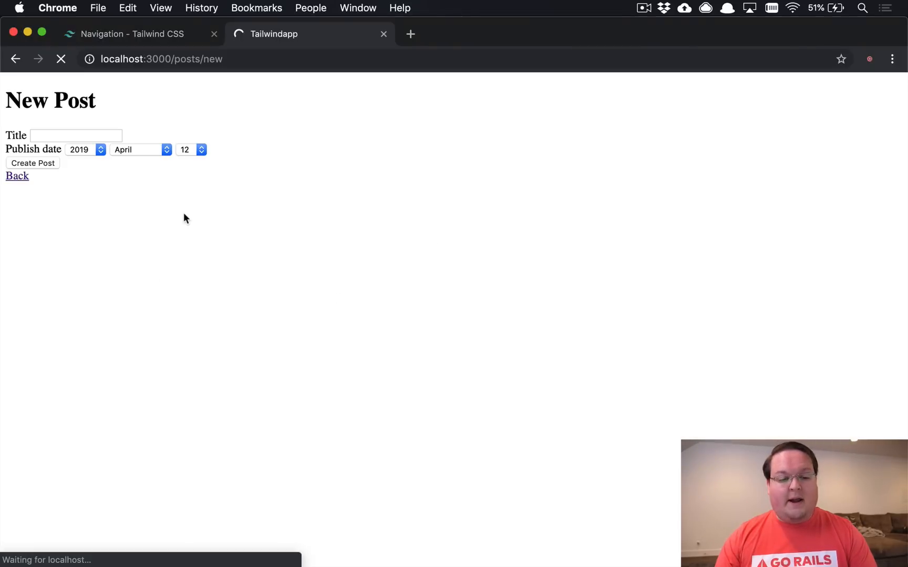
pyautogui.moveTo(145, 204)
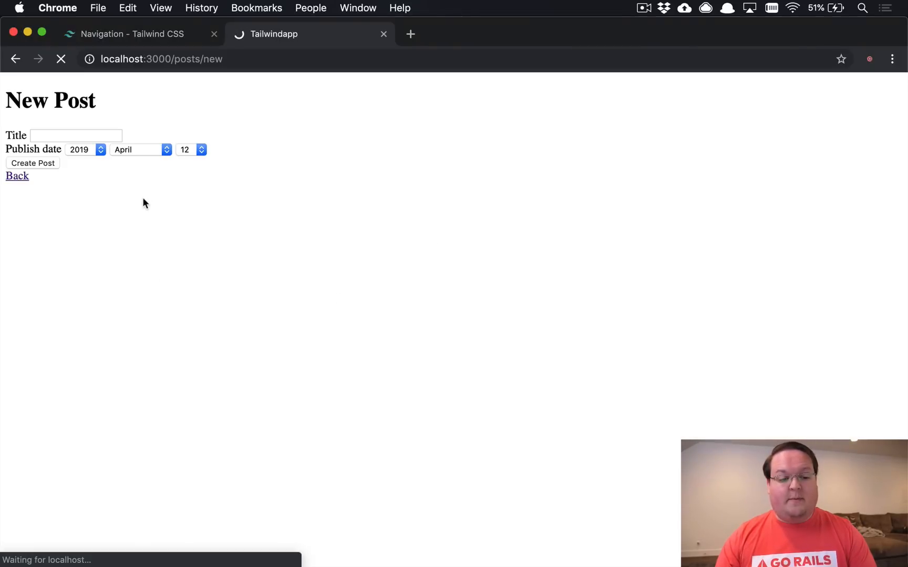
# - Pick April 9, 2019 from the flatpickr calendar on the Publish date field
pyautogui.click(110, 149)
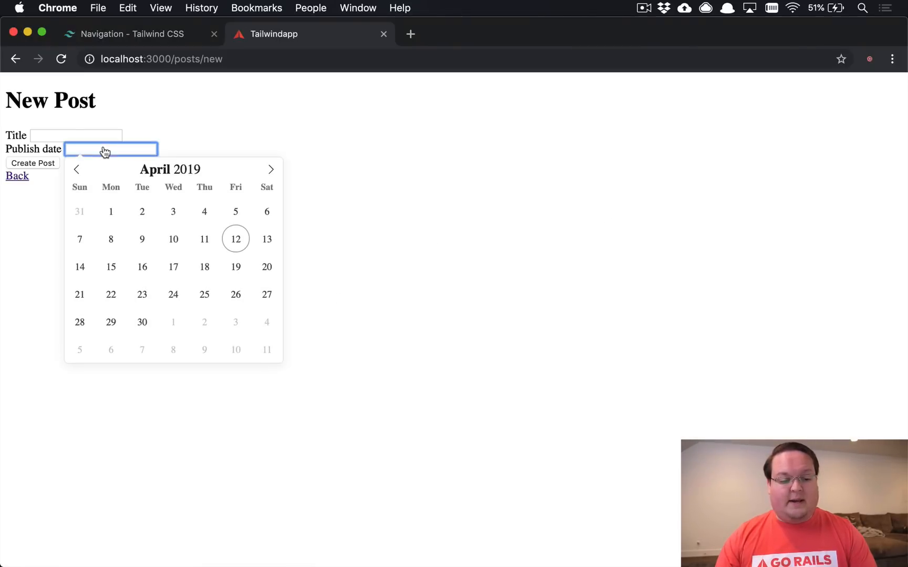
pyautogui.moveTo(191, 267)
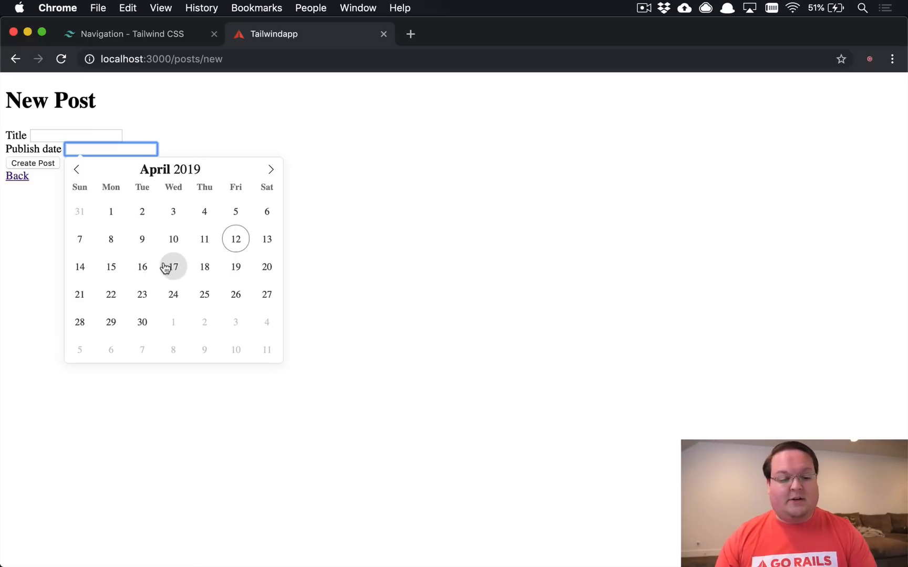
pyautogui.moveTo(108, 161)
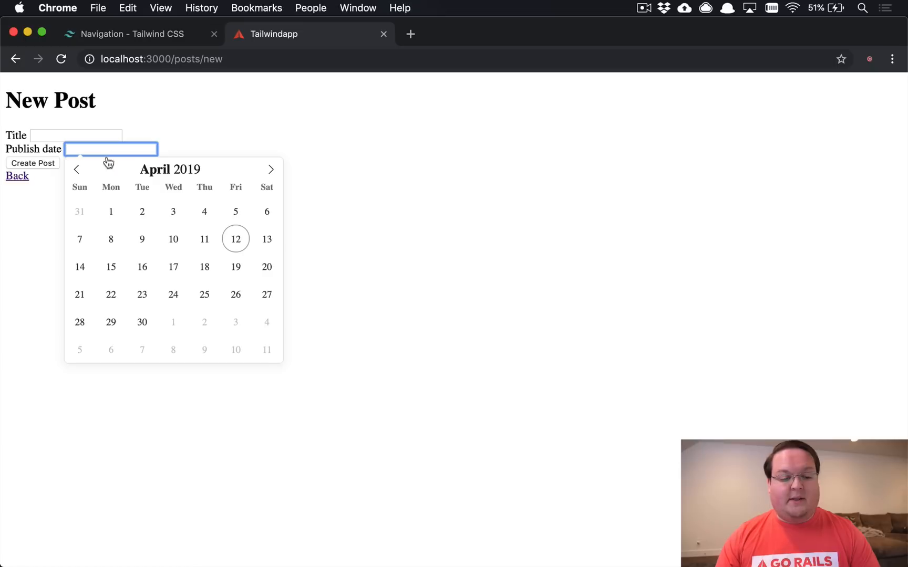
pyautogui.click(142, 239)
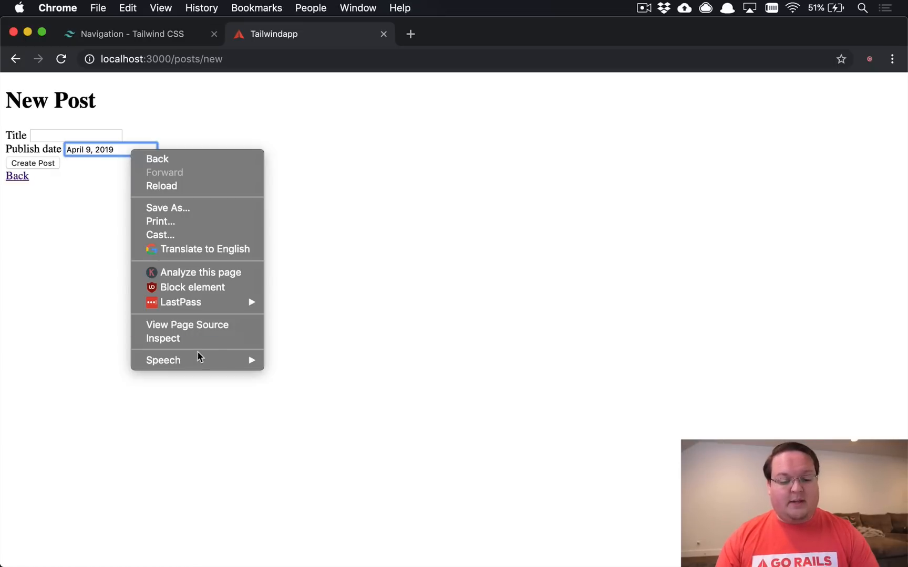
# - Inspect the hidden publish_date input holding 2019-04-09 and the visible flatpickr input, then close DevTools
pyautogui.click(163, 339)
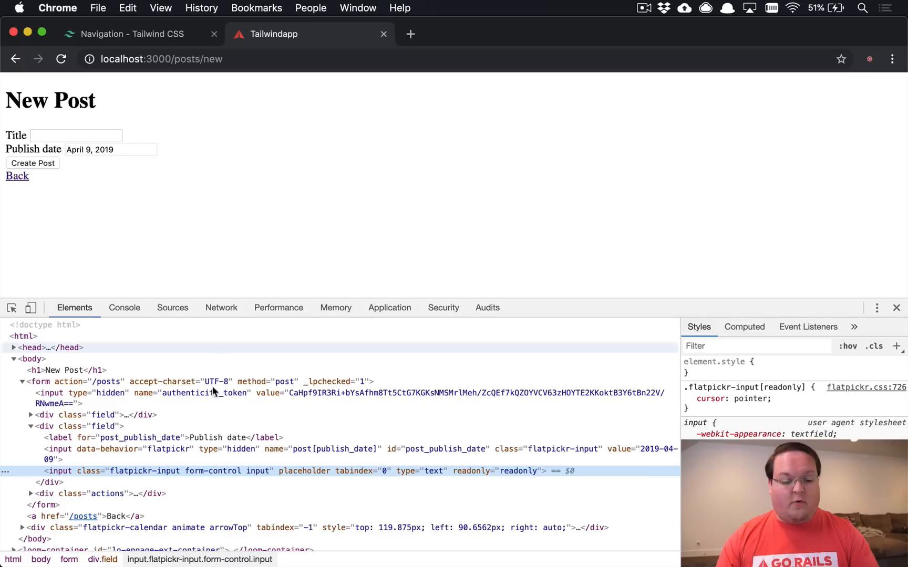
pyautogui.click(104, 449)
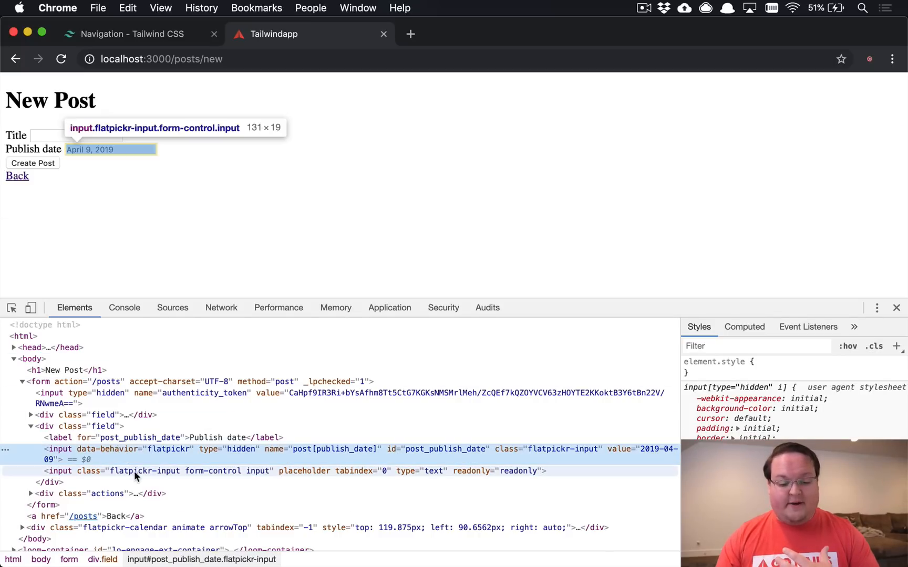
pyautogui.click(145, 470)
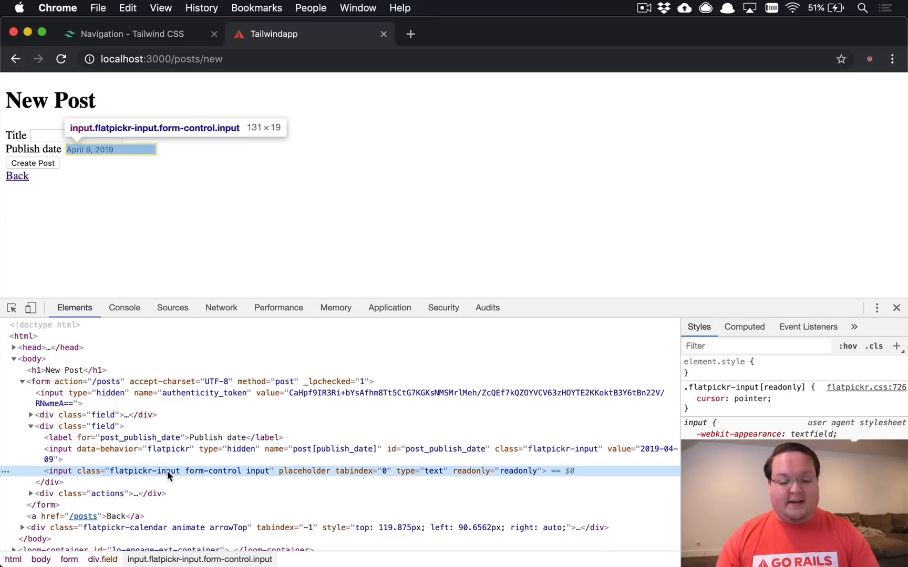
pyautogui.moveTo(481, 479)
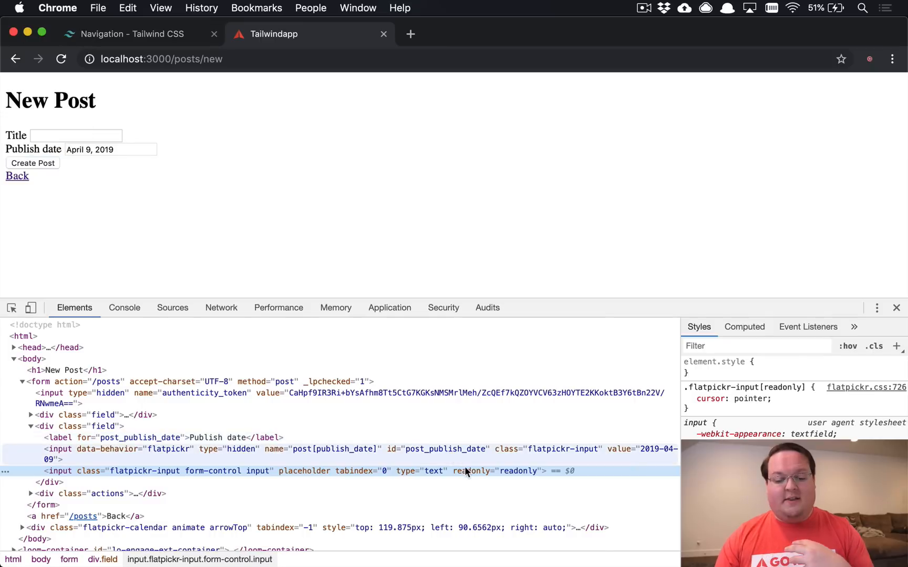
pyautogui.click(110, 149)
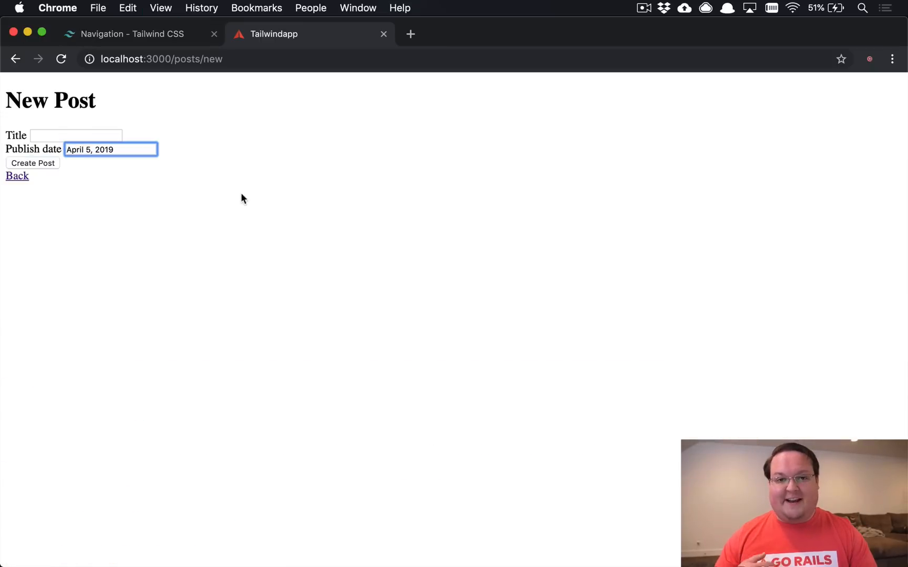
pyautogui.moveTo(36, 130)
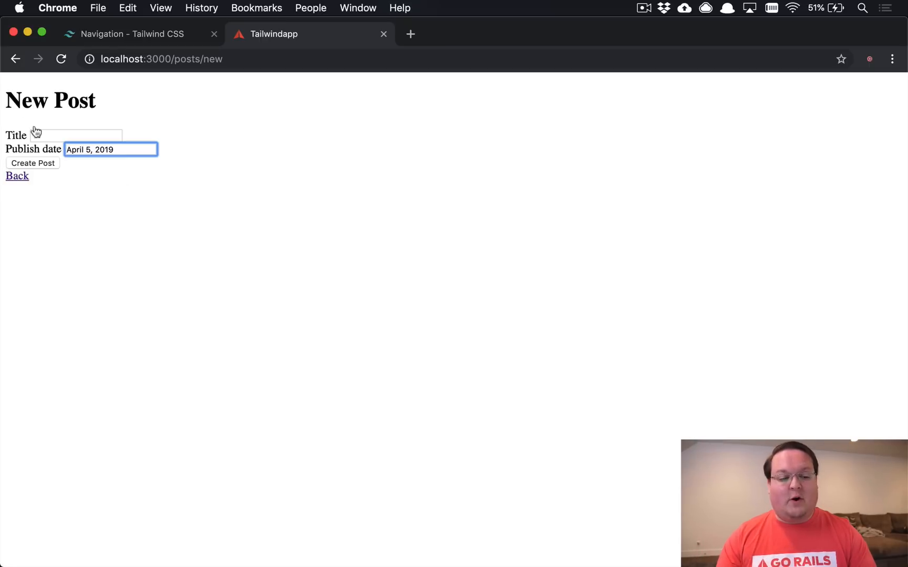
# - Enter the title asdf for the new post dated April 5, 2019
pyautogui.click(32, 163)
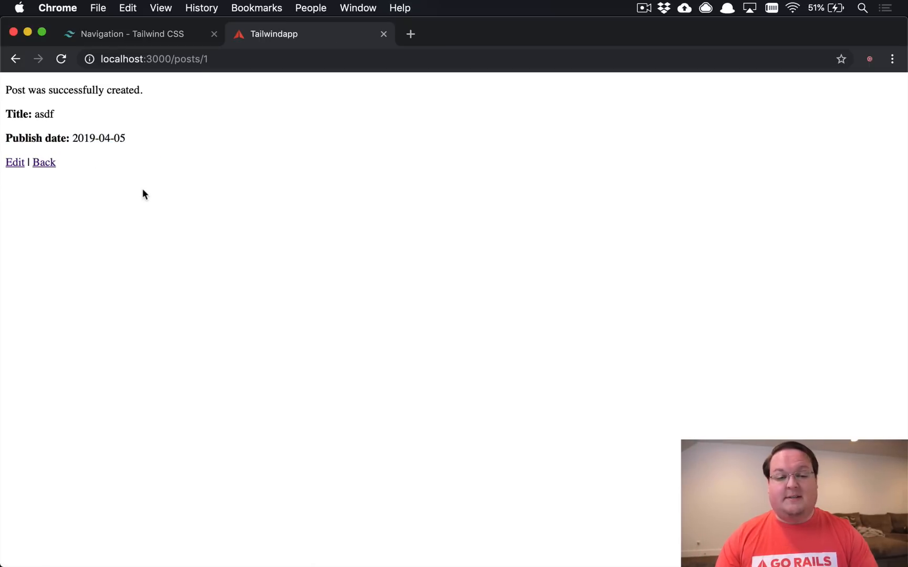
pyautogui.moveTo(197, 208)
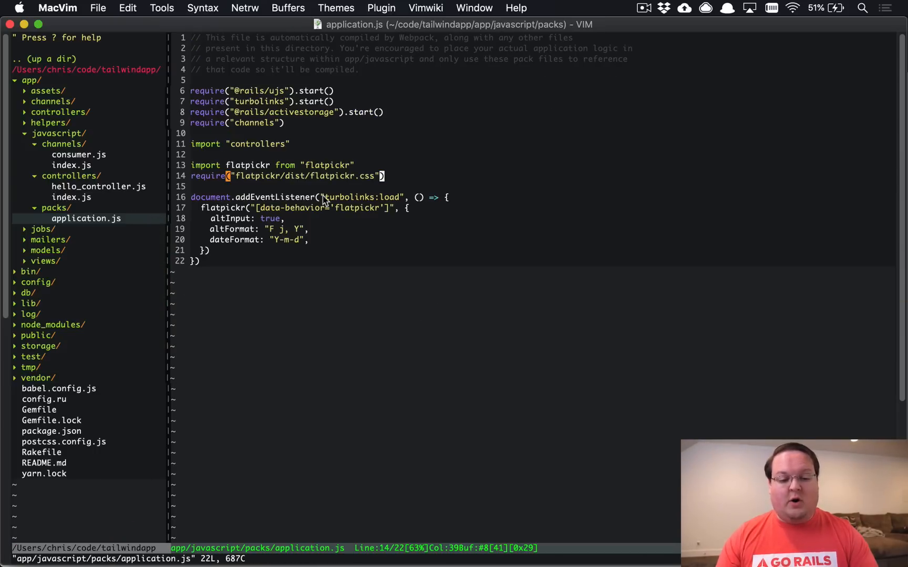
# - Return to packs/application.js in MacVim showing the flatpickr import, CSS require and turbolinks initializer
pyautogui.press('V')
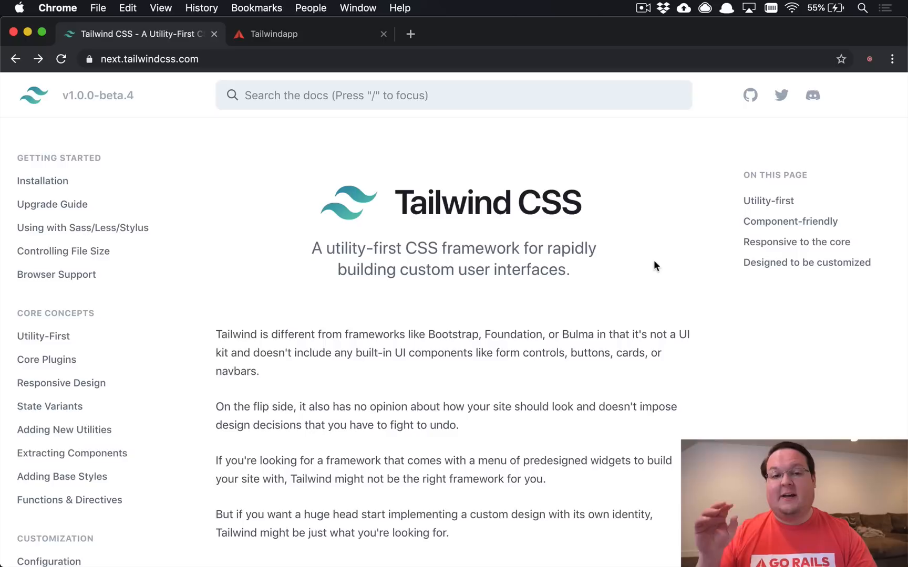
pyautogui.moveTo(674, 219)
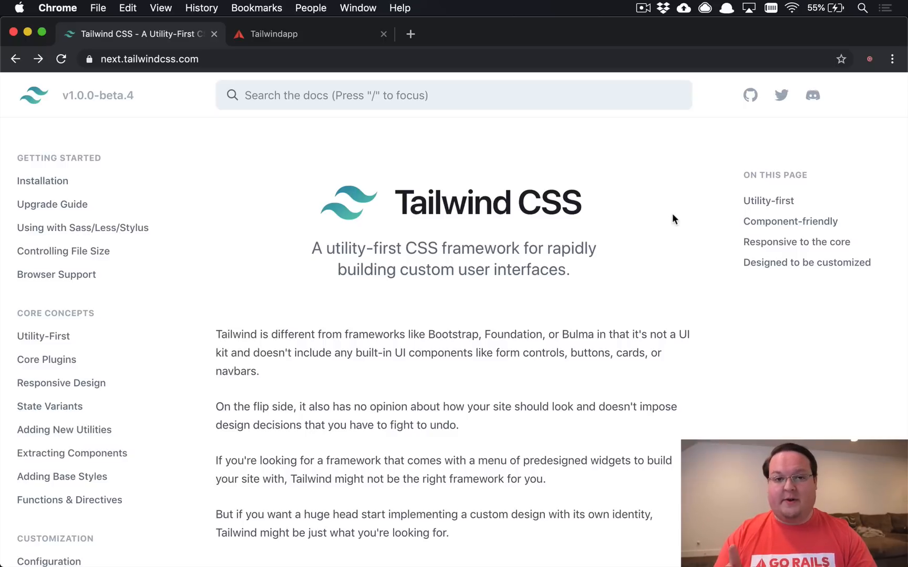